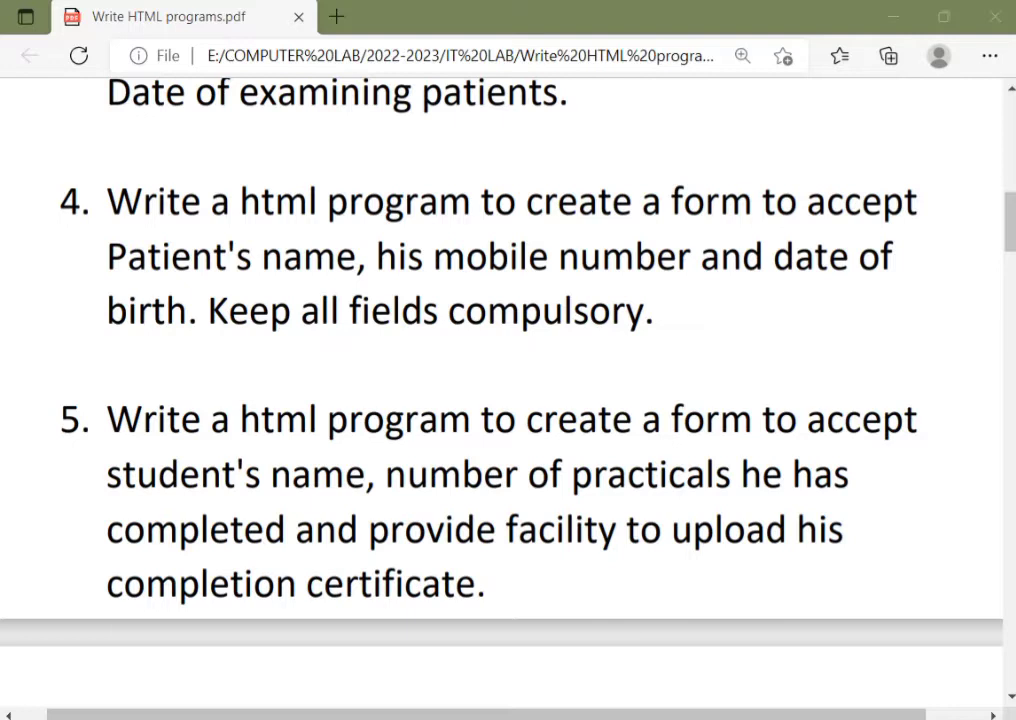
mouse_move(597, 340)
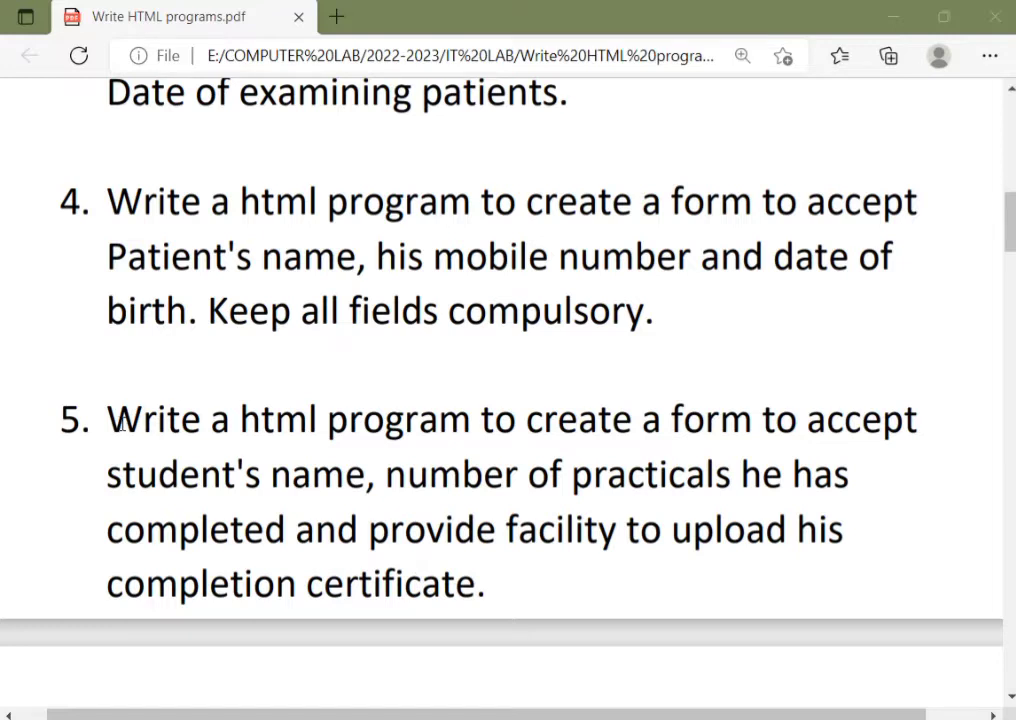
Step: Highlight question 5's wording and the student's name requirement in the PDF
left_click_drag(107, 419, 518, 419)
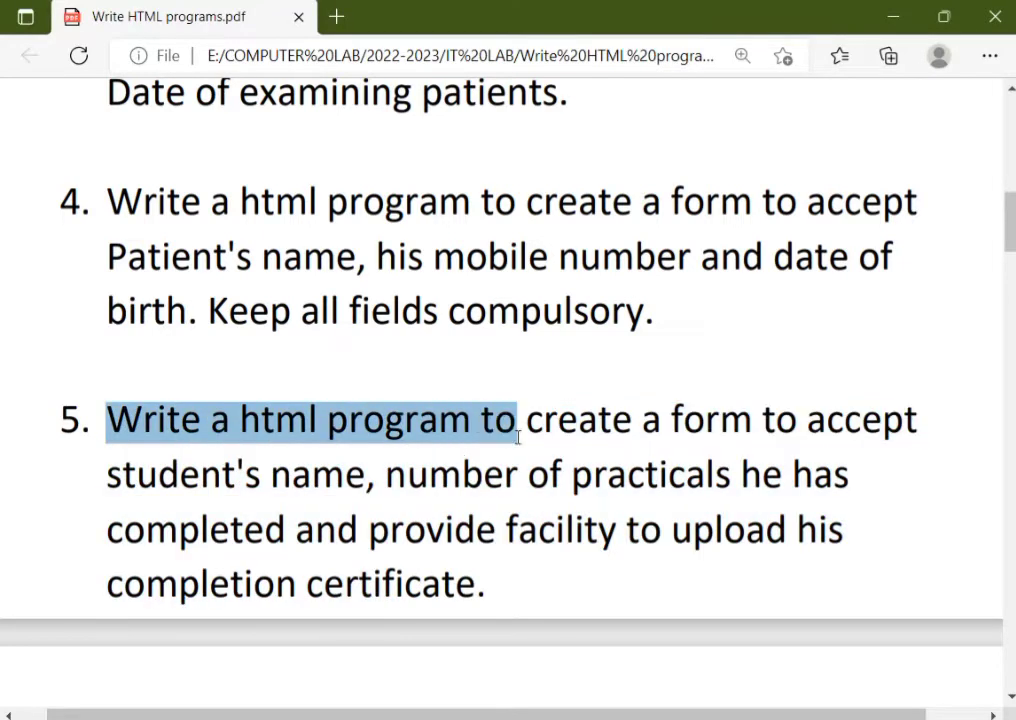
left_click_drag(517, 419, 840, 419)
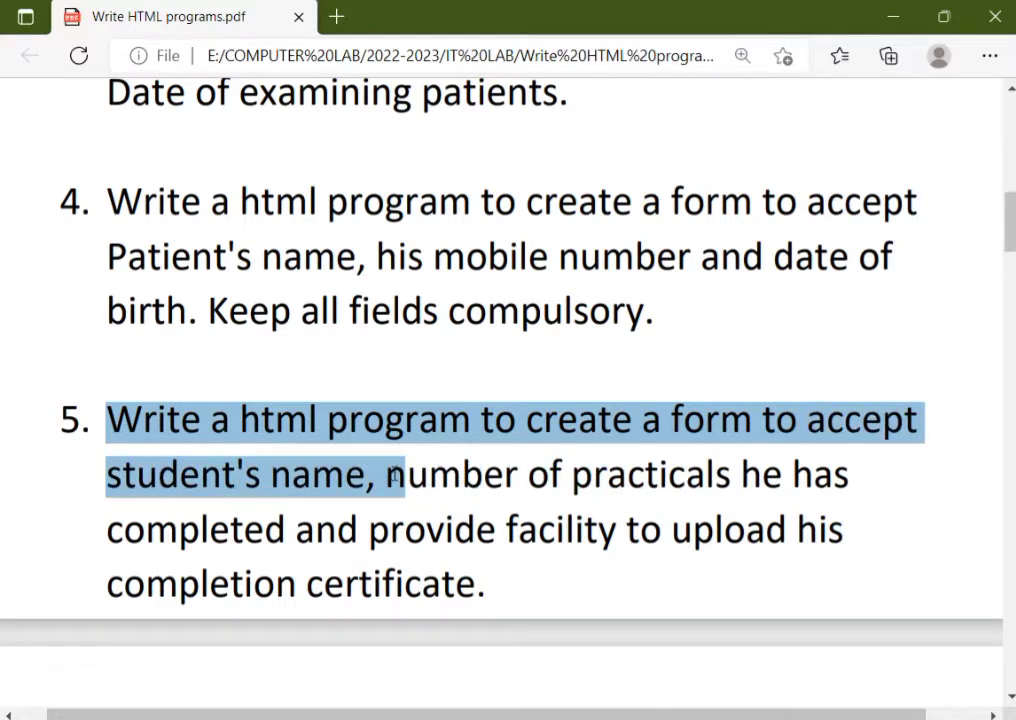
left_click_drag(395, 475, 537, 530)
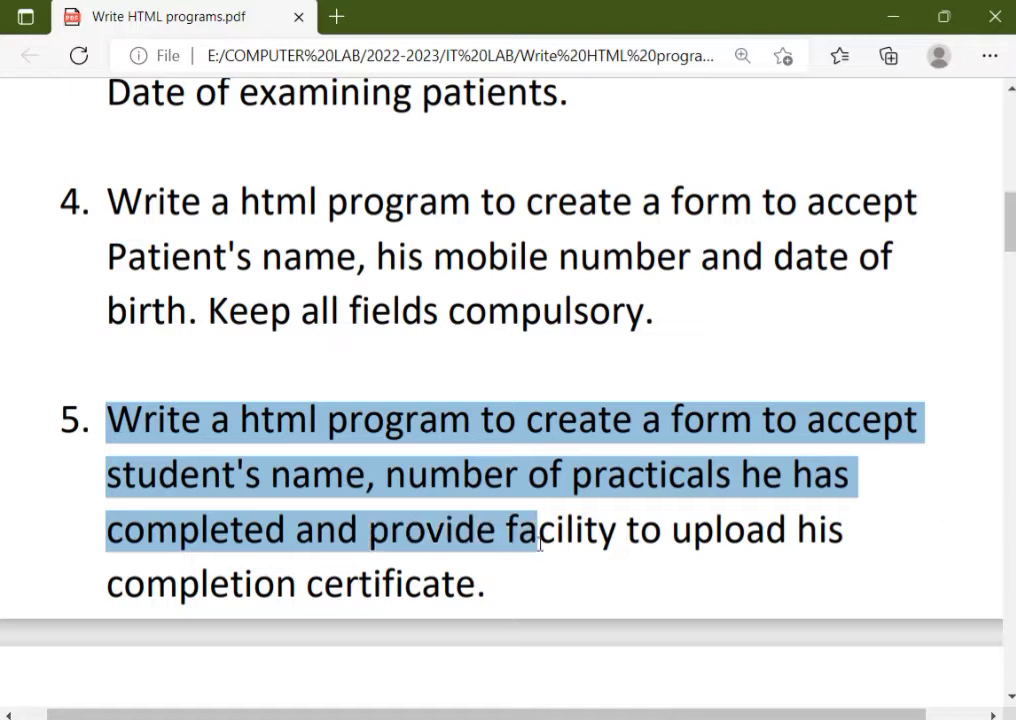
left_click_drag(520, 544, 808, 544)
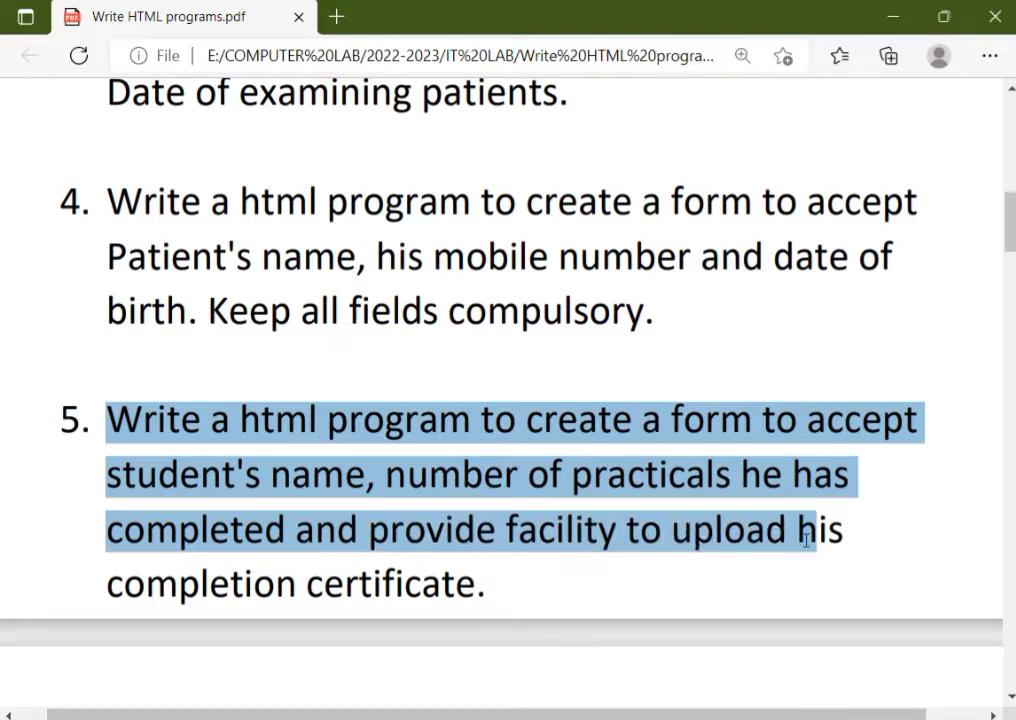
left_click_drag(810, 530, 490, 585)
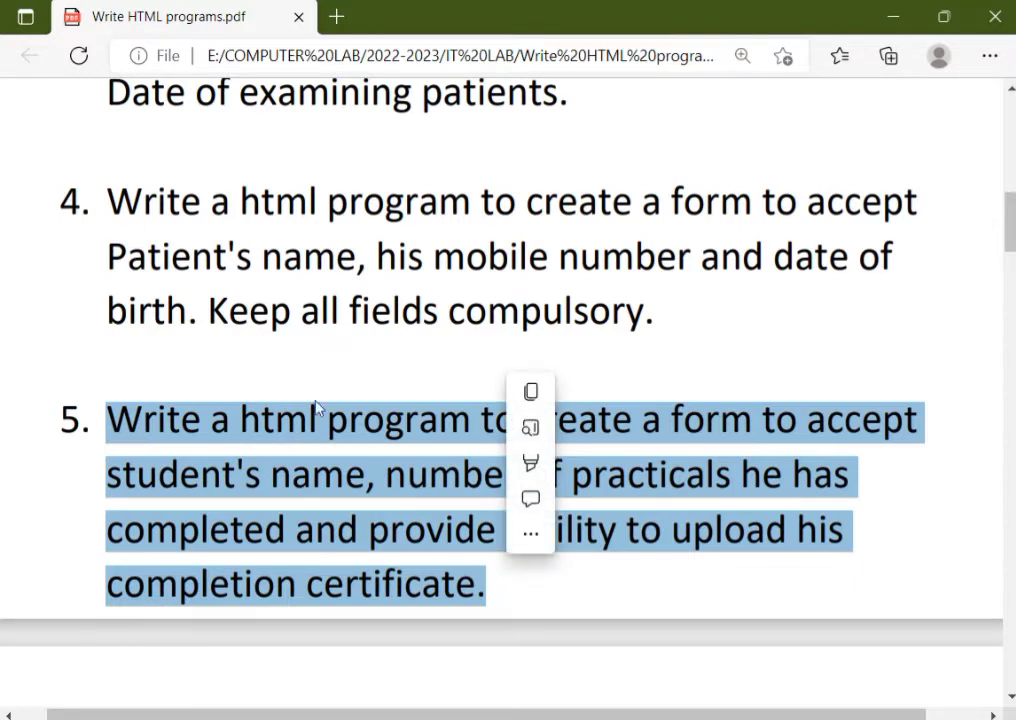
left_click(170, 498)
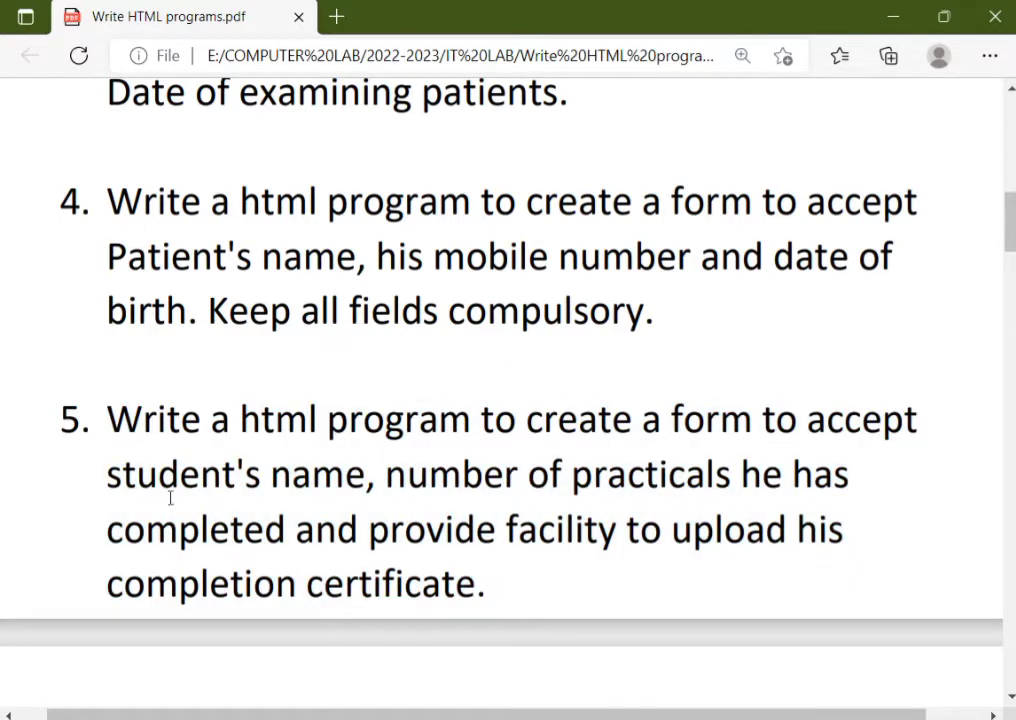
left_click_drag(107, 474, 343, 474)
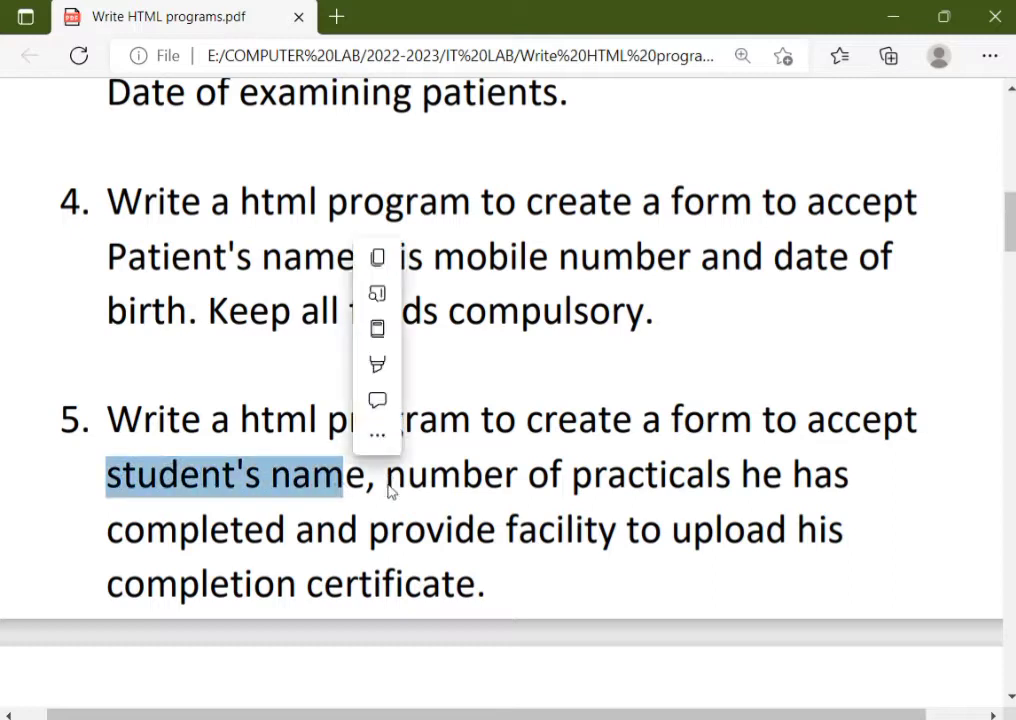
mouse_move(435, 505)
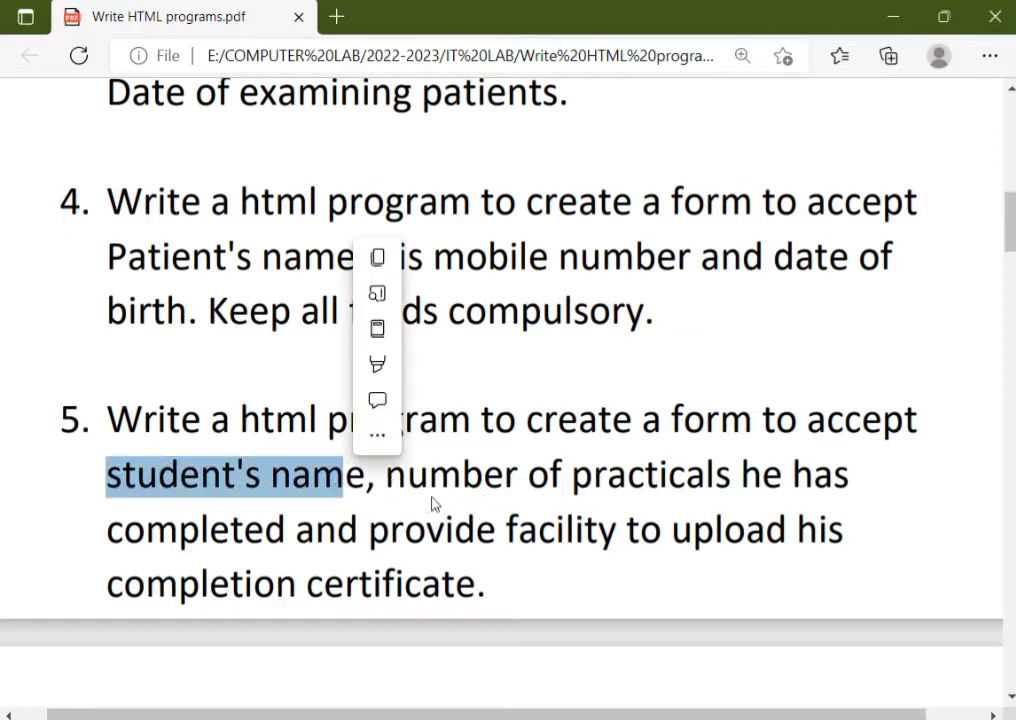
left_click_drag(372, 474, 855, 474)
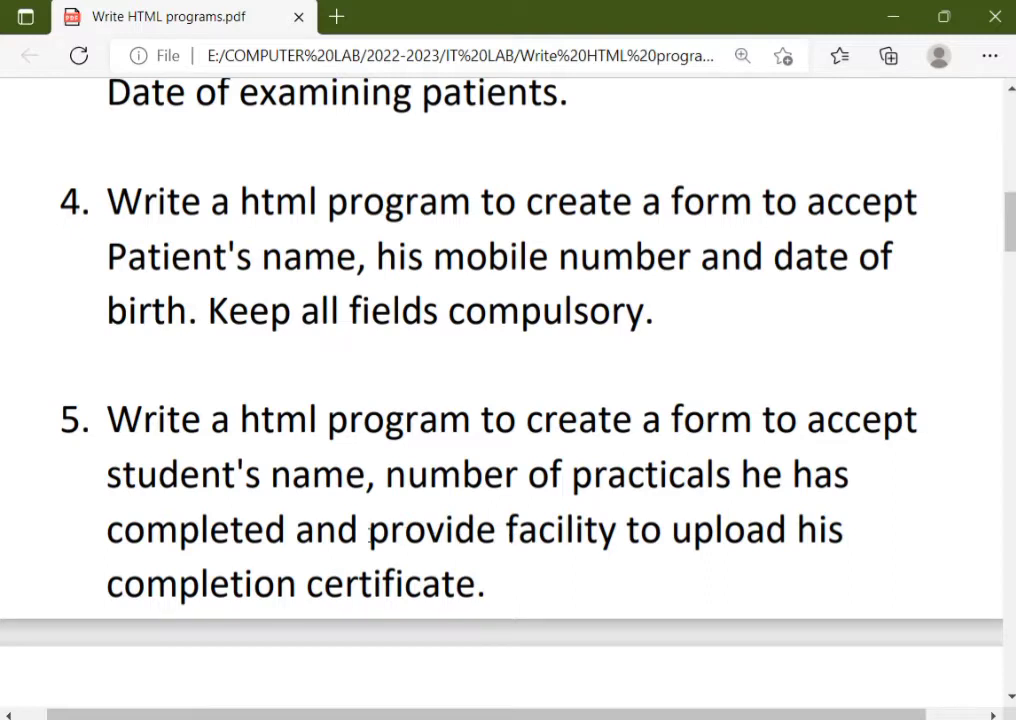
mouse_move(361, 537)
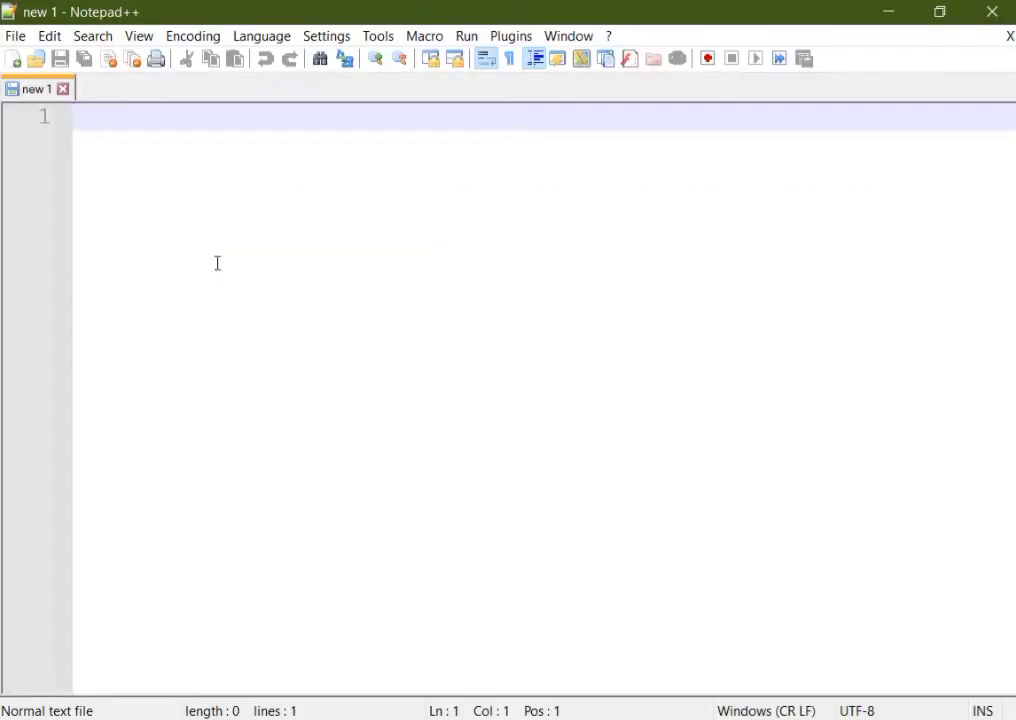
Step: Type the doctype plus html, head and body opening and closing tags
type("<!d")
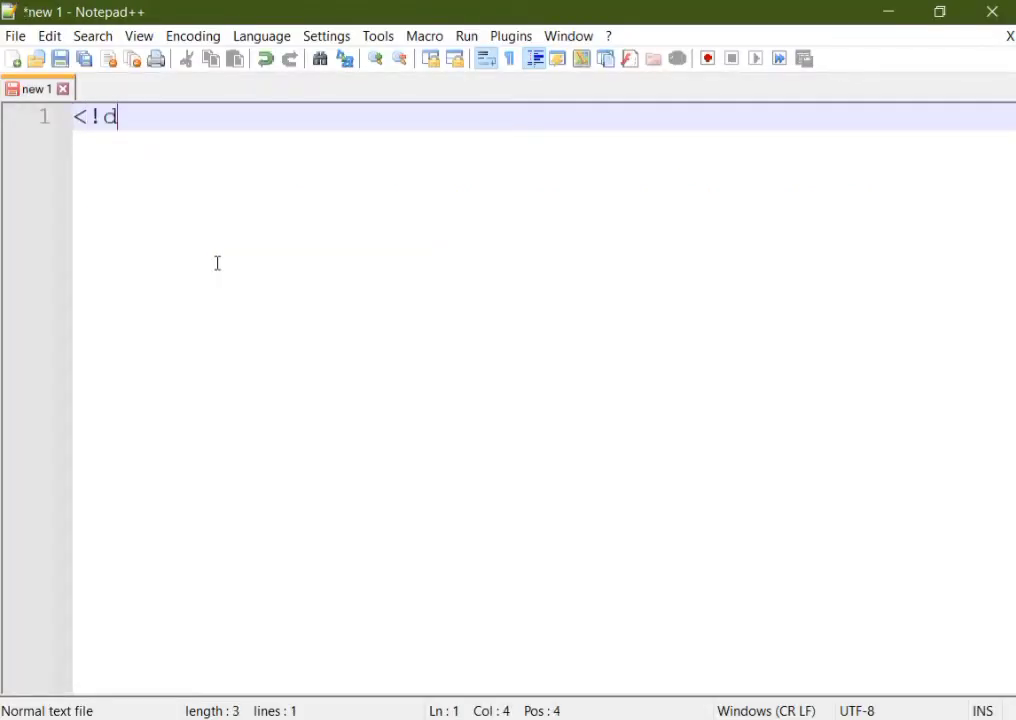
type("octype")
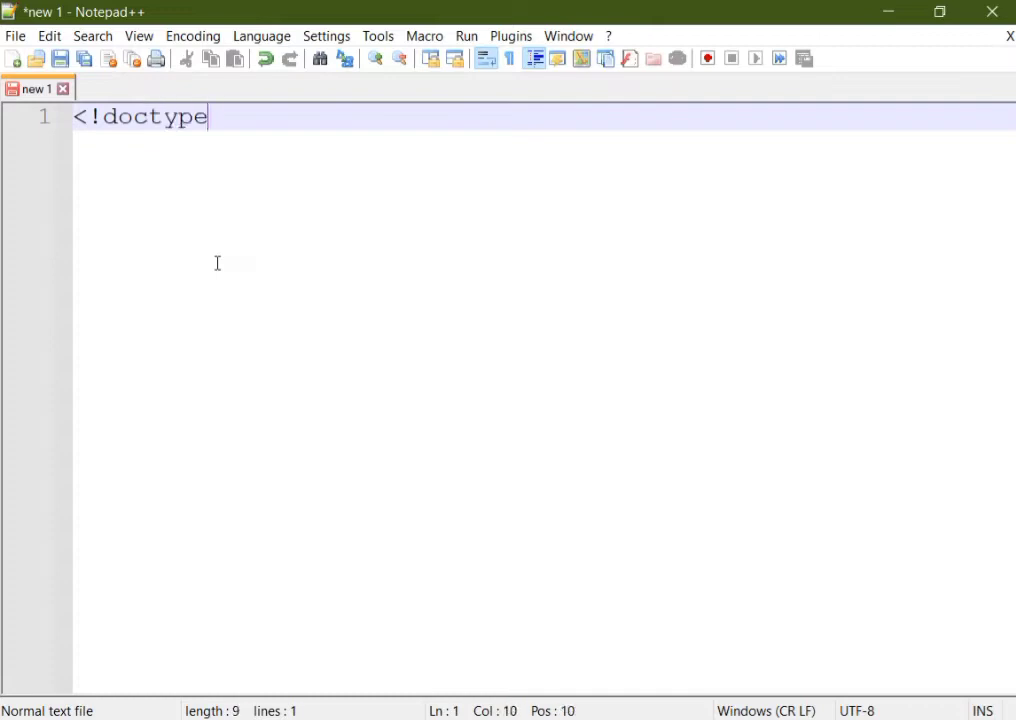
type("html>")
type("<")
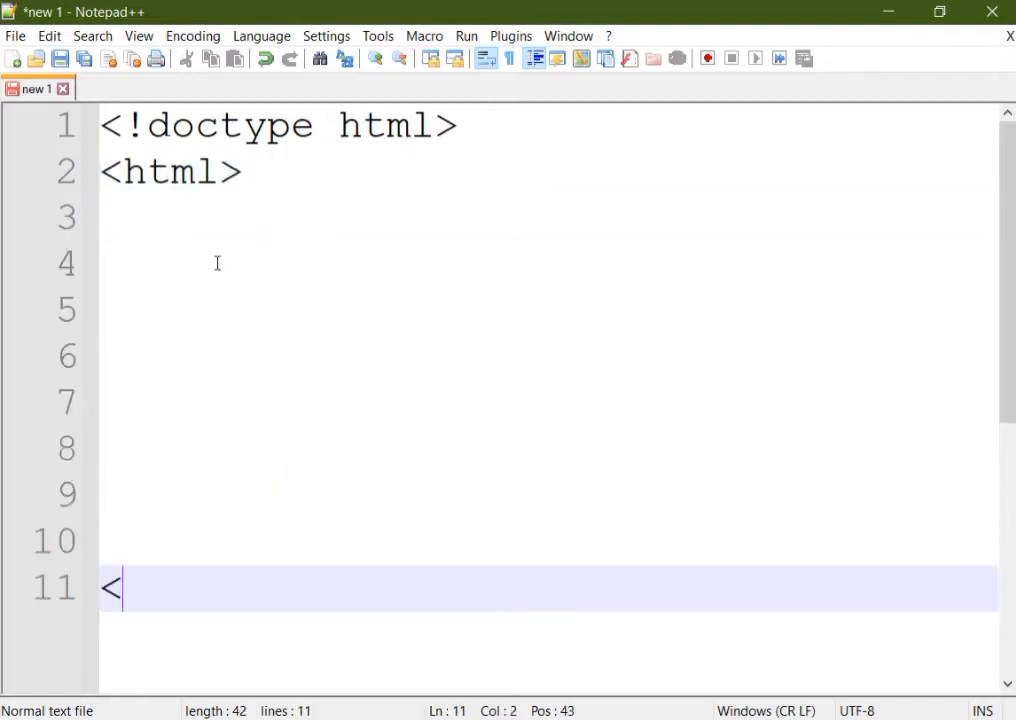
type("/ht,")
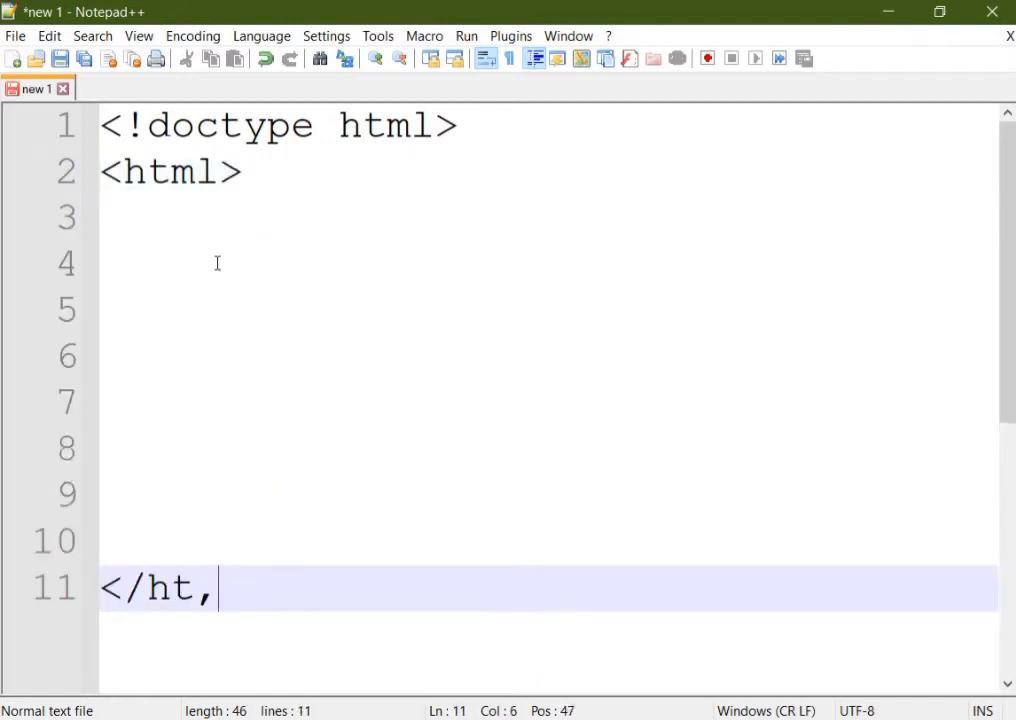
type("ml>")
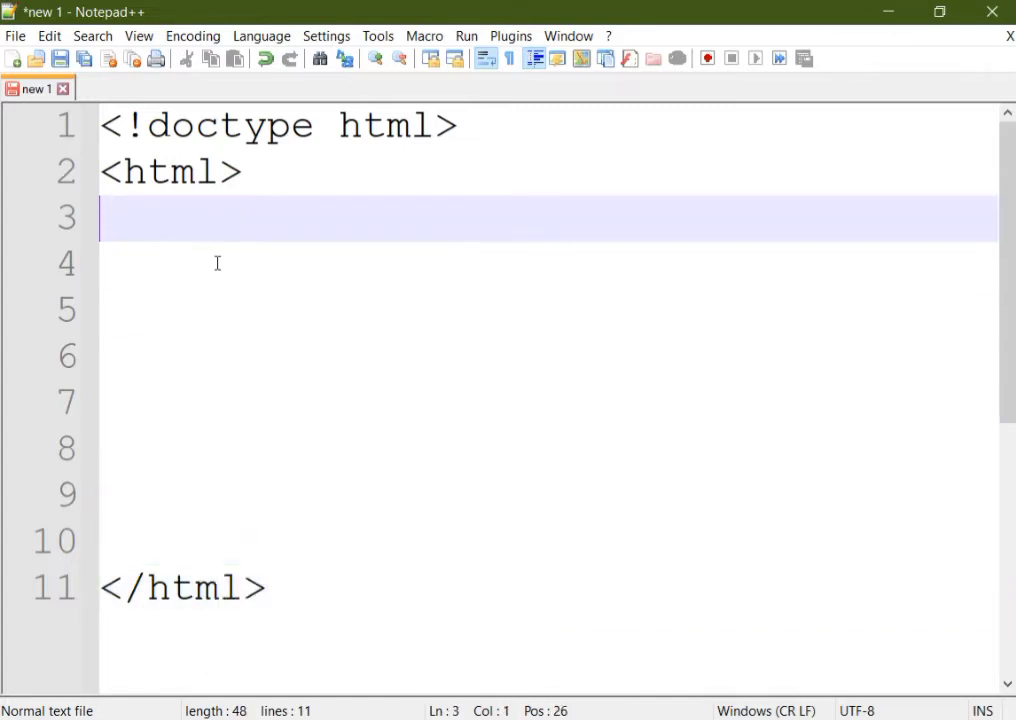
type("<head>")
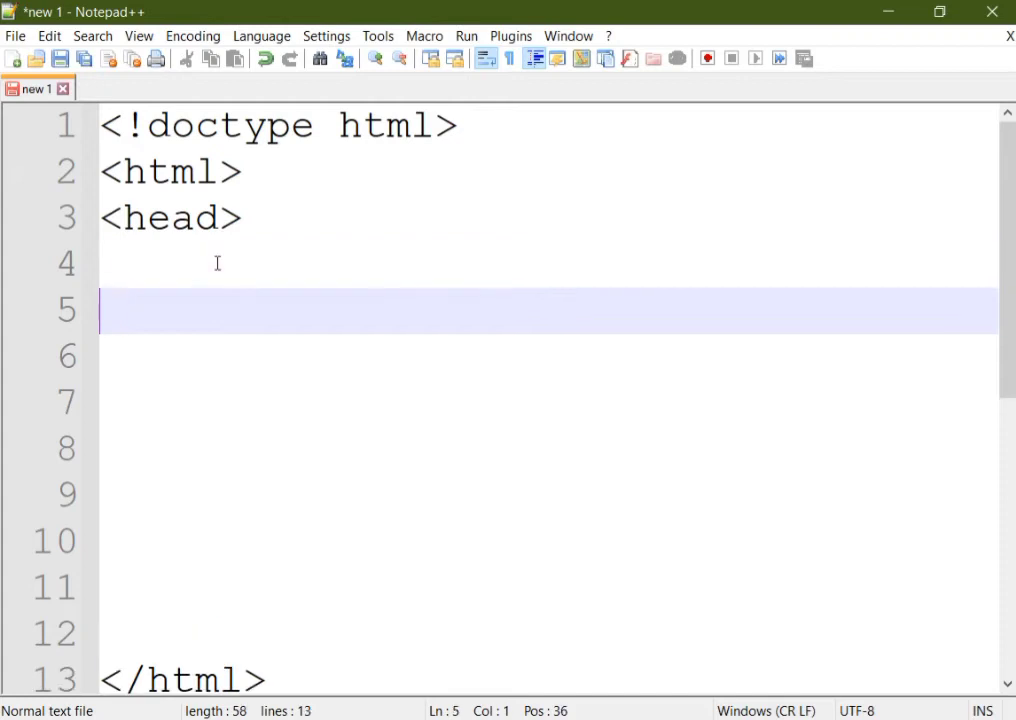
type("</")
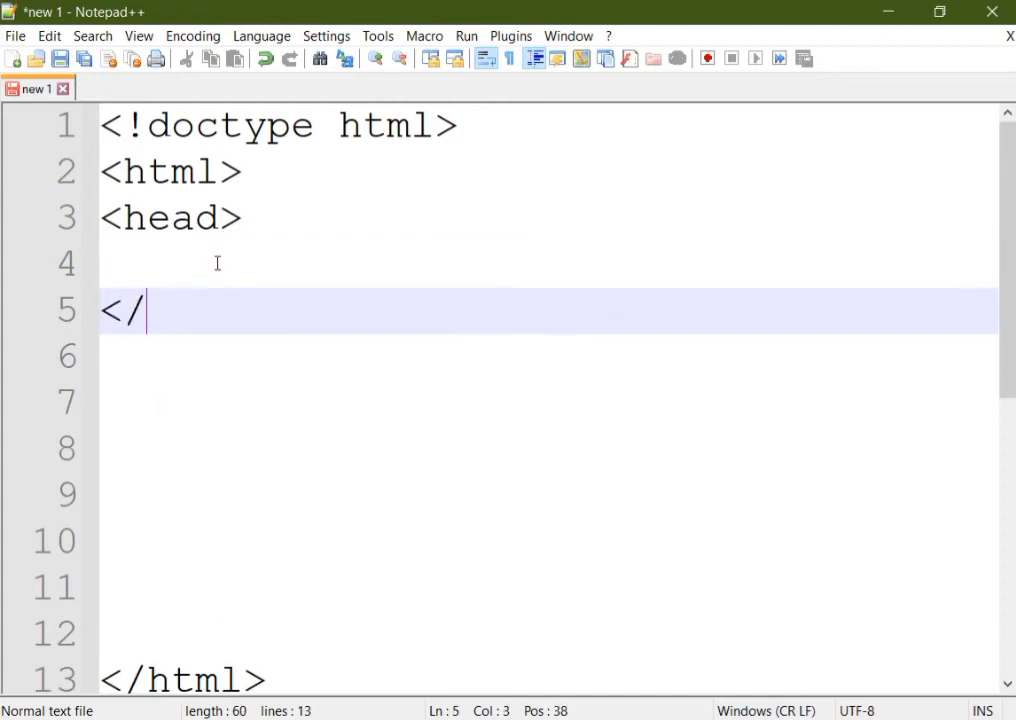
type("head>")
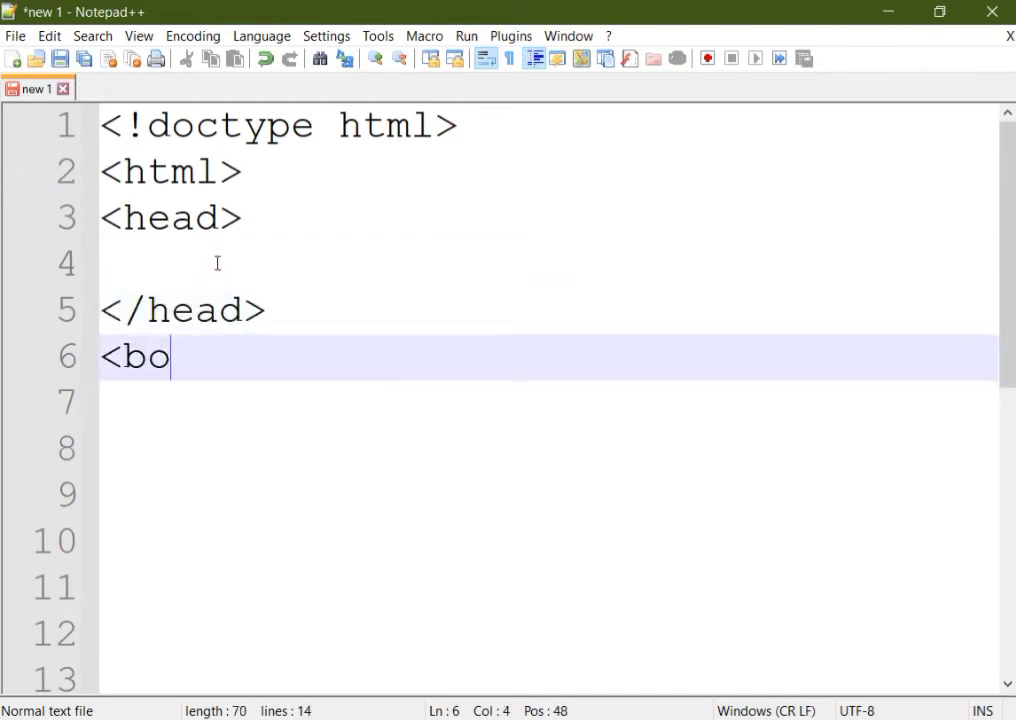
type("dy>")
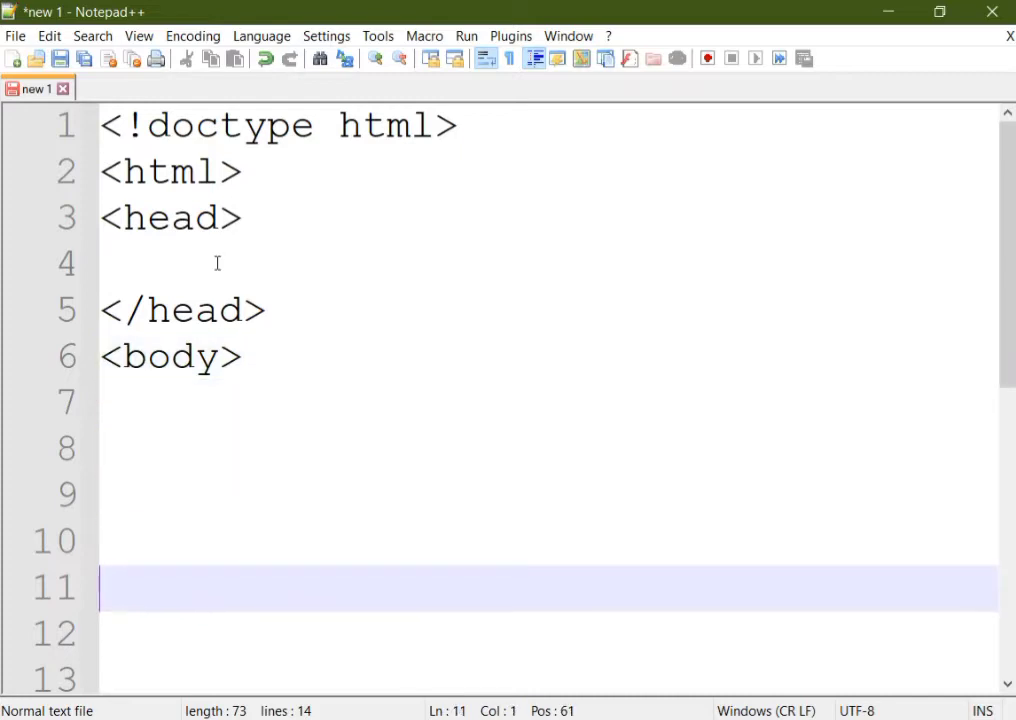
type("</body>")
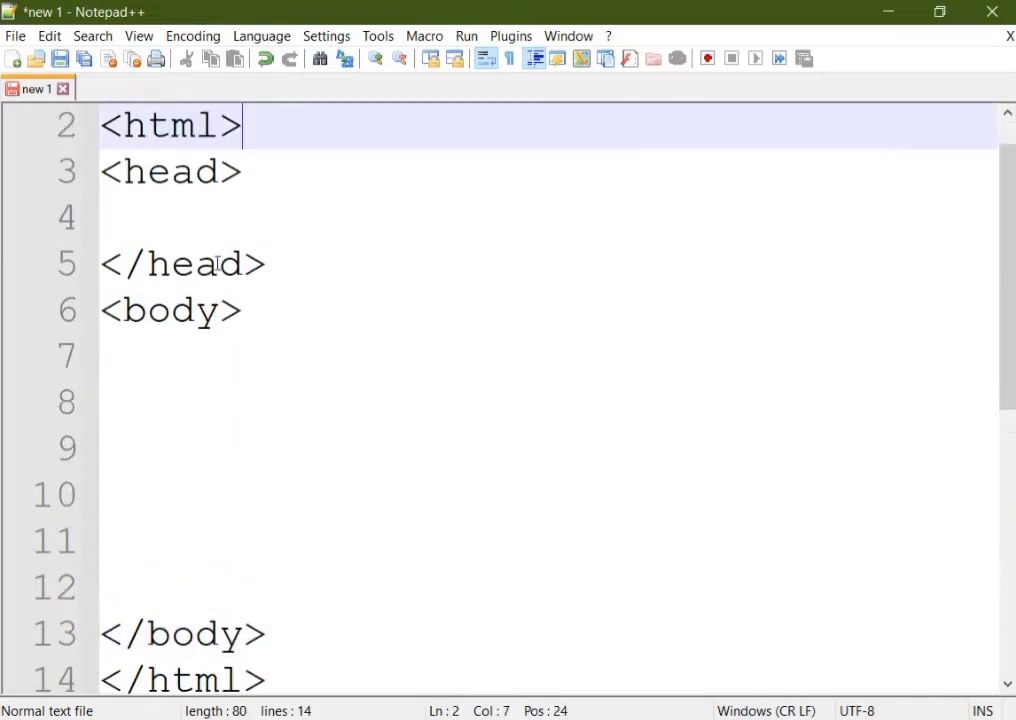
Step: Add a <title> of 'Student Info Form' inside the head
type("<")
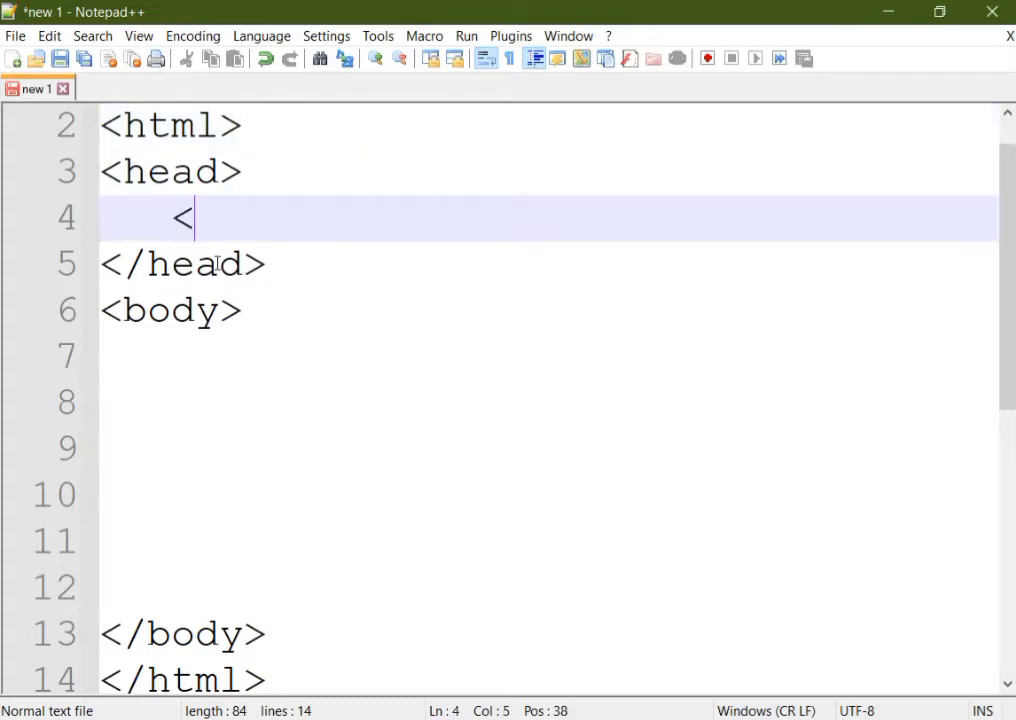
type("title> Stu")
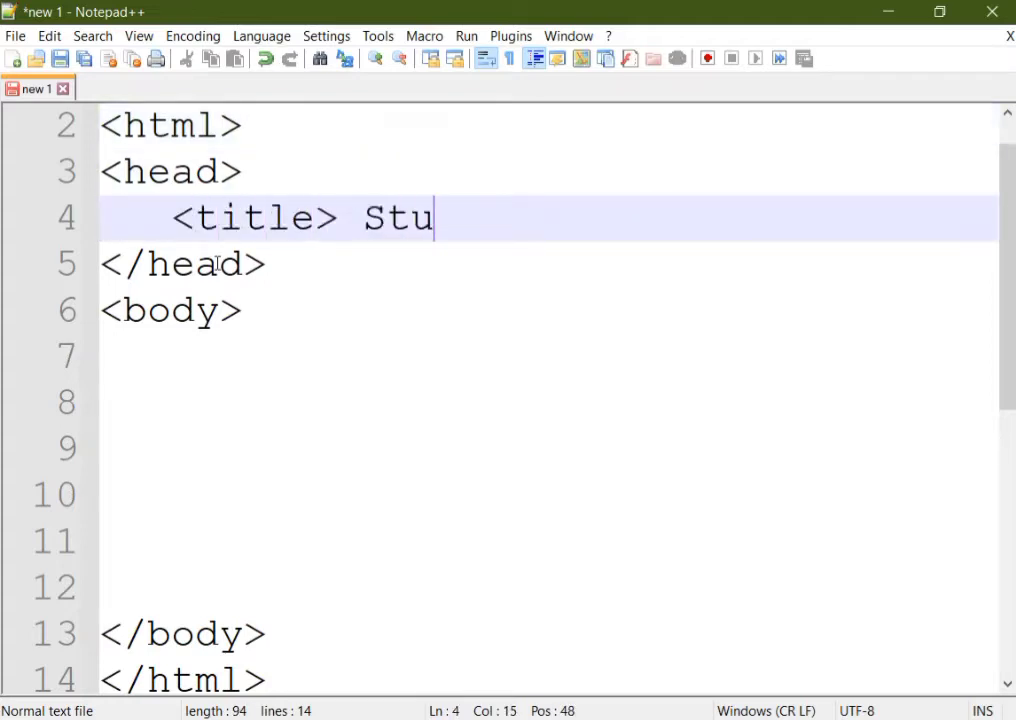
type("dent i")
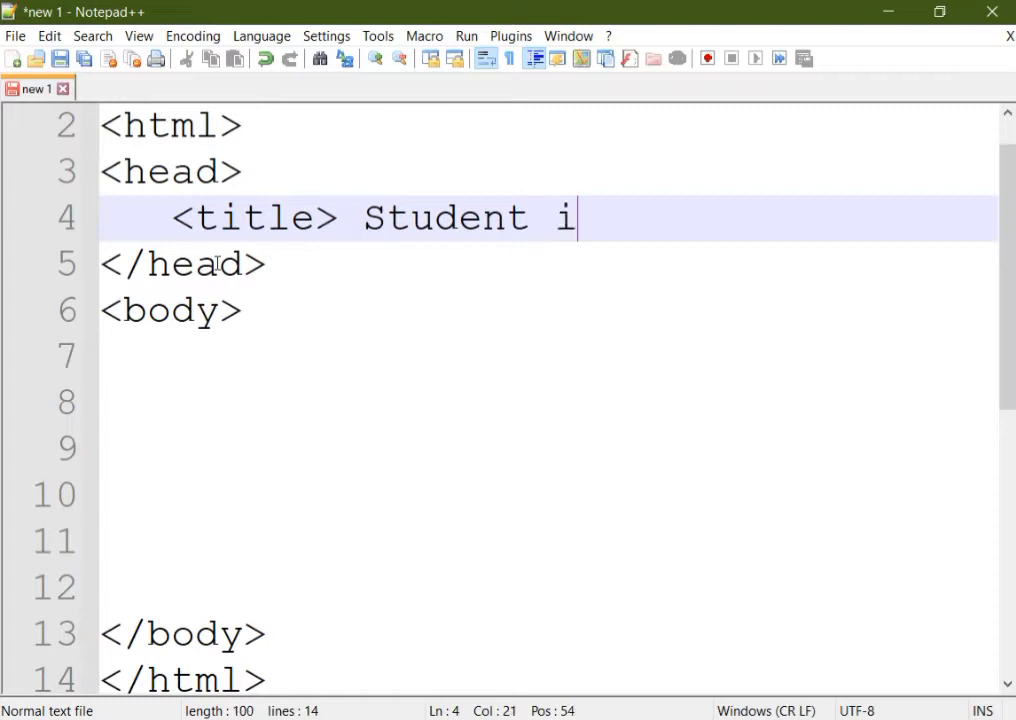
type("nfor F")
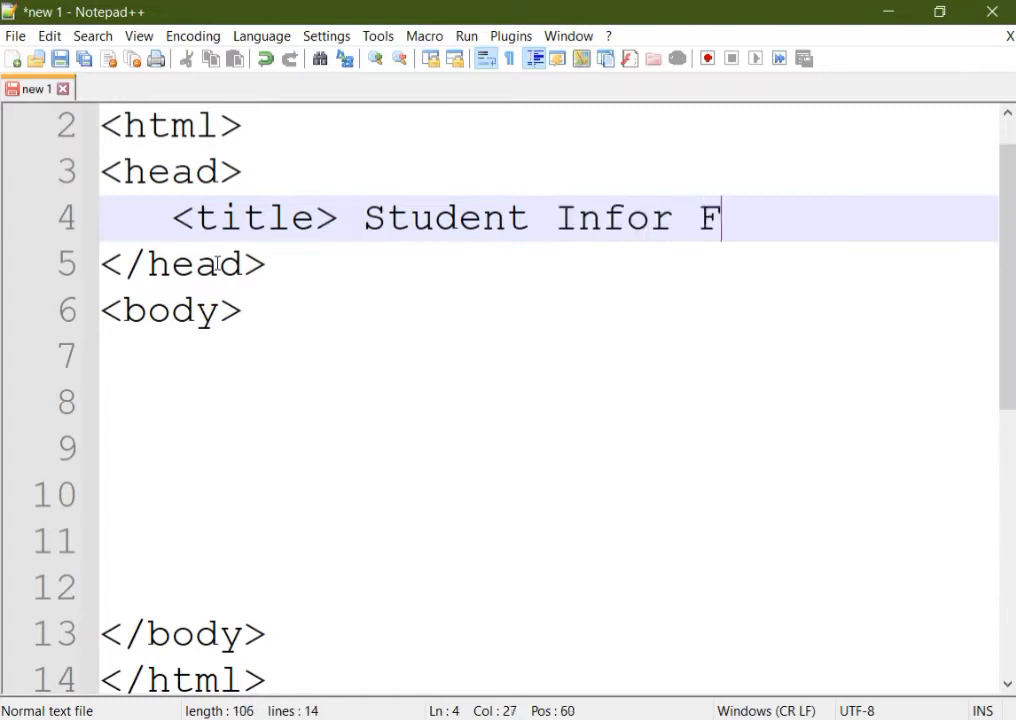
type("orm")
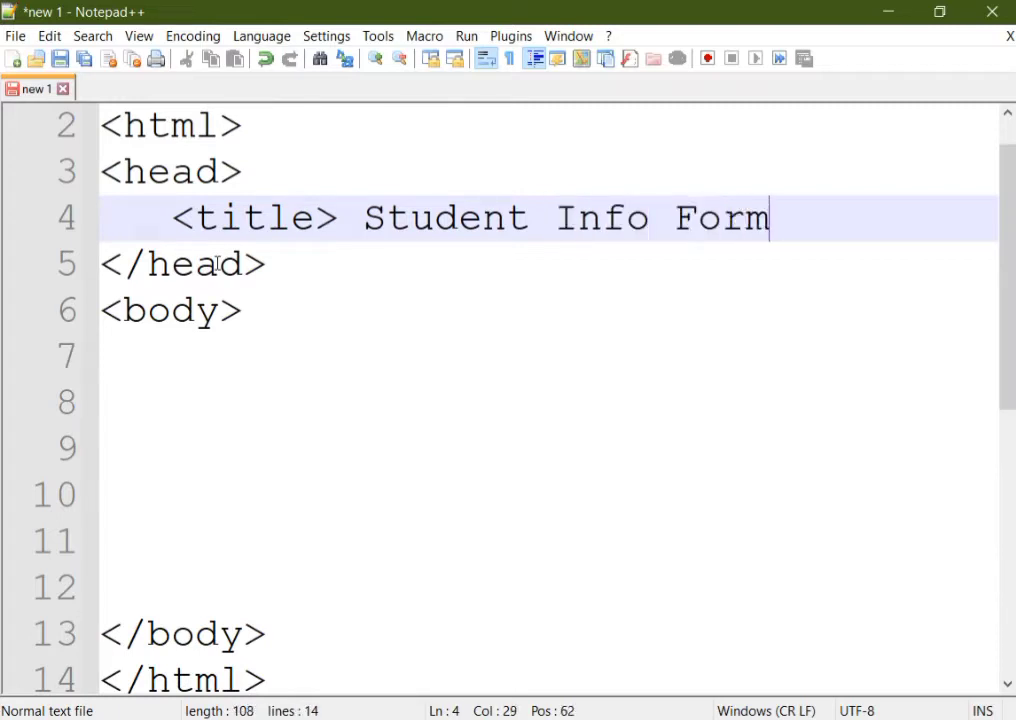
type("</title>")
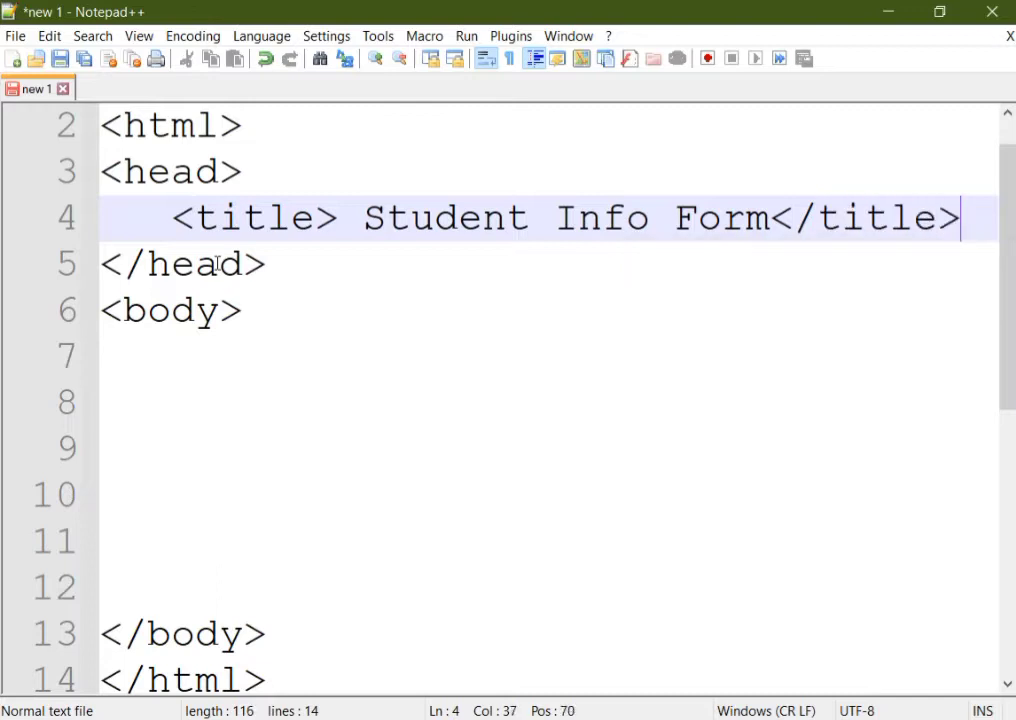
Step: Add an <h1> heading 'Student Info Form' on line 7 of the body
type("<")
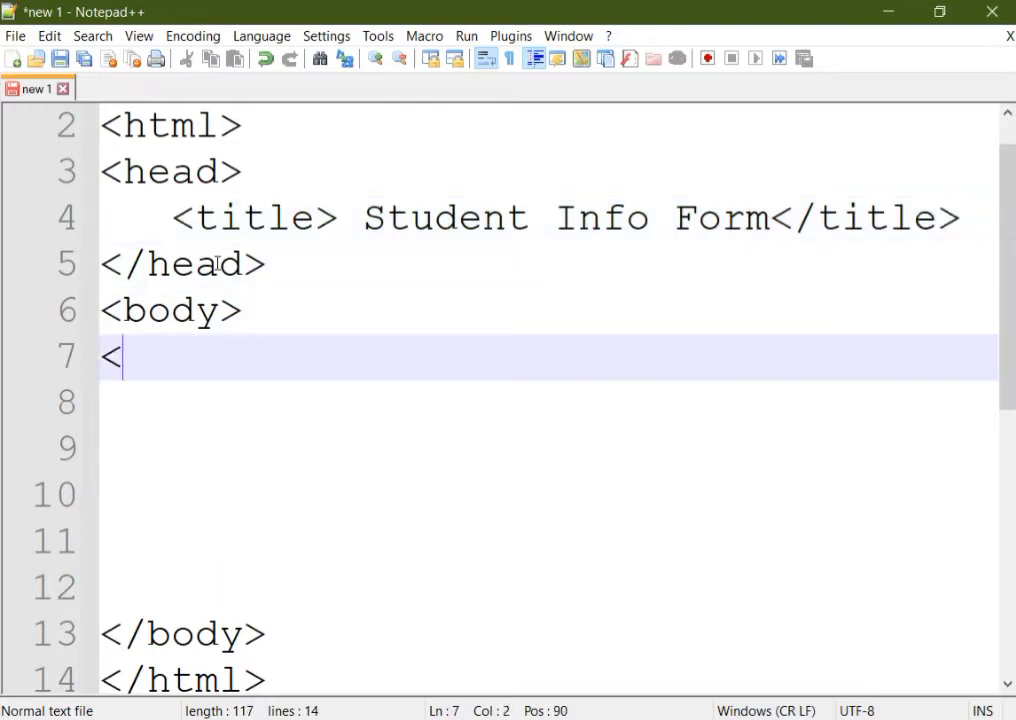
type("h1> Stud")
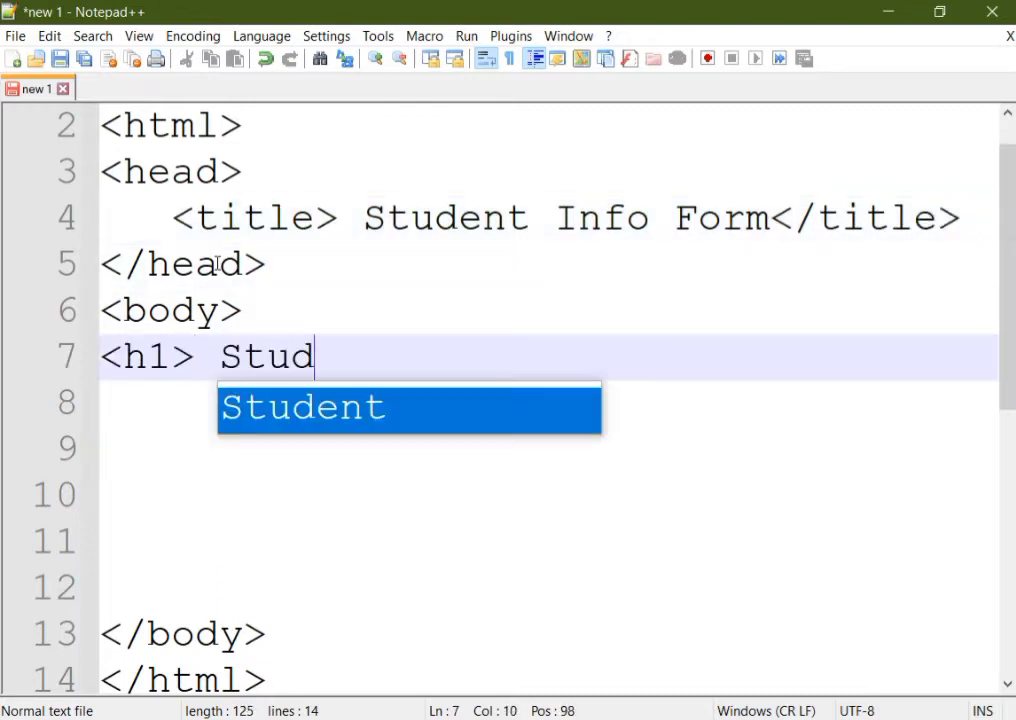
type("ent Info")
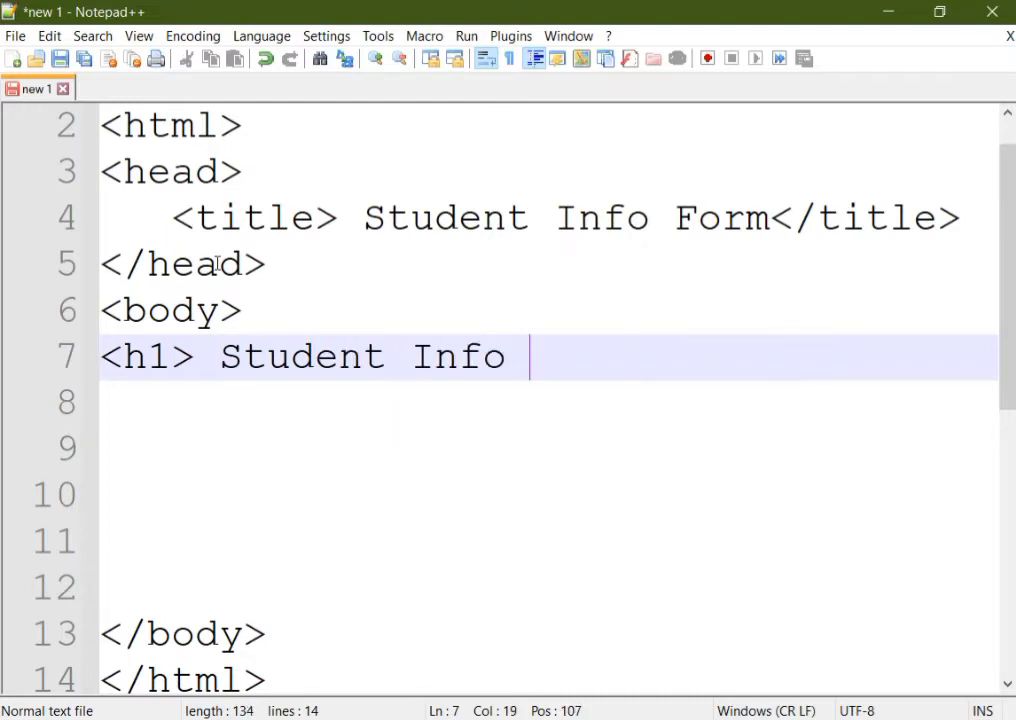
type("Form")
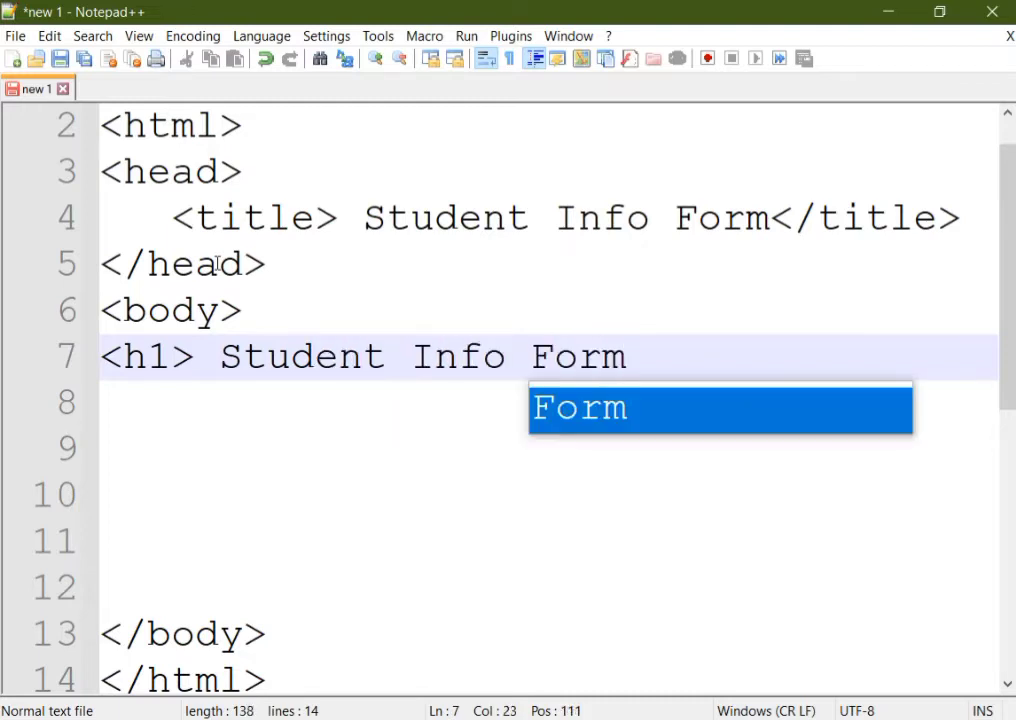
type("</h1>")
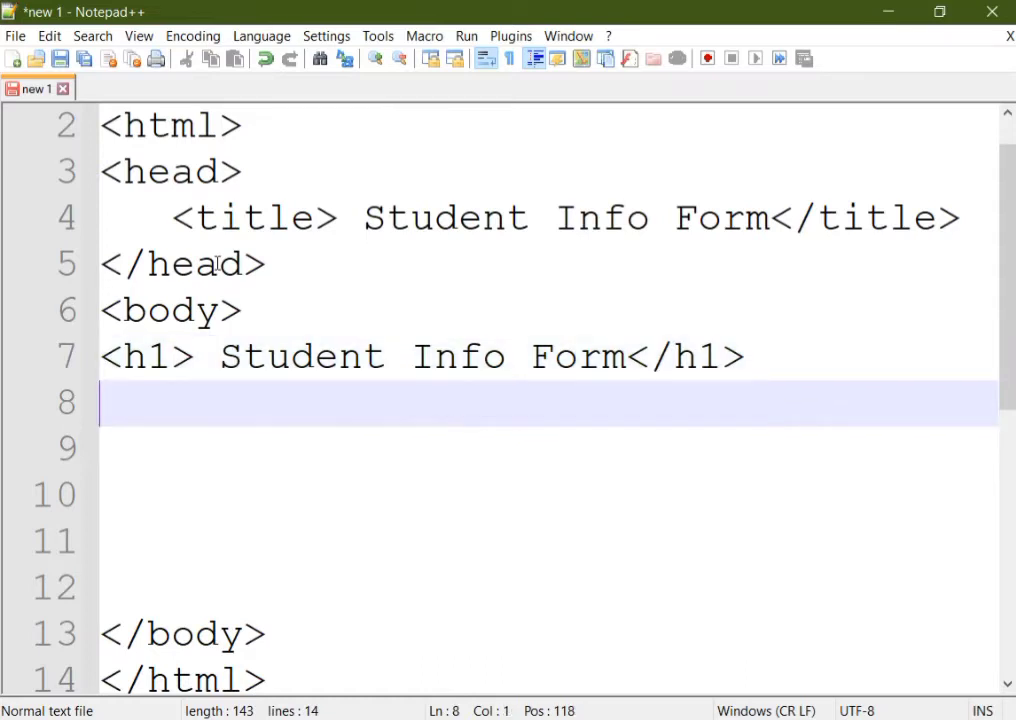
Step: Type <form name="form1" method="post" action="response.php"> on line 8
type("<")
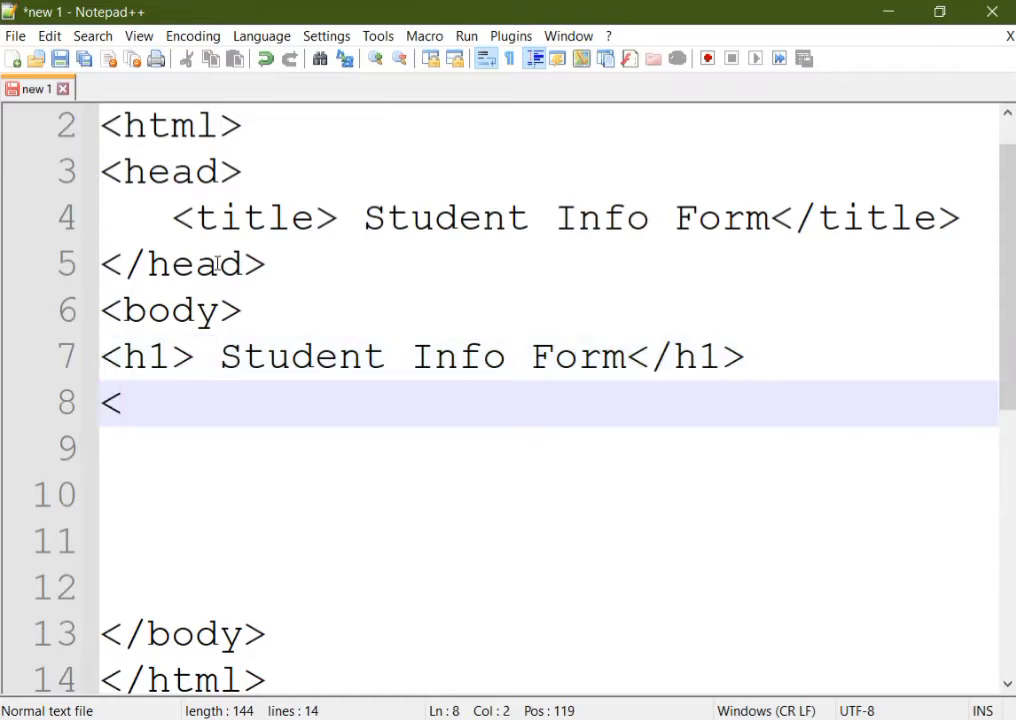
type("form name=\"form")
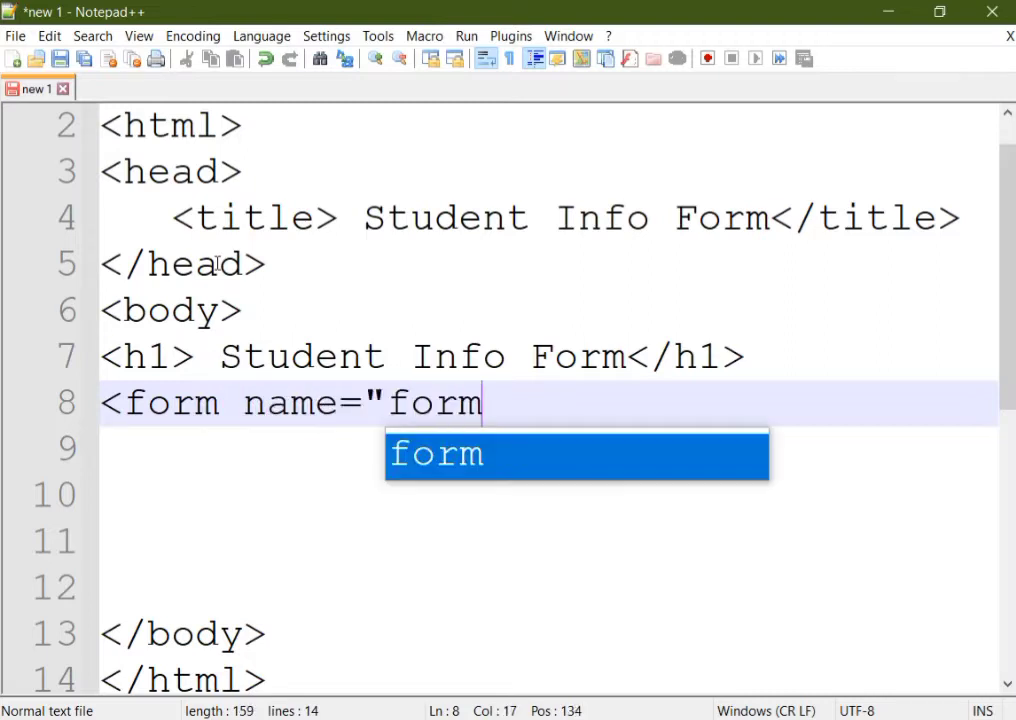
type("1\"")
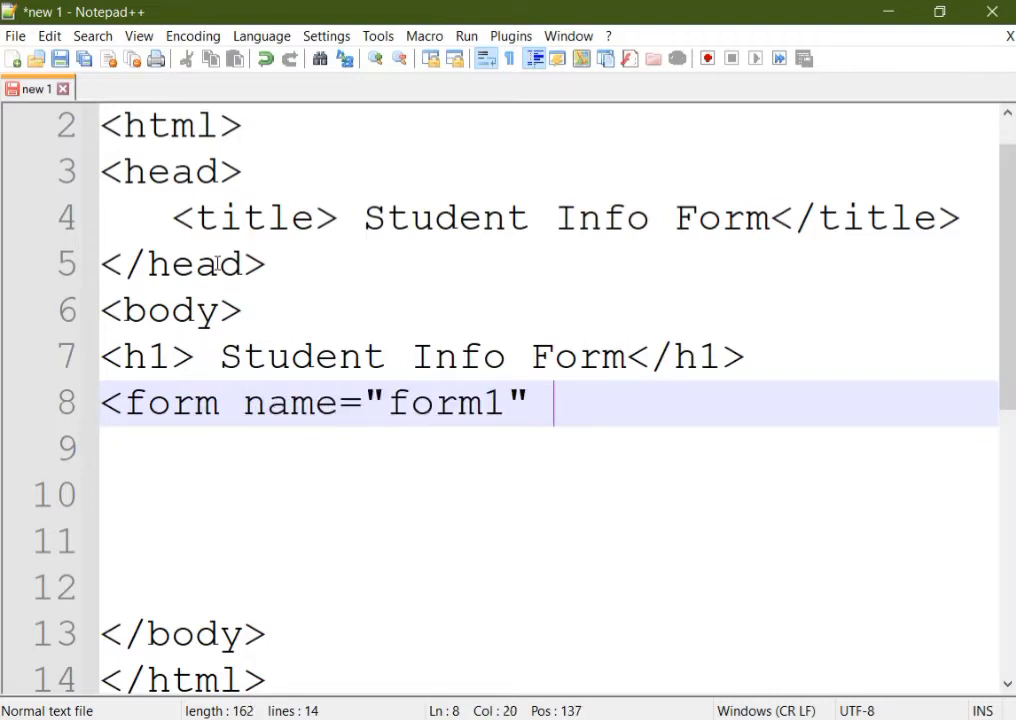
type("metho")
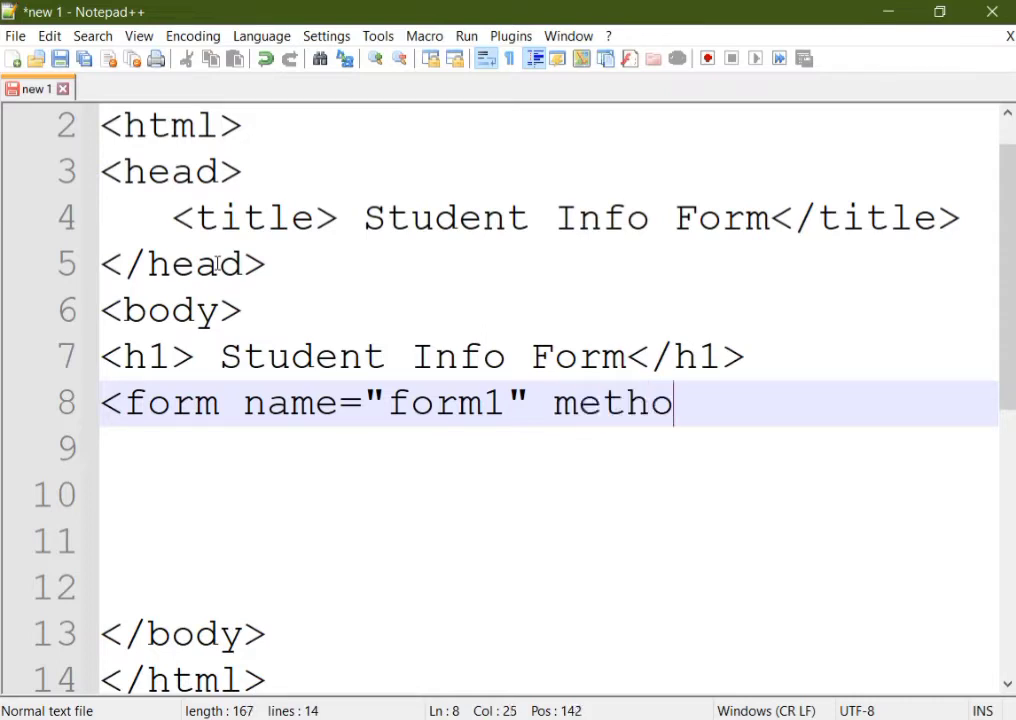
type("d=\"pos")
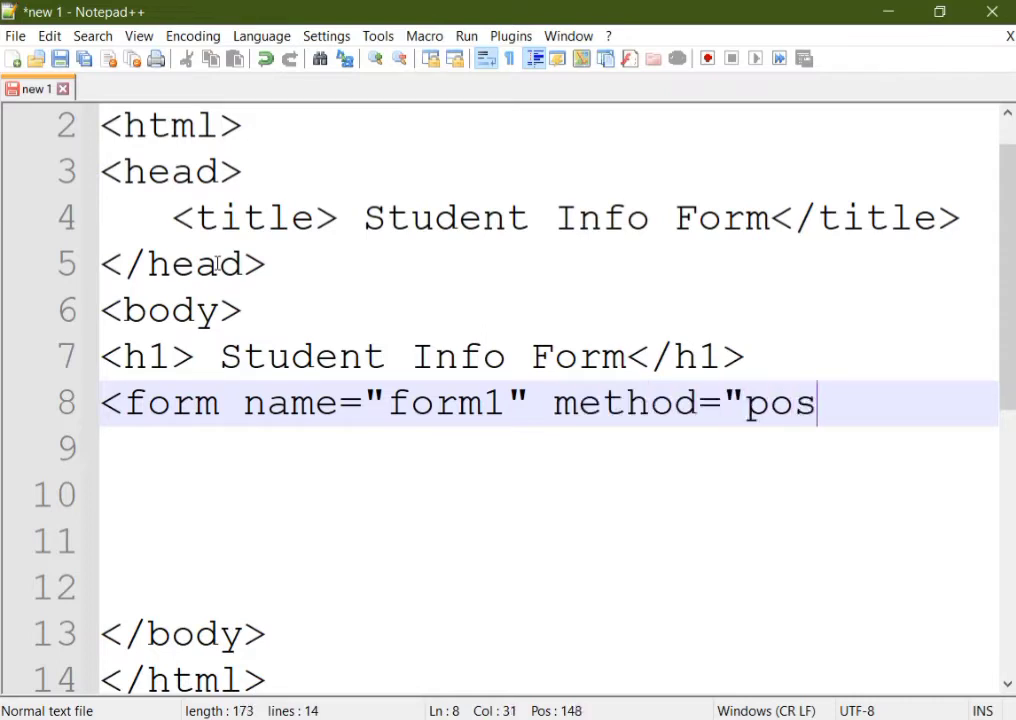
type("t\"")
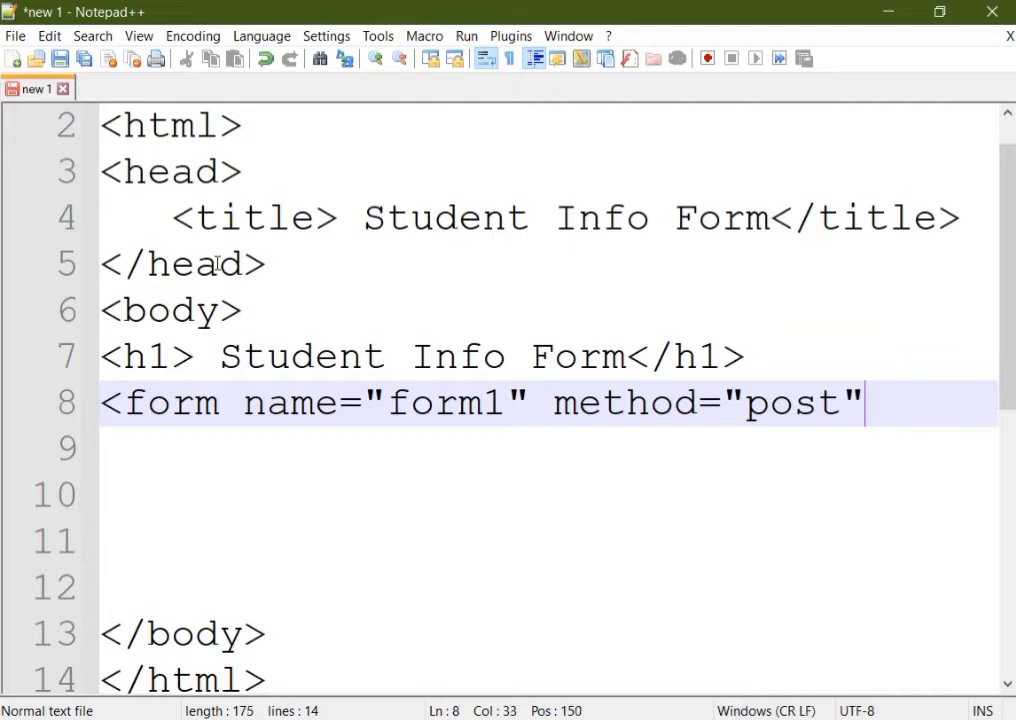
type("action")
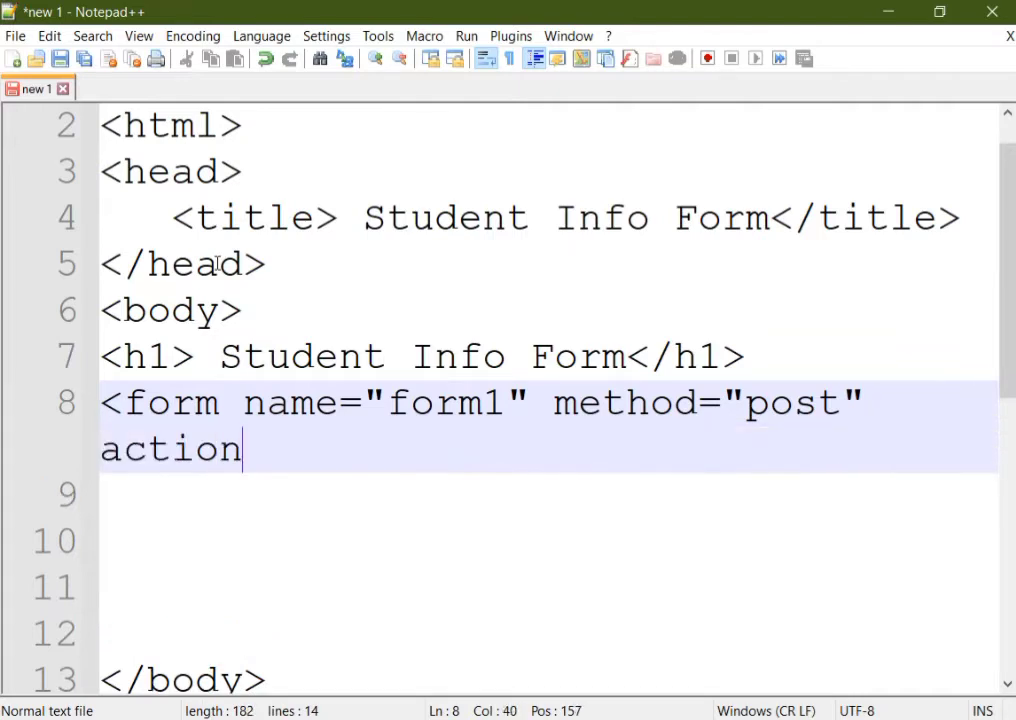
type("=")
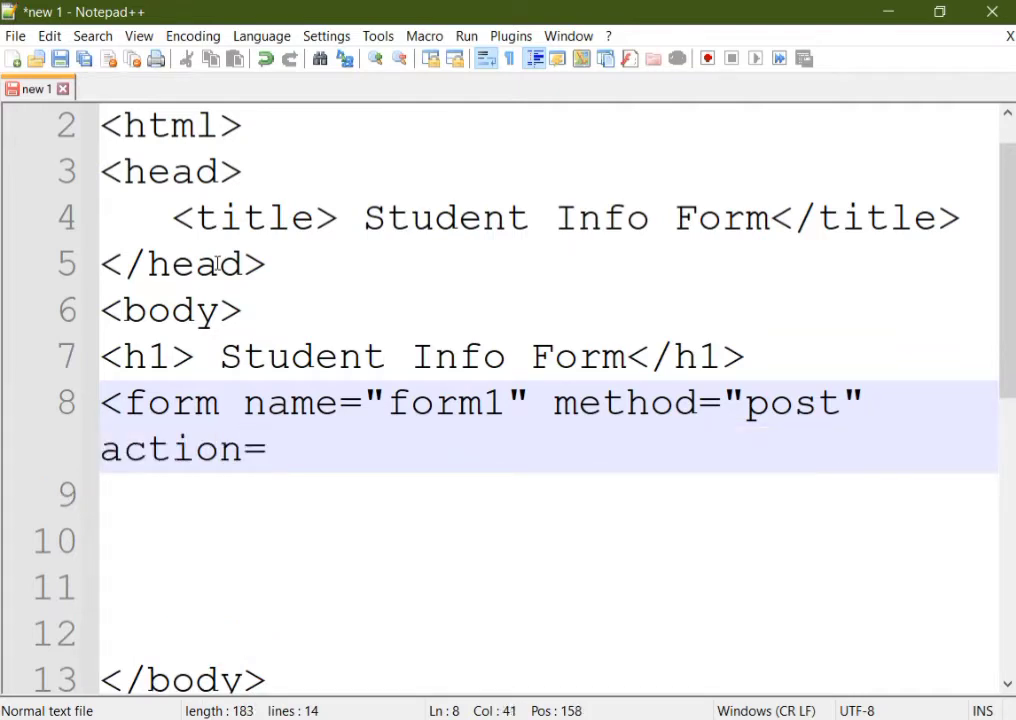
type("\"res")
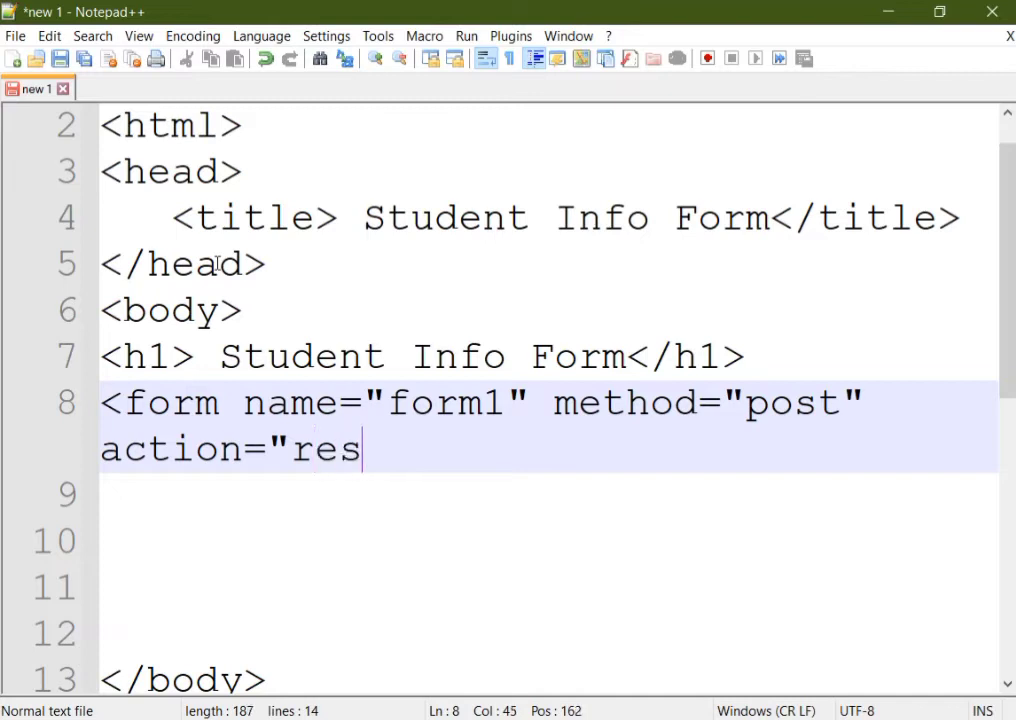
type("pons")
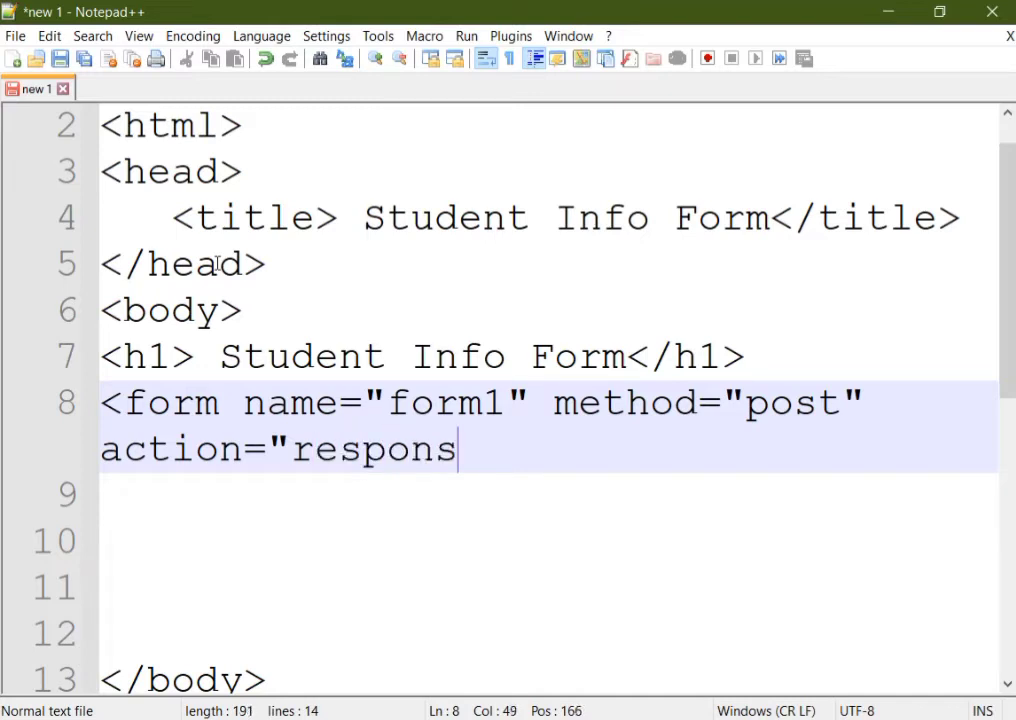
type("e.php\"")
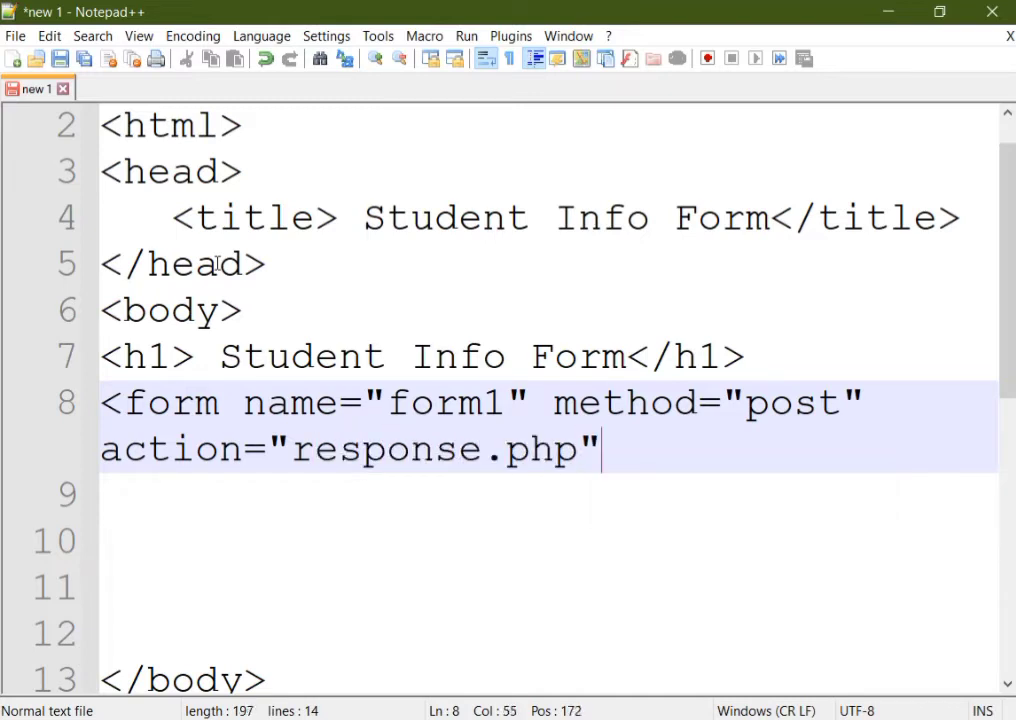
type(">")
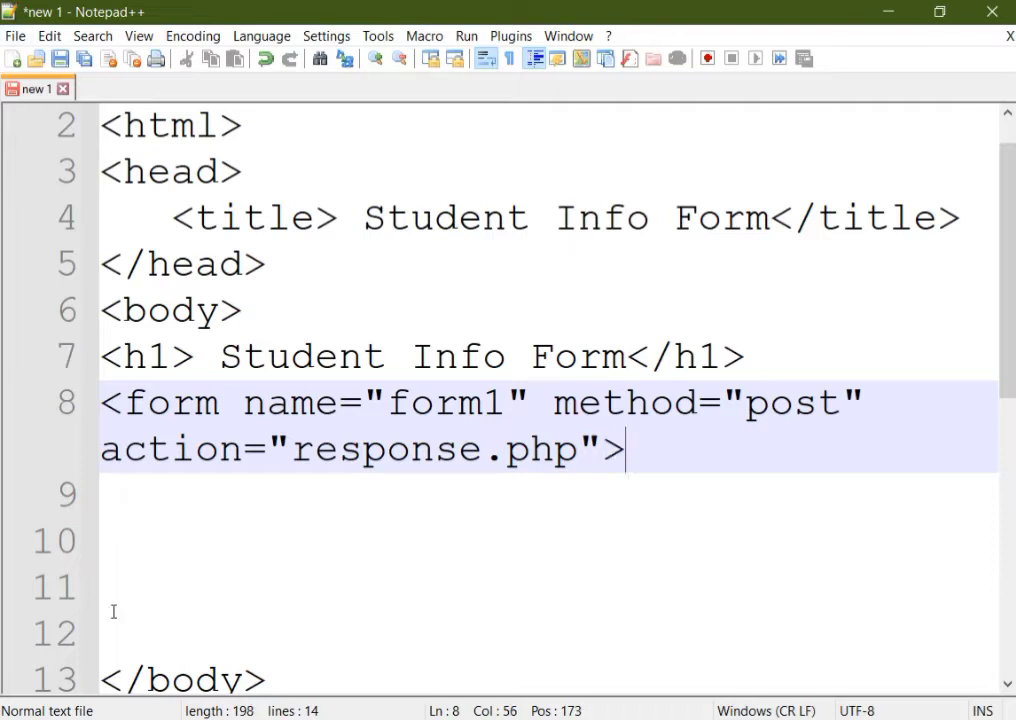
Step: Close the form with </form> on line 12, leaving blank lines inside for fields
type("<")
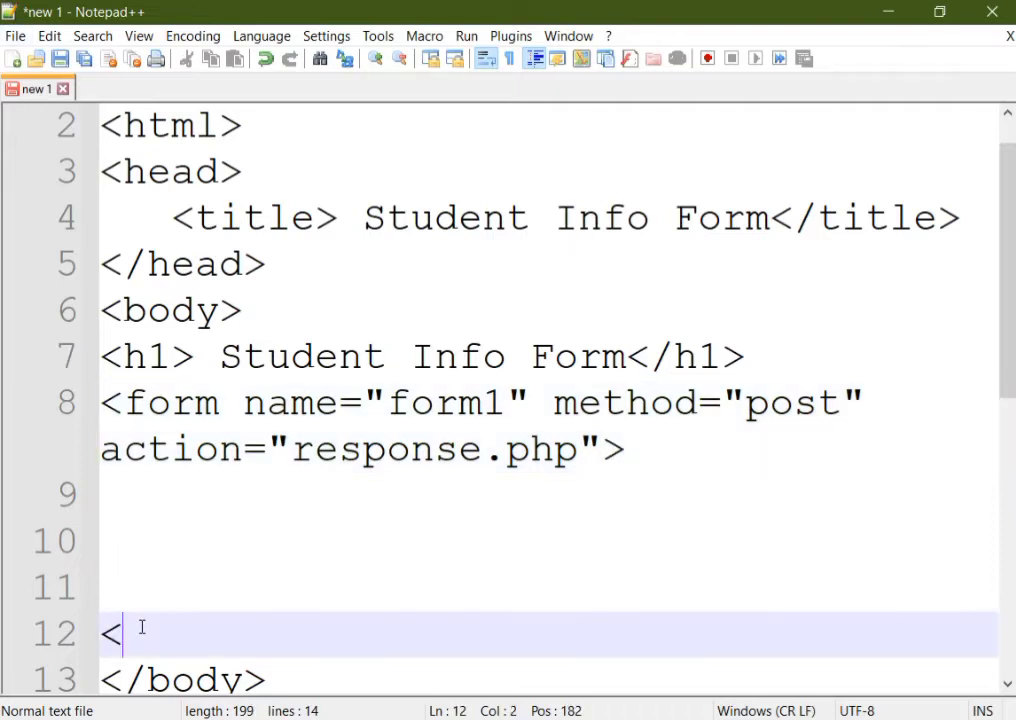
type("/form>")
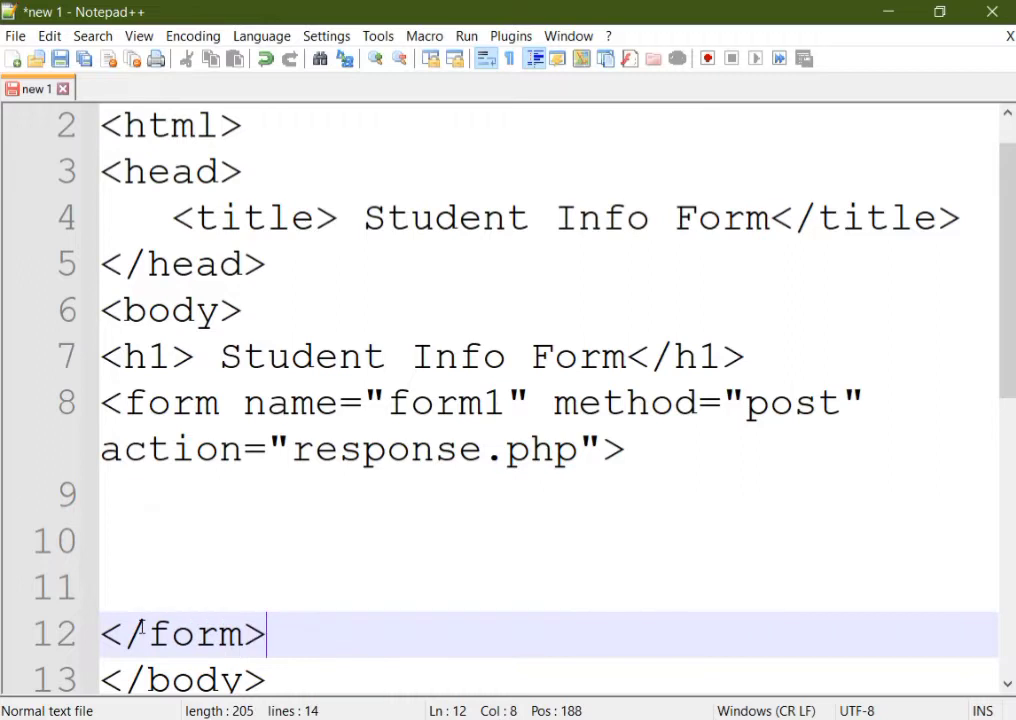
mouse_move(462, 650)
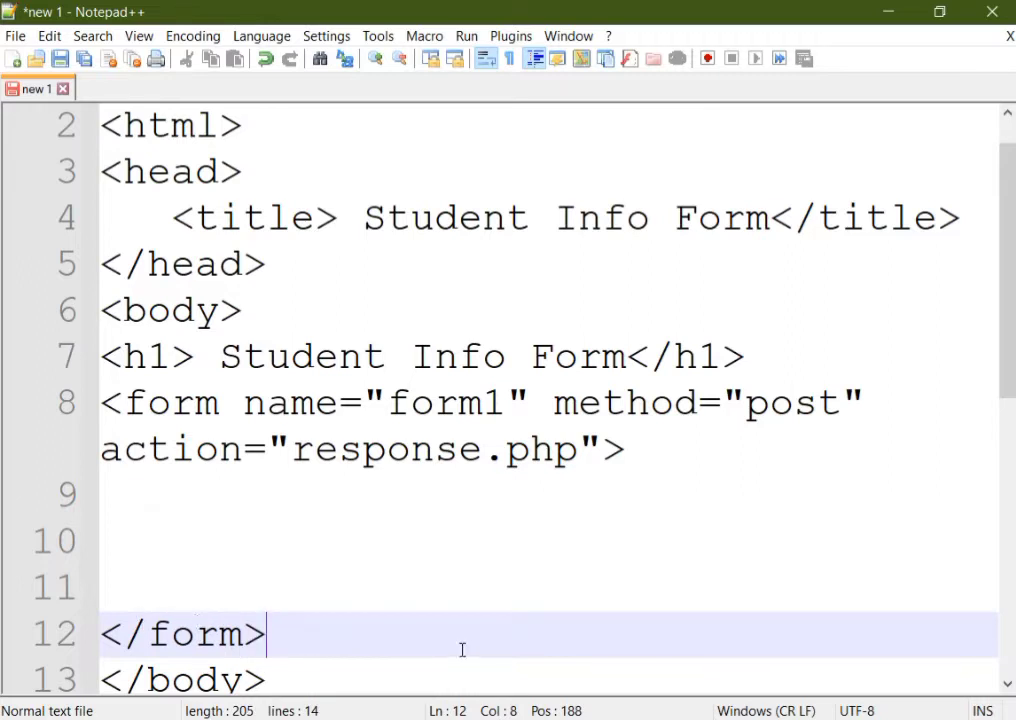
mouse_move(258, 432)
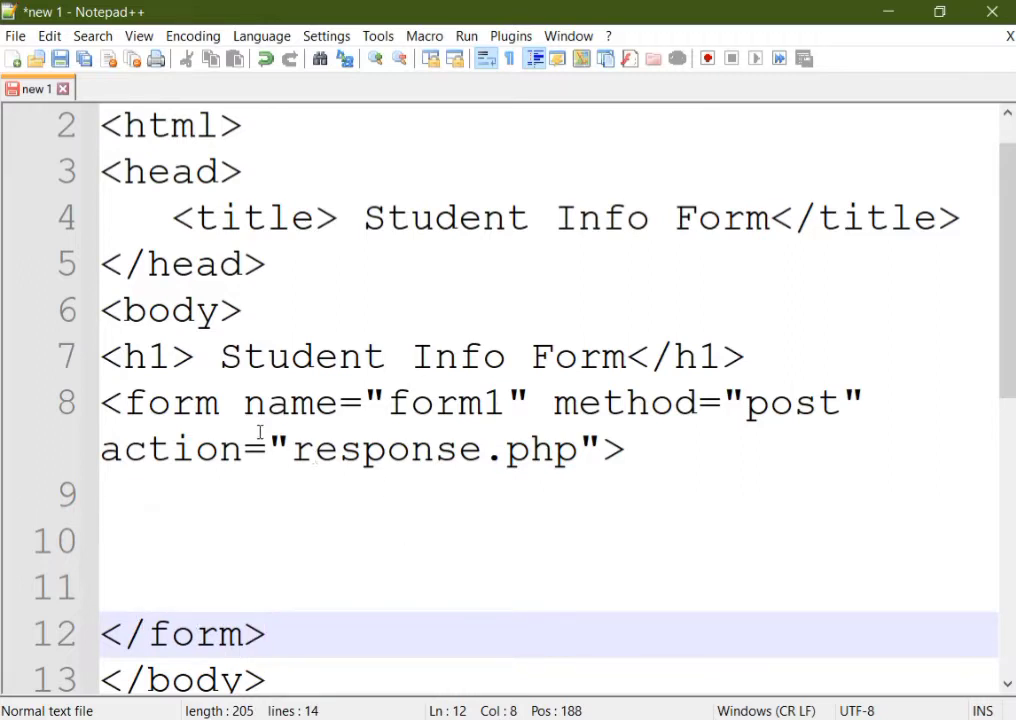
left_click(469, 540)
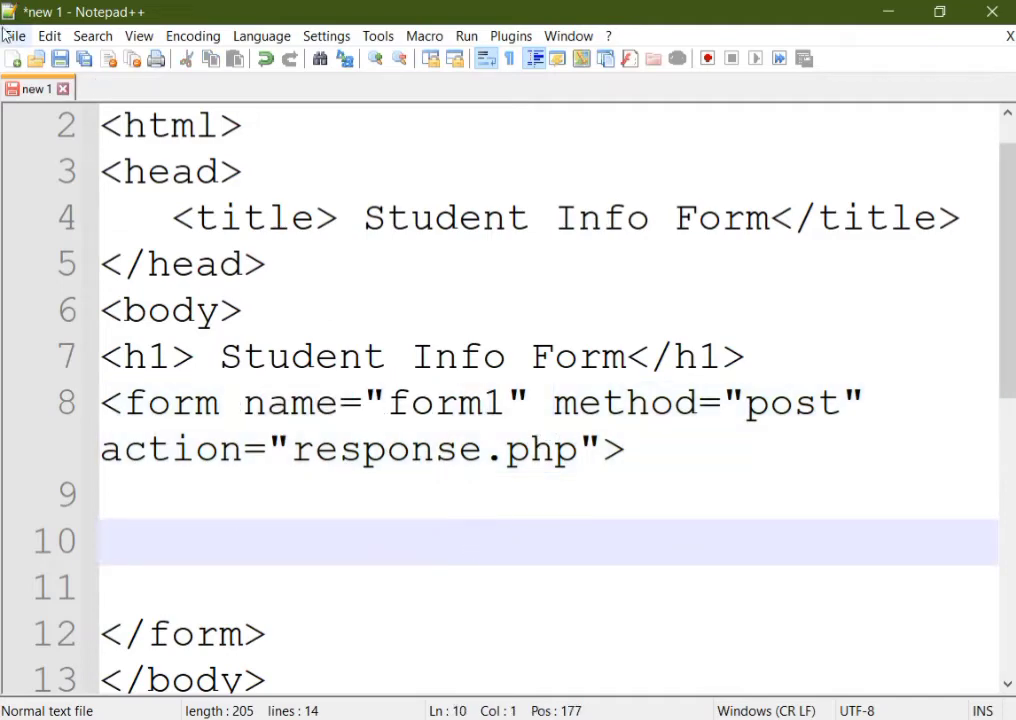
left_click(14, 35)
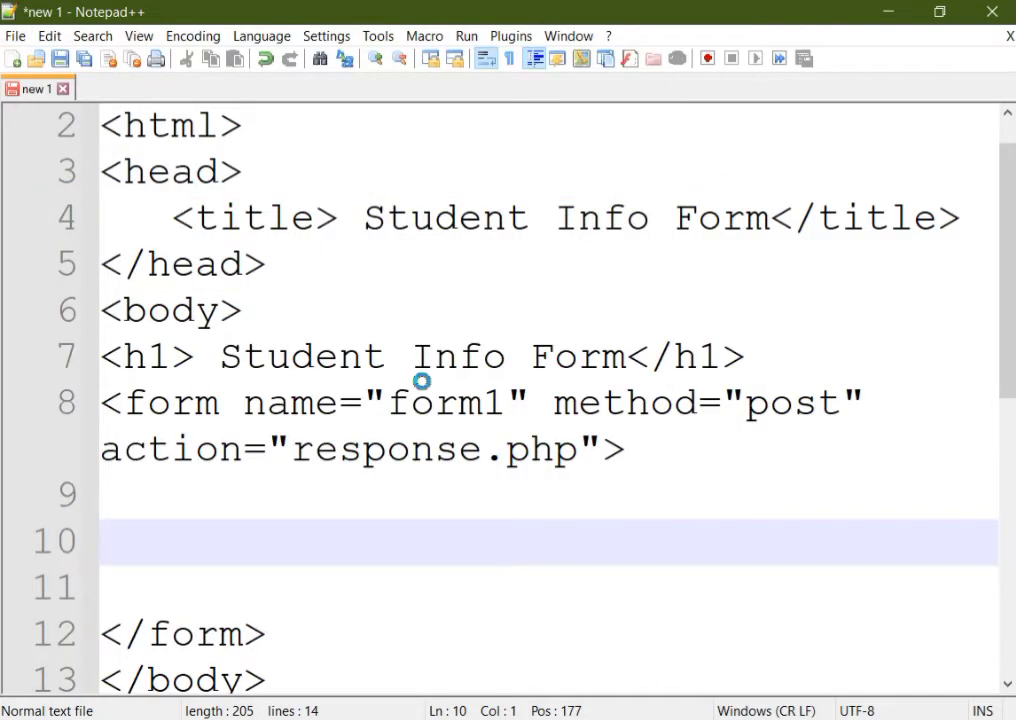
Step: Save the page as program5.html, a Hyper Text Markup Language file, in Desktop > PRACTICE
left_click(58, 58)
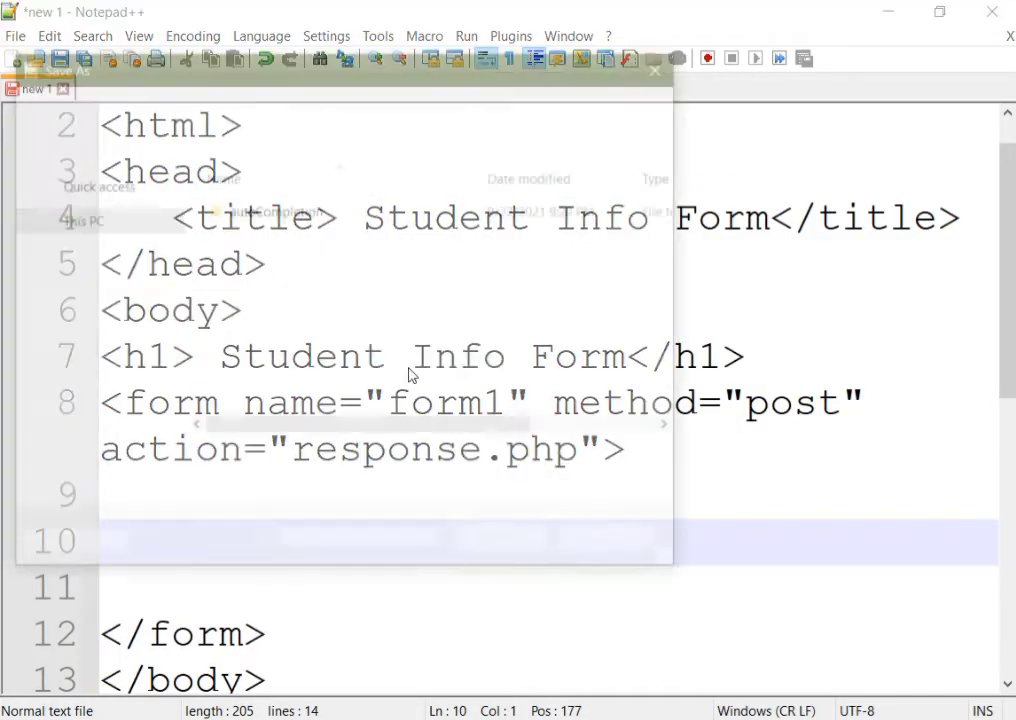
type("prog")
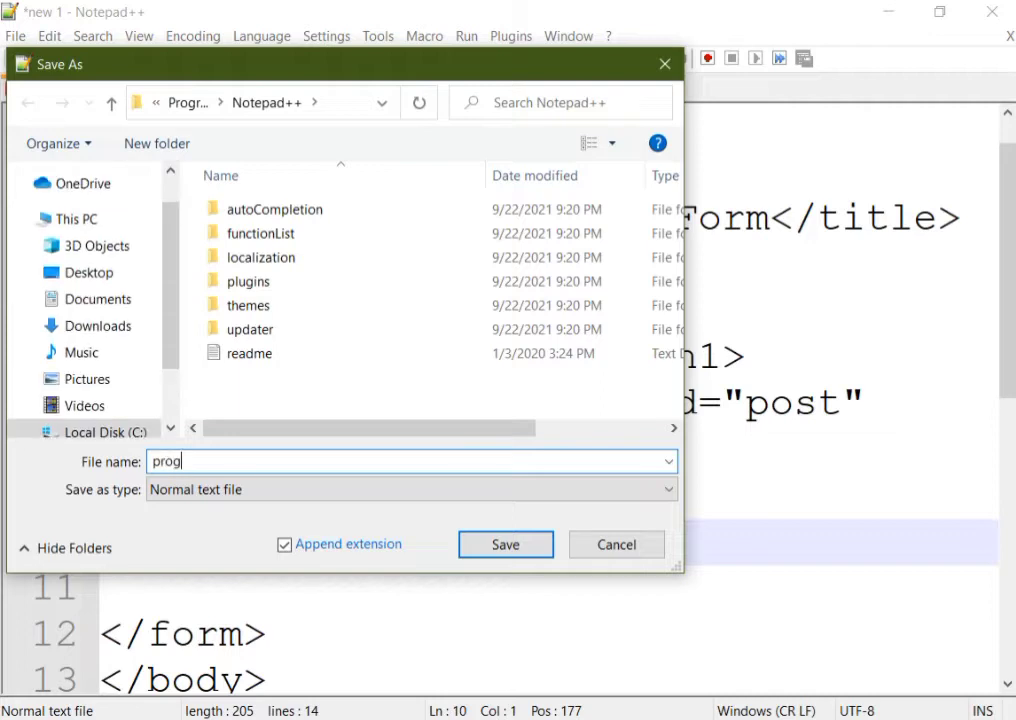
type("ram5.html")
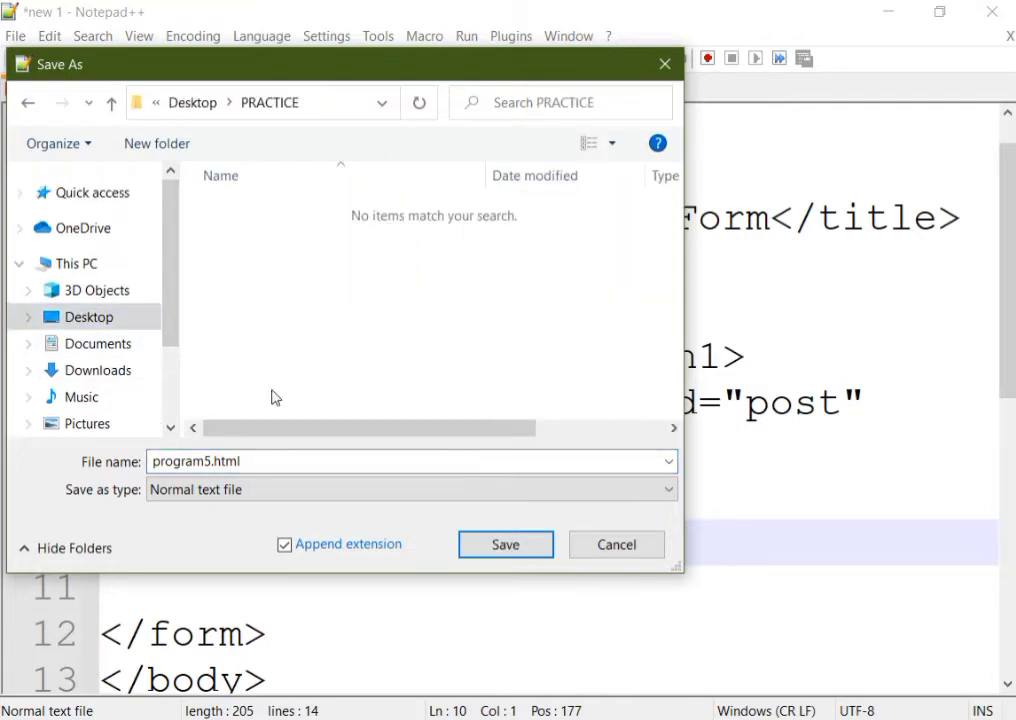
left_click(410, 489)
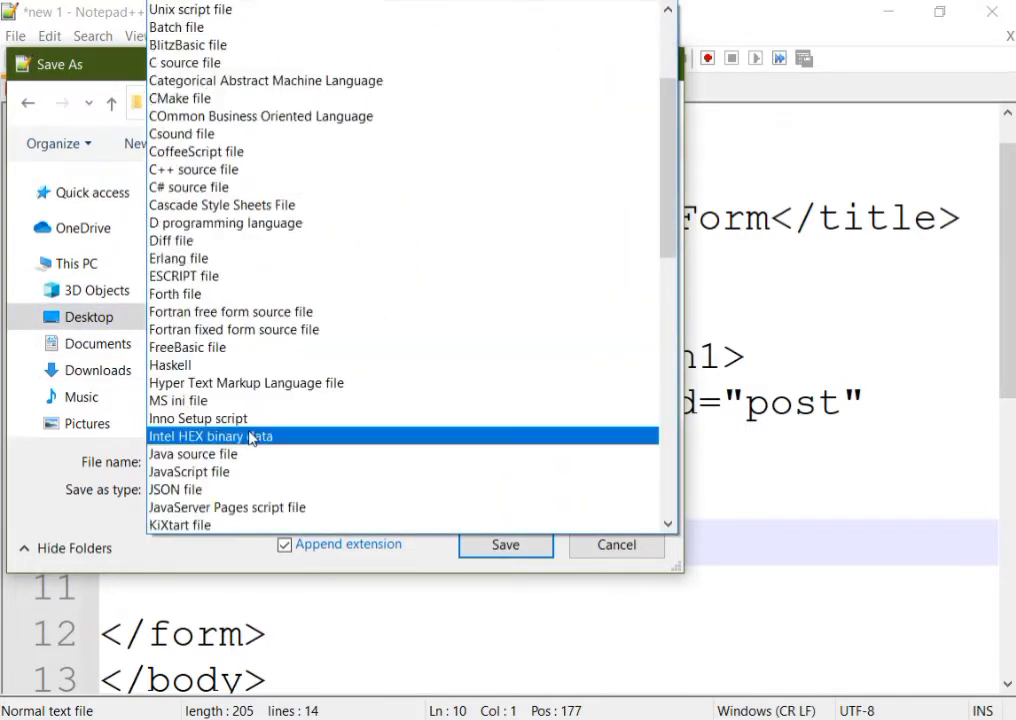
left_click(247, 382)
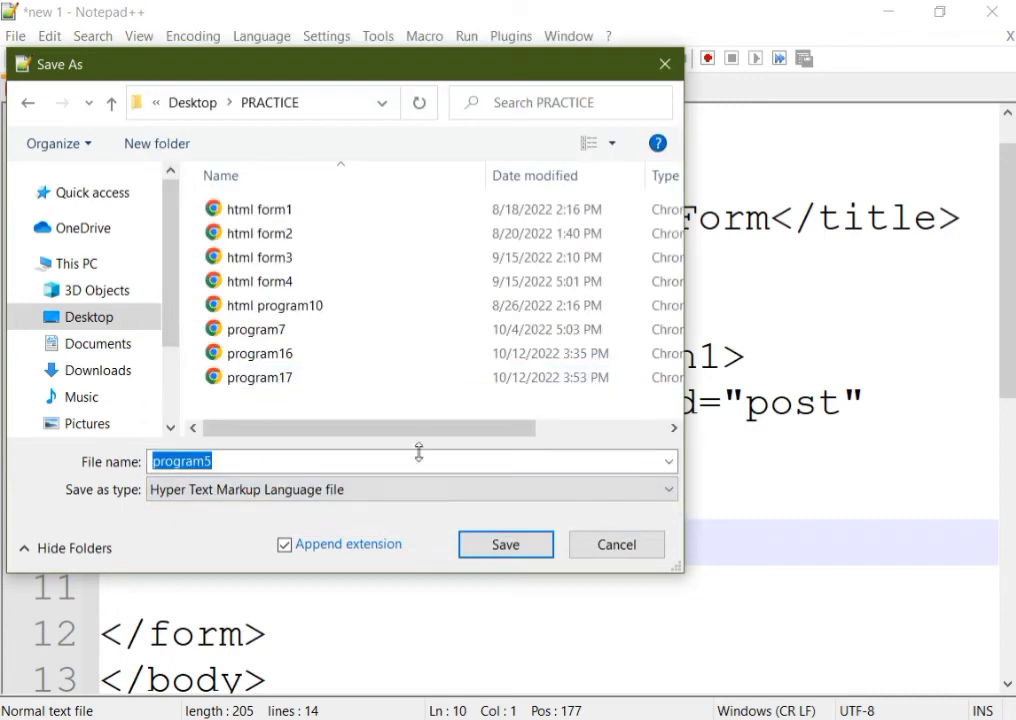
left_click(505, 544)
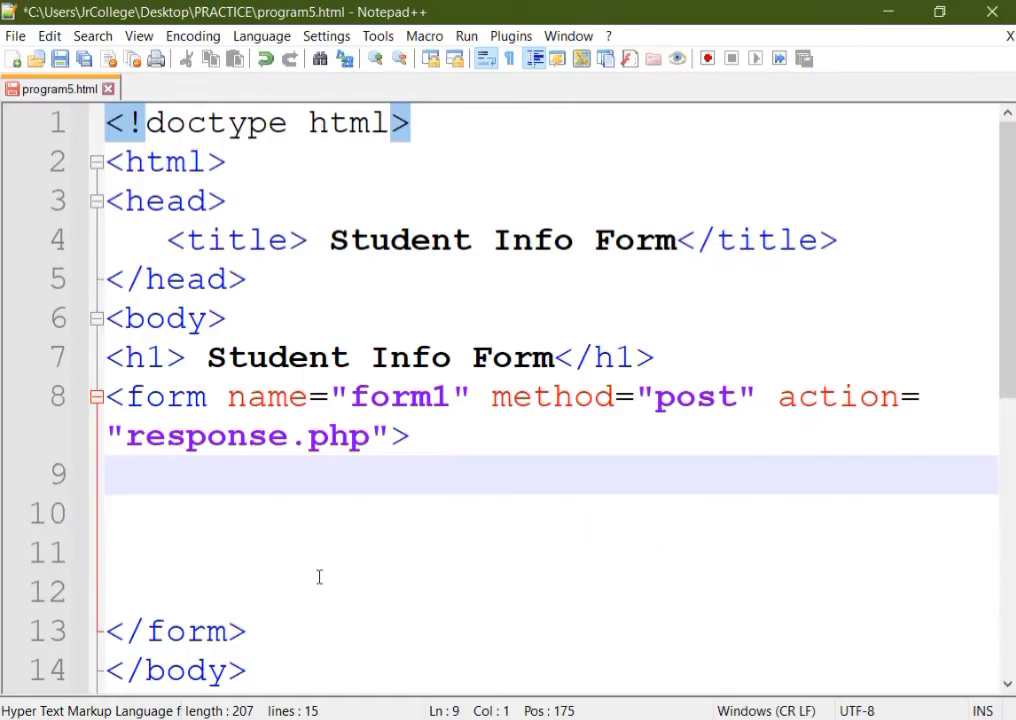
Step: Add "Student's Name :" with a text input named student_name, then two <br> tags
type("s Name :")
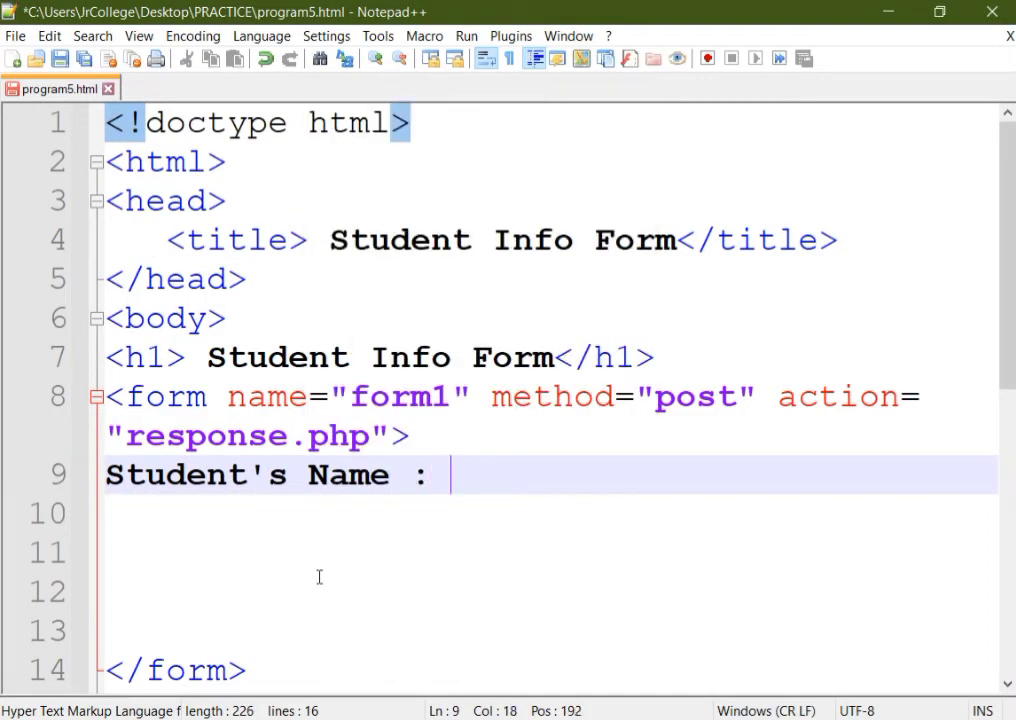
type("<input type=\"")
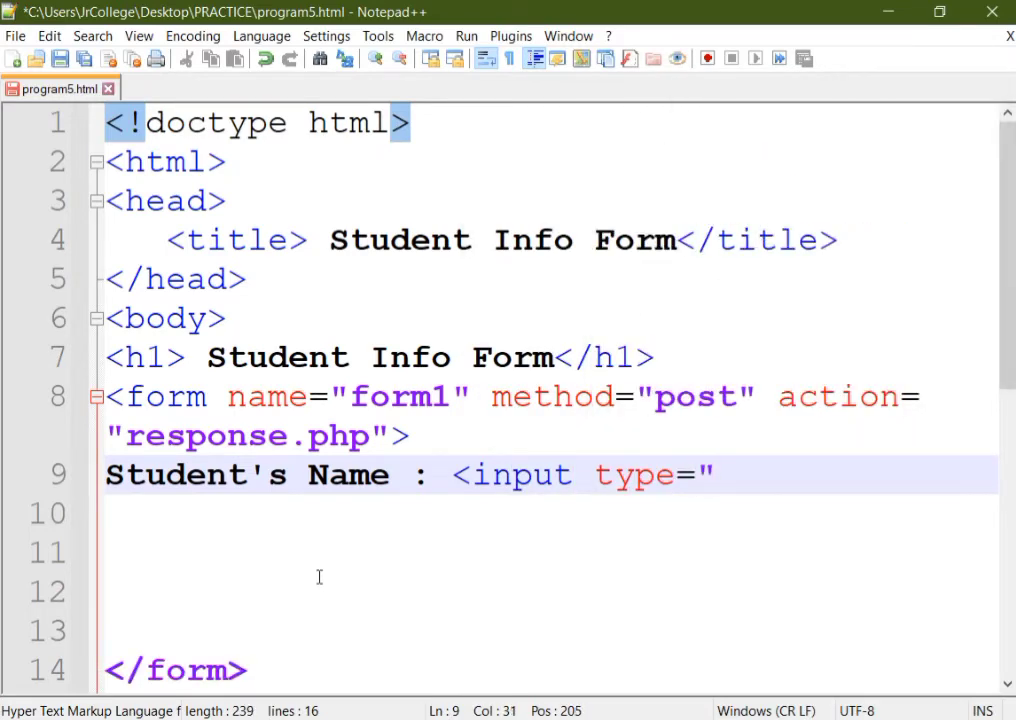
type("text\"")
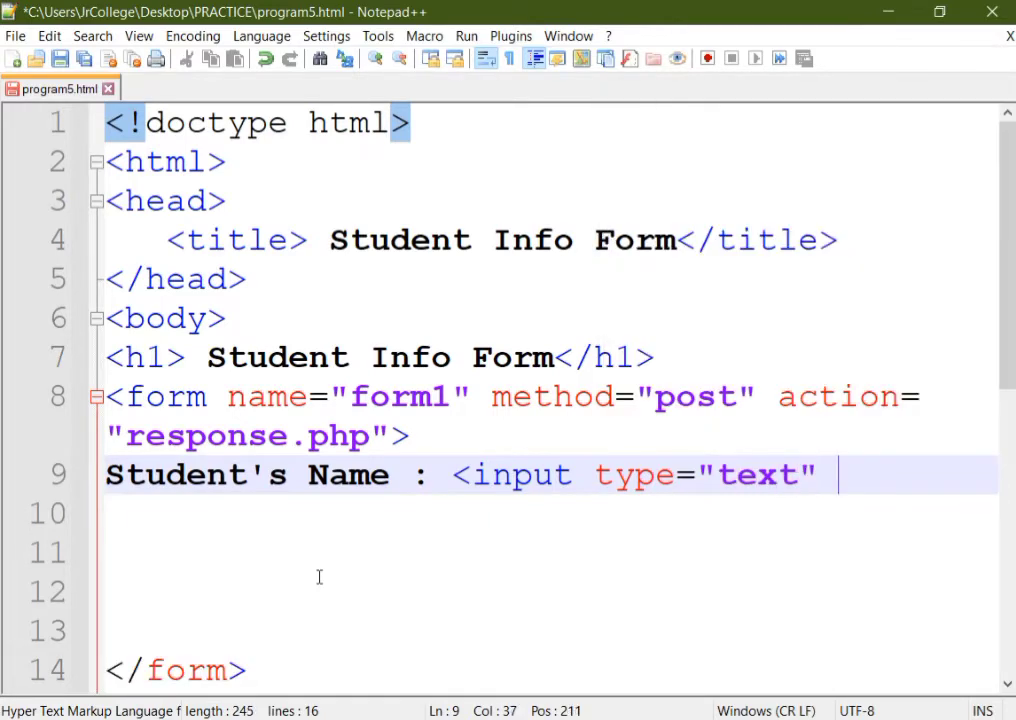
type("name=")
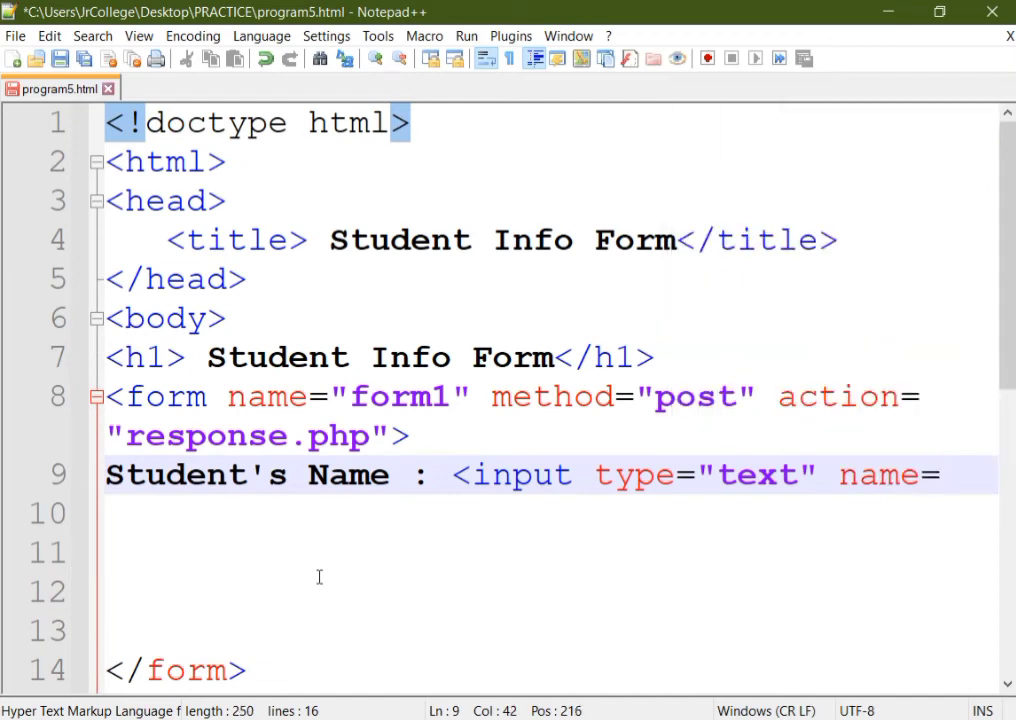
type("\"")
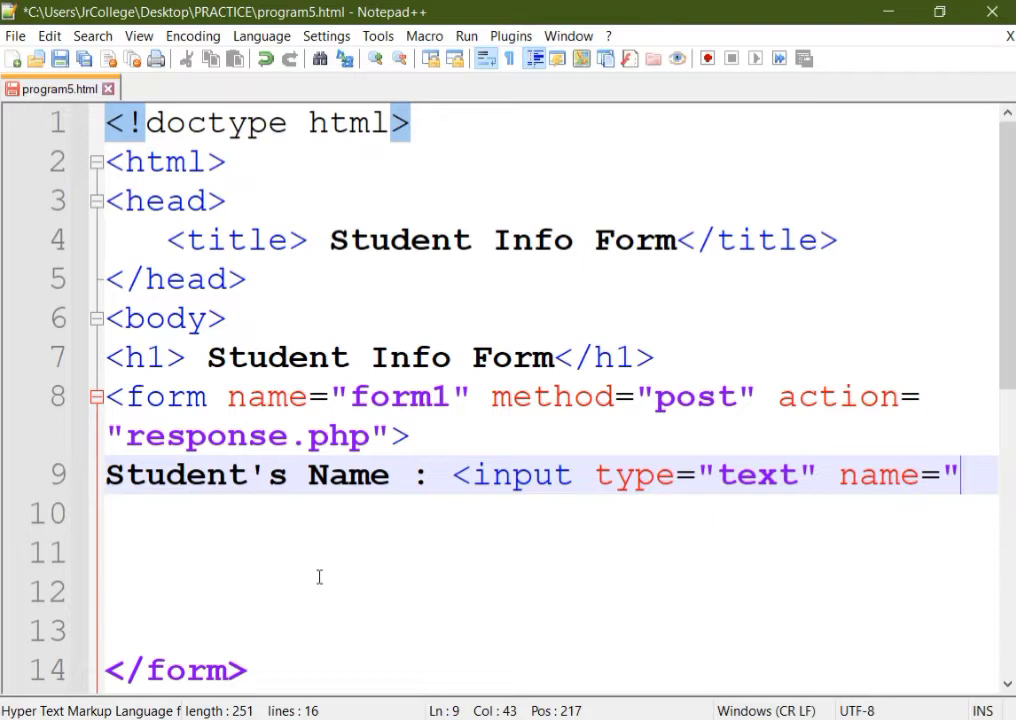
type("\"stu")
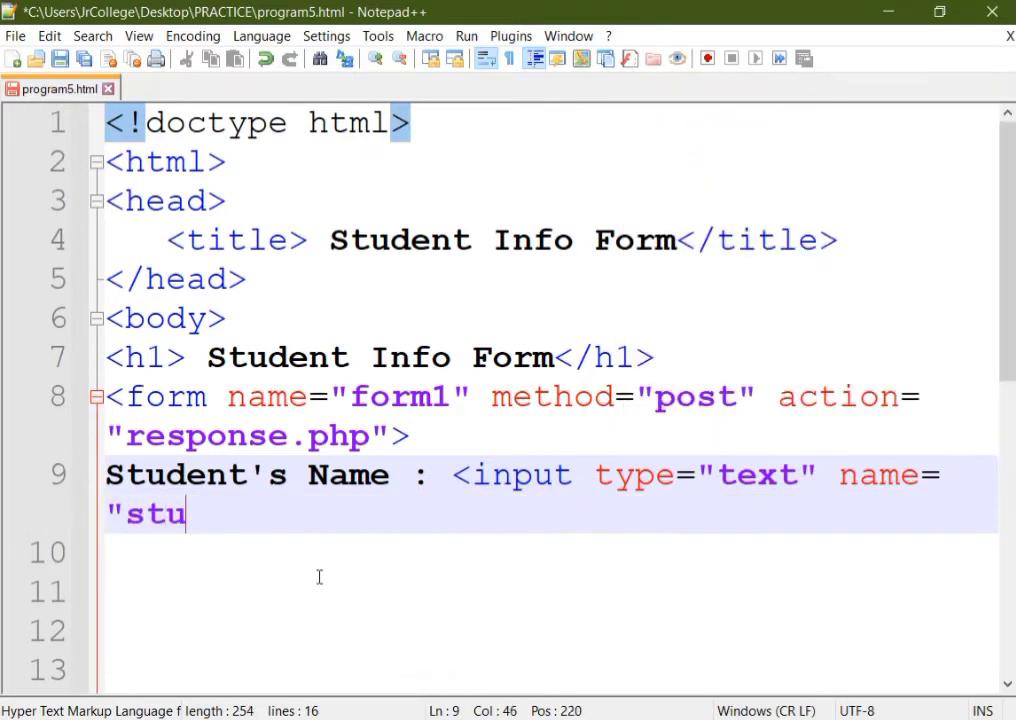
type("den")
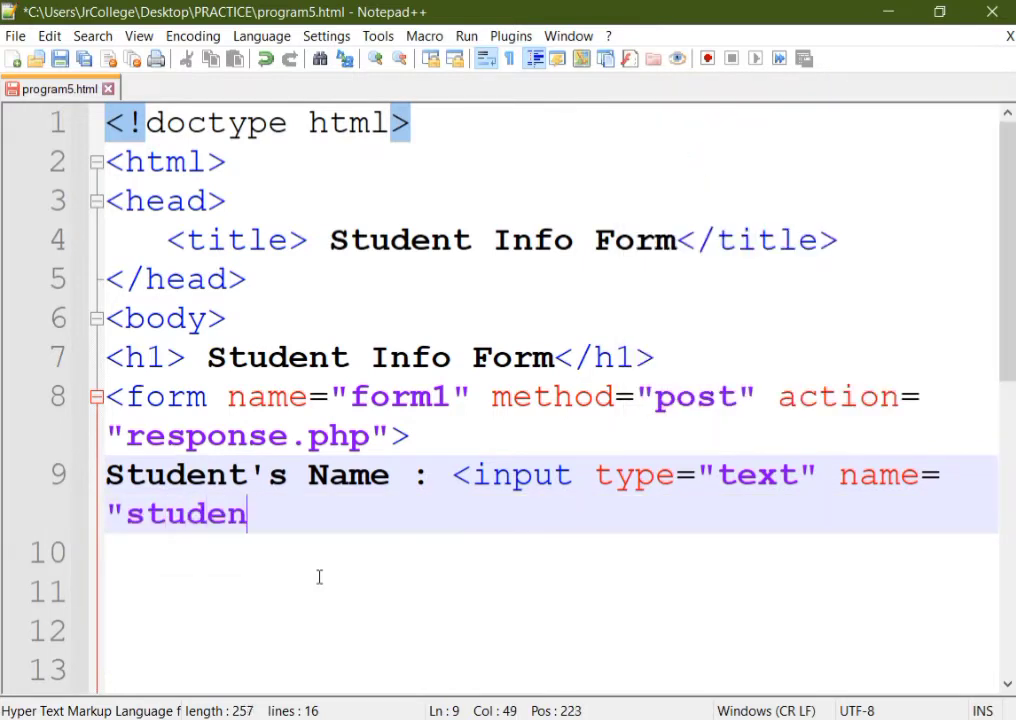
type("t_name\">")
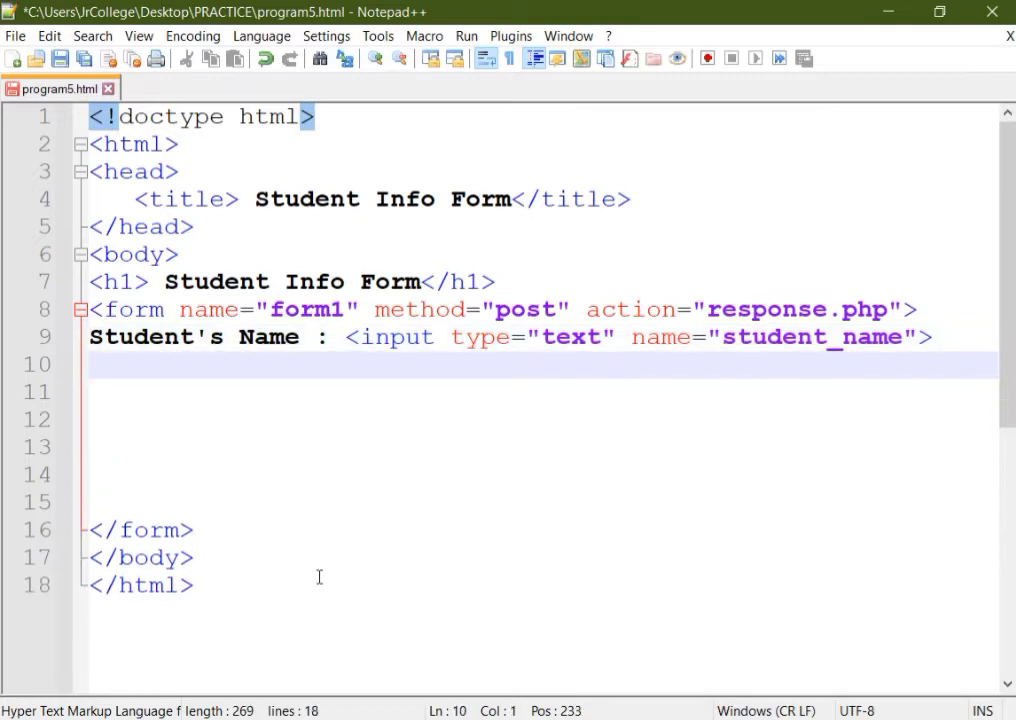
type("<br>")
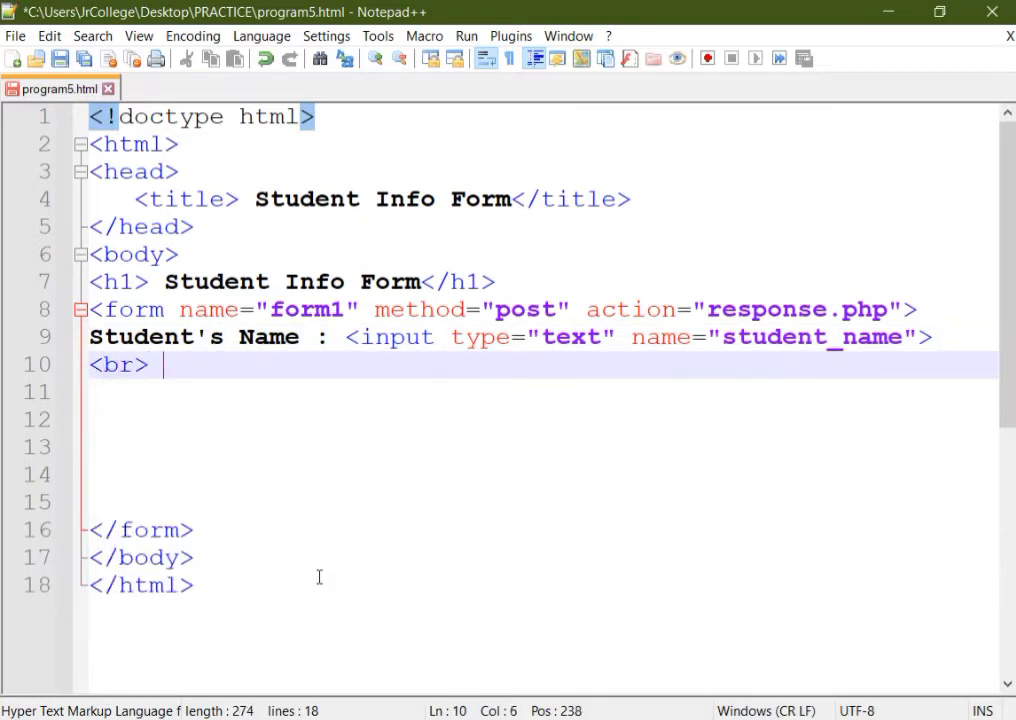
type("<br>")
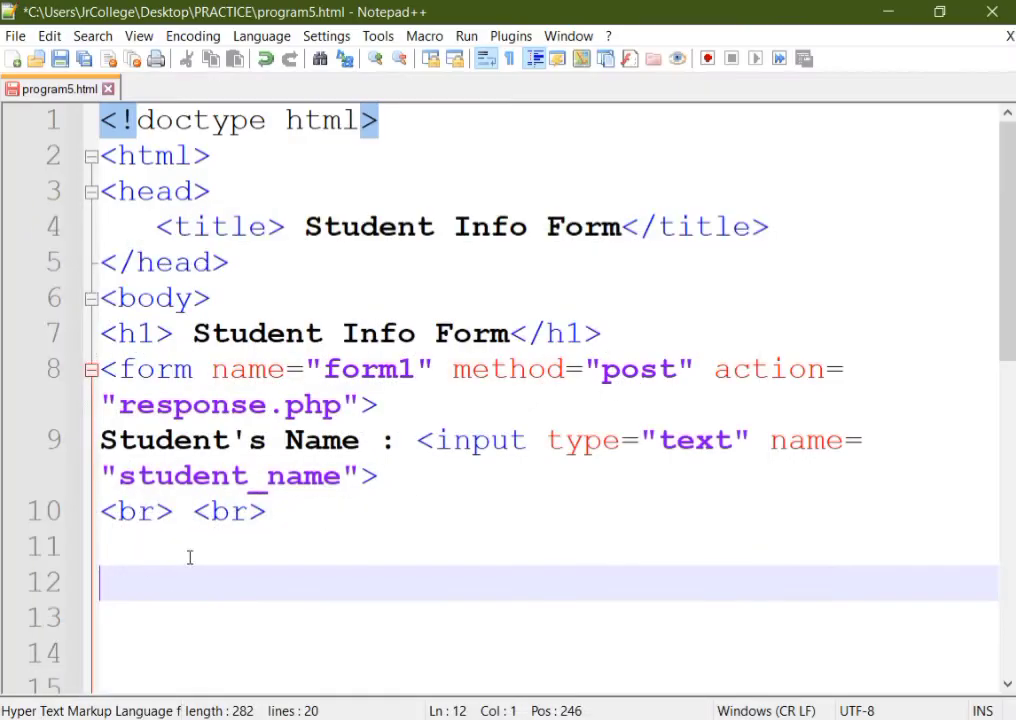
Step: Add "No. of practicals completed :" with a number input named practical_no, min=0
type("No. of pra")
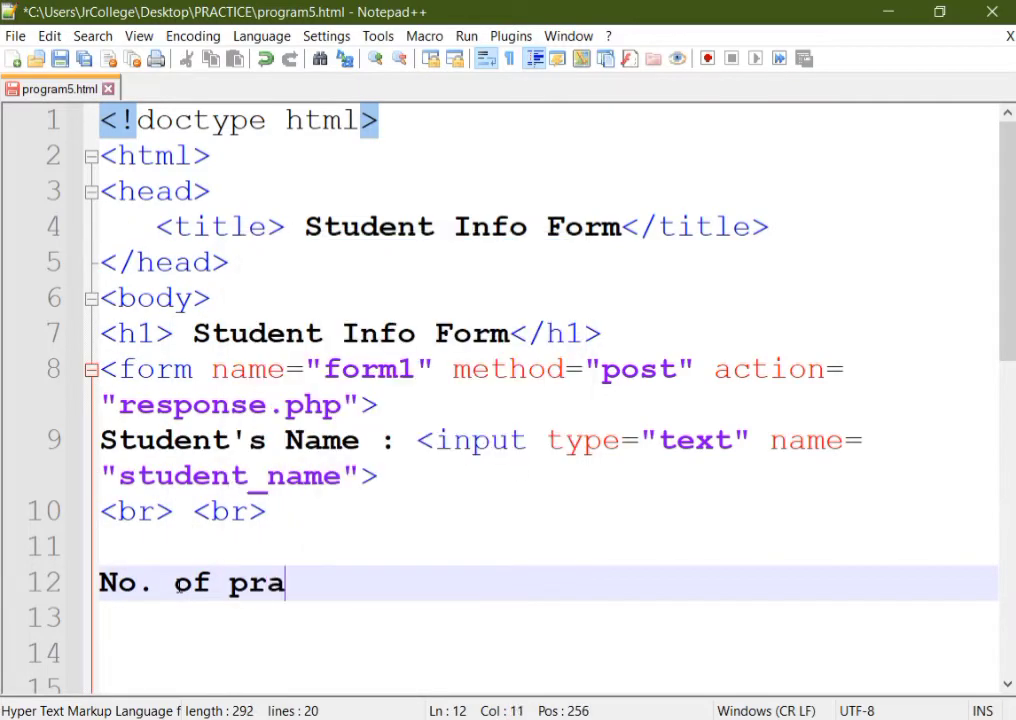
type("cticals completed : In")
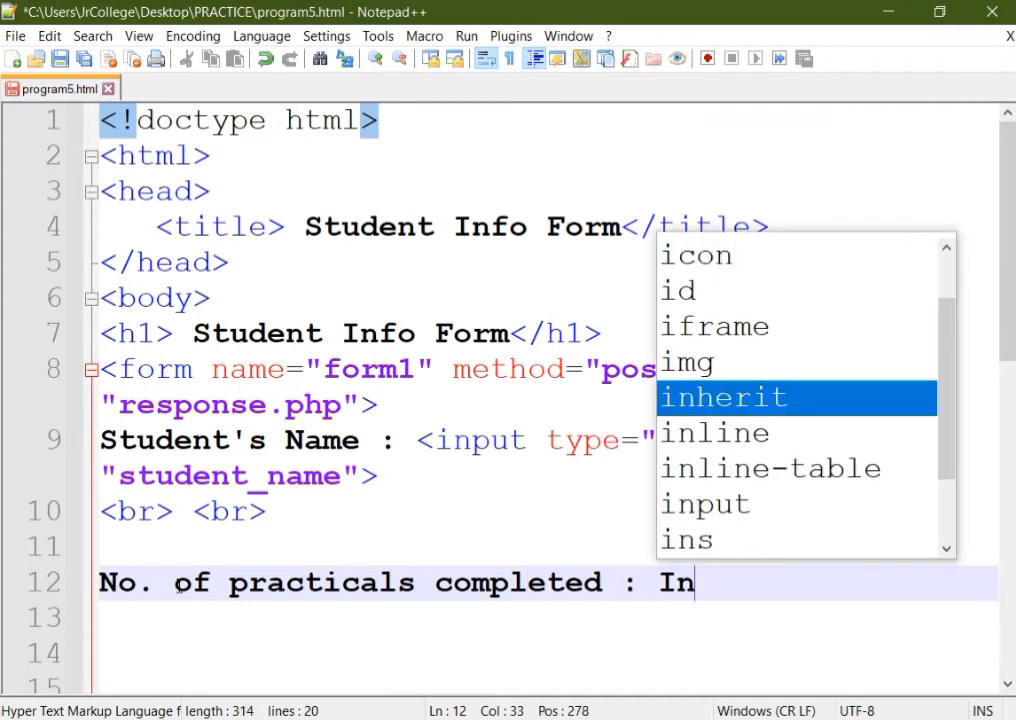
type("put")
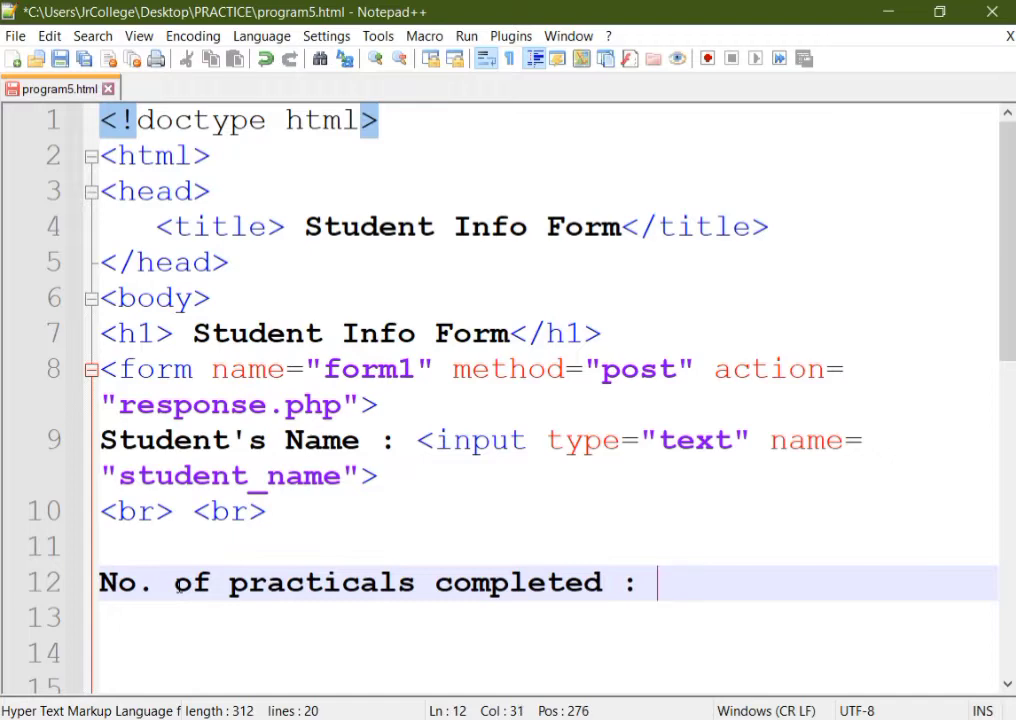
type("<i")
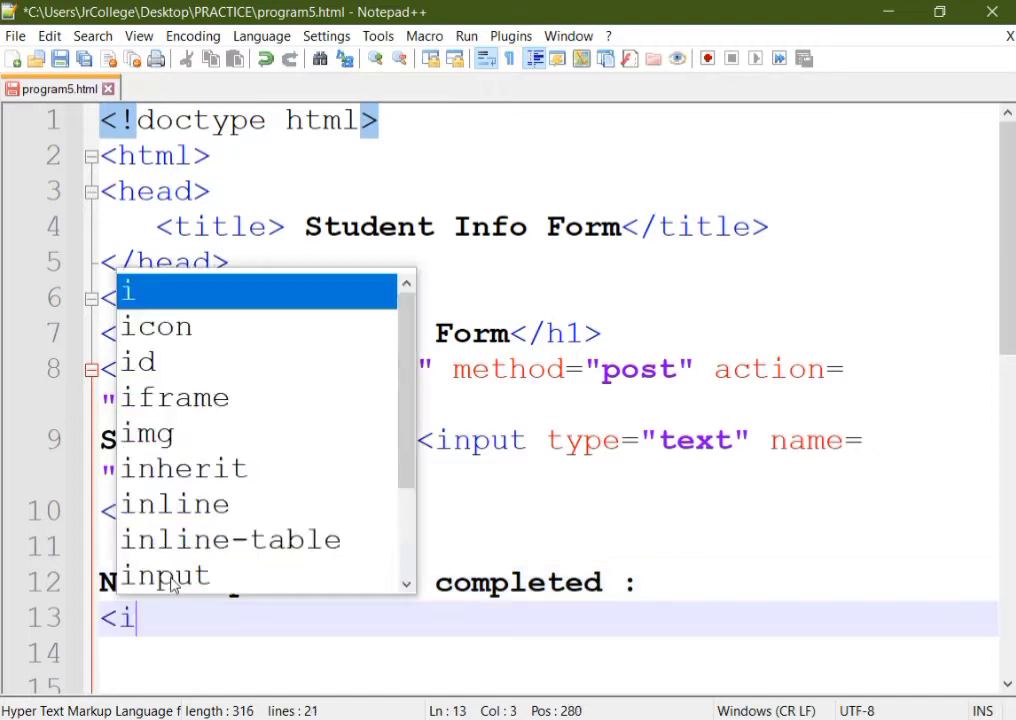
type("type=\"n")
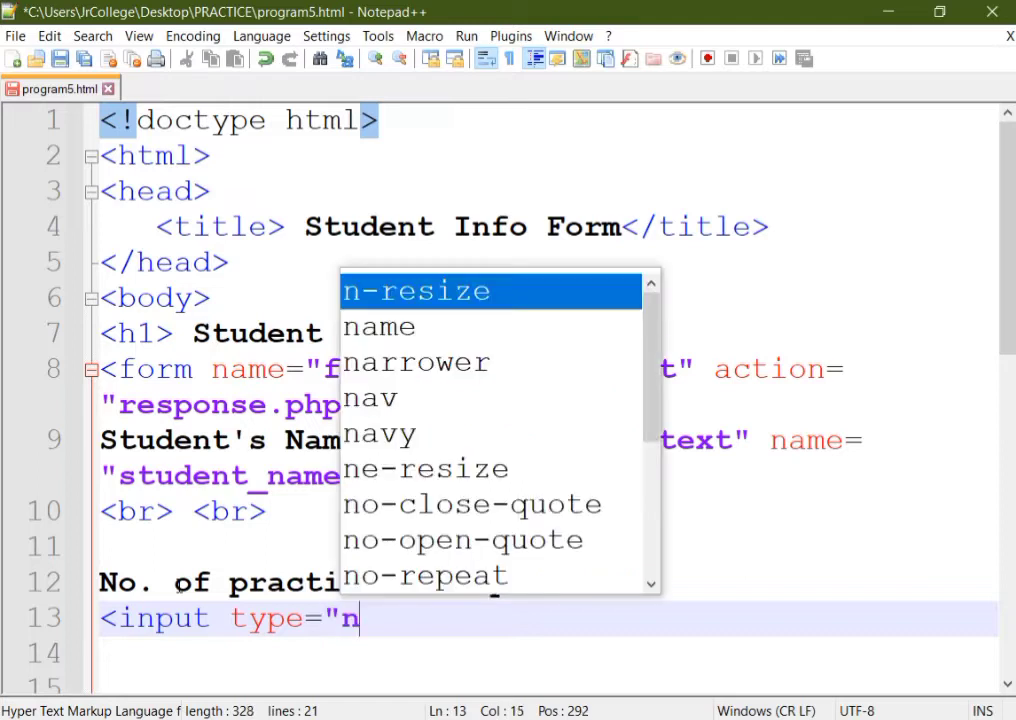
type("umber")
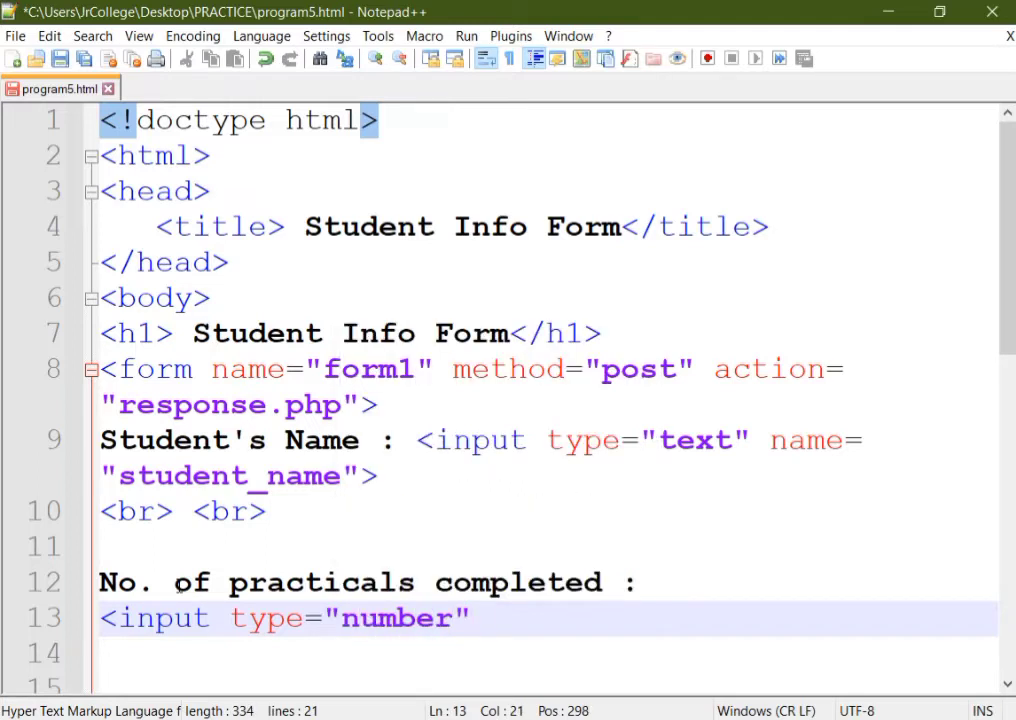
type("name=\"")
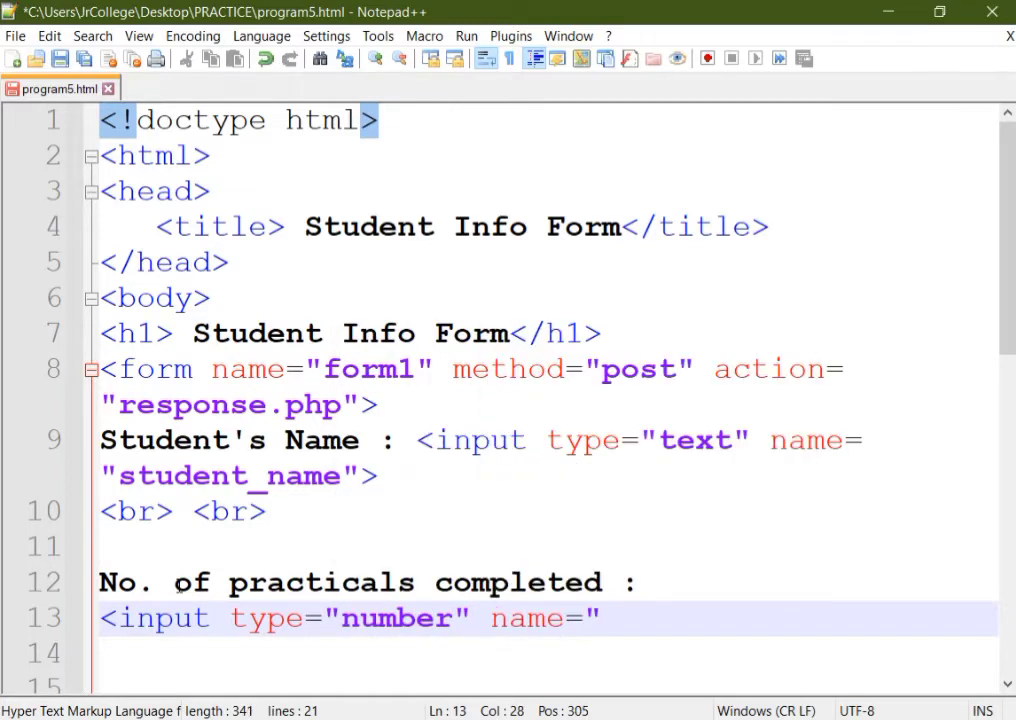
type("practi")
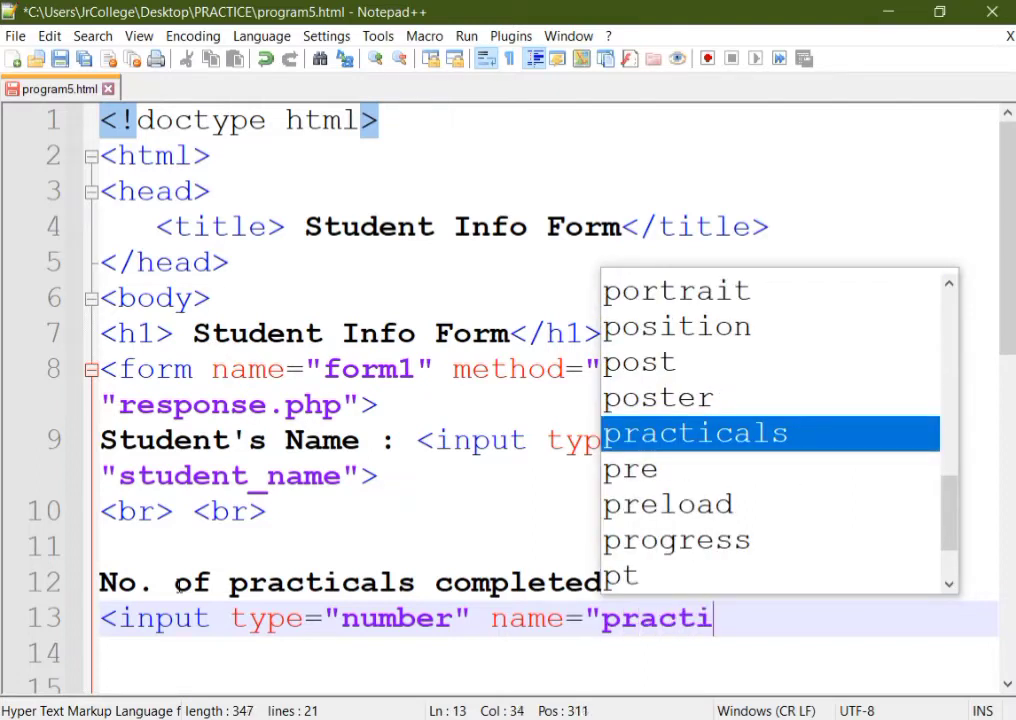
type("cal_no\"")
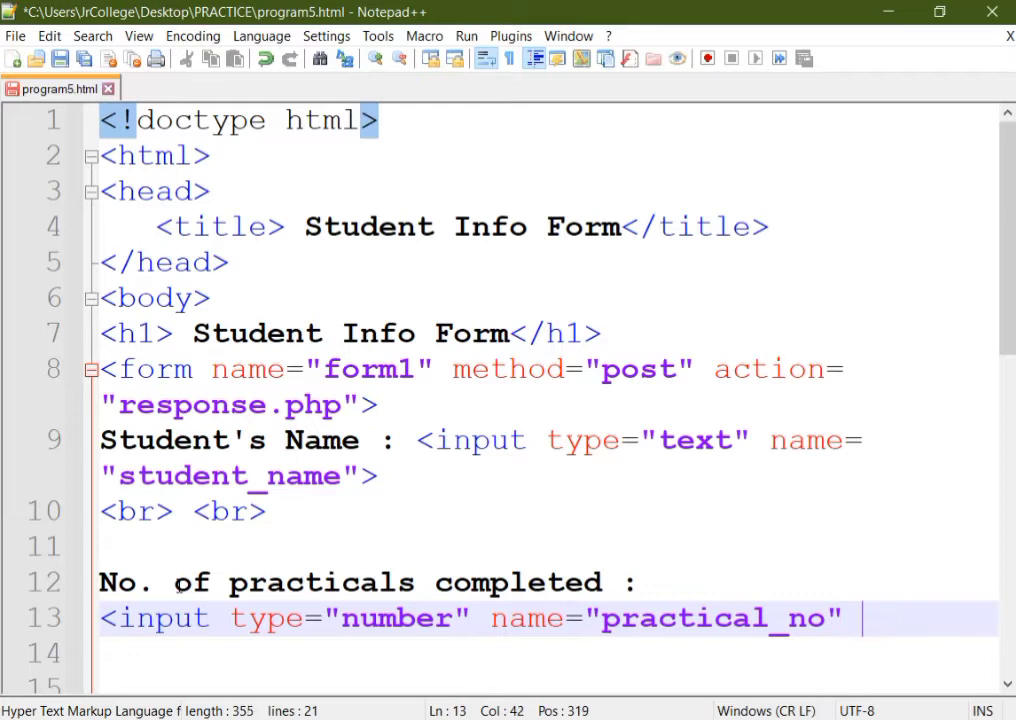
type("mi")
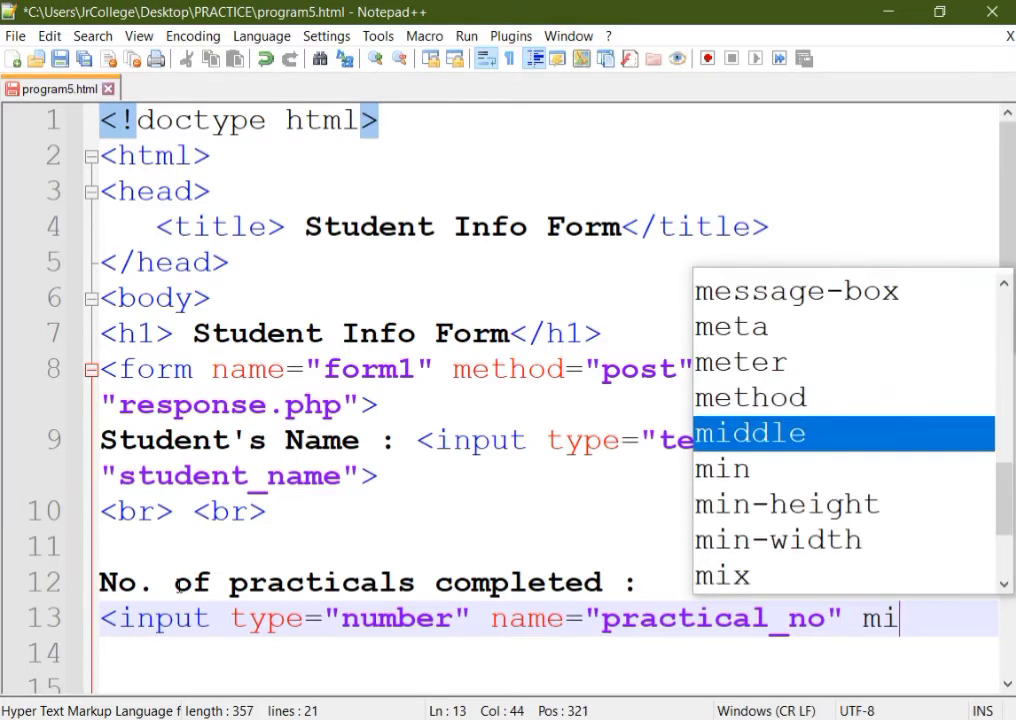
type("n=")
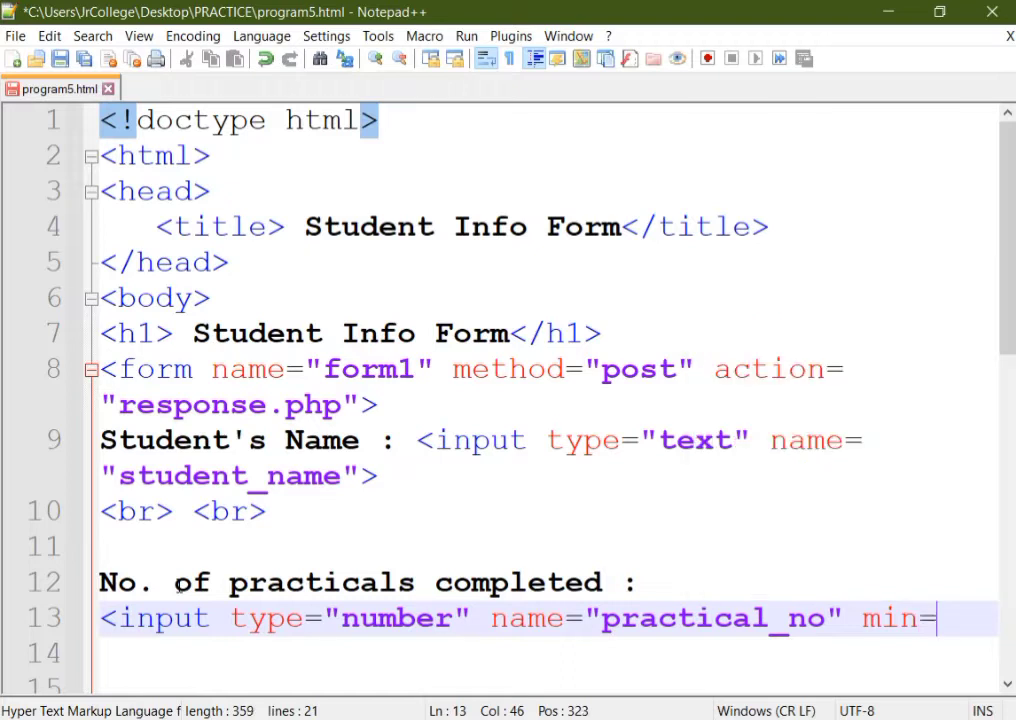
type("0>")
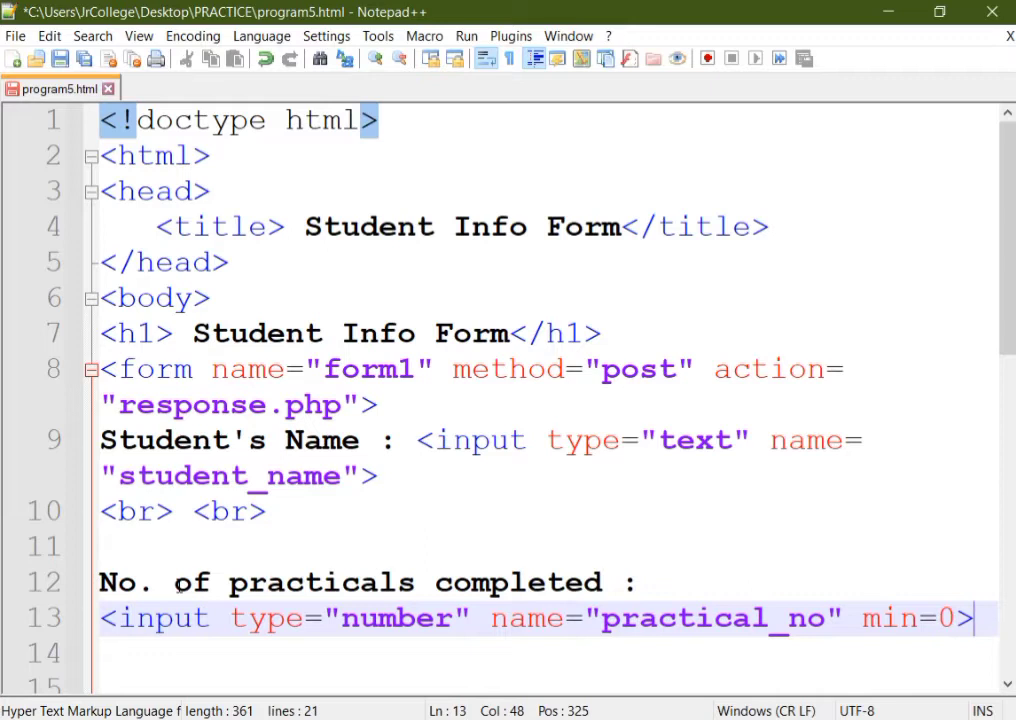
key("Enter")
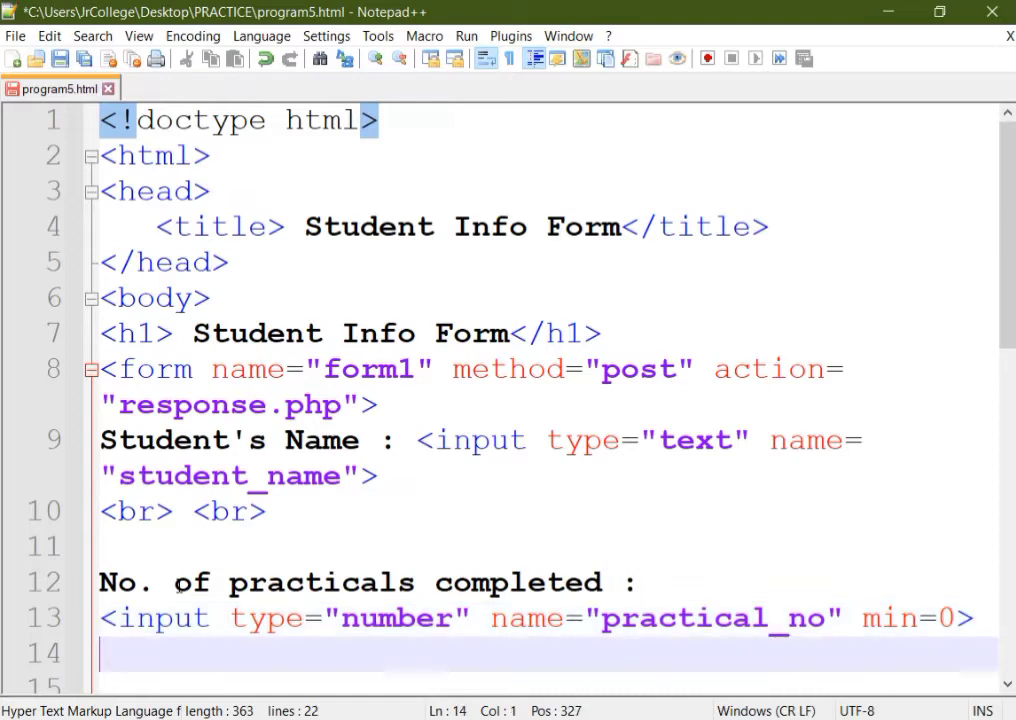
type("b")
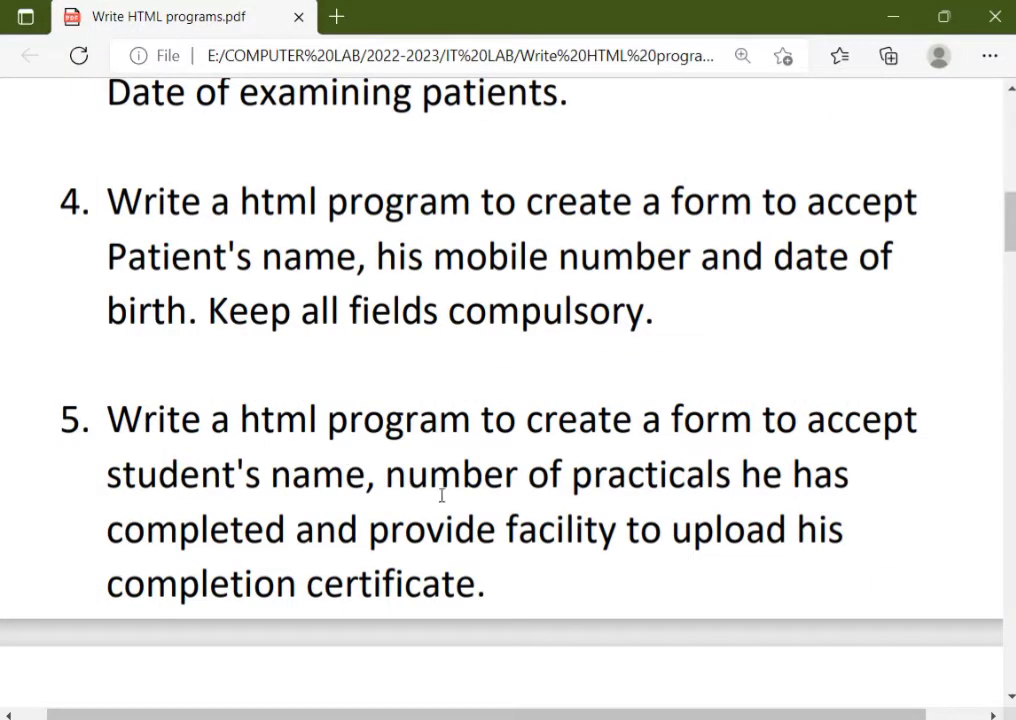
Step: Highlight "provide facility to upload" in question 5 of the Edge PDF
left_click_drag(363, 530, 775, 530)
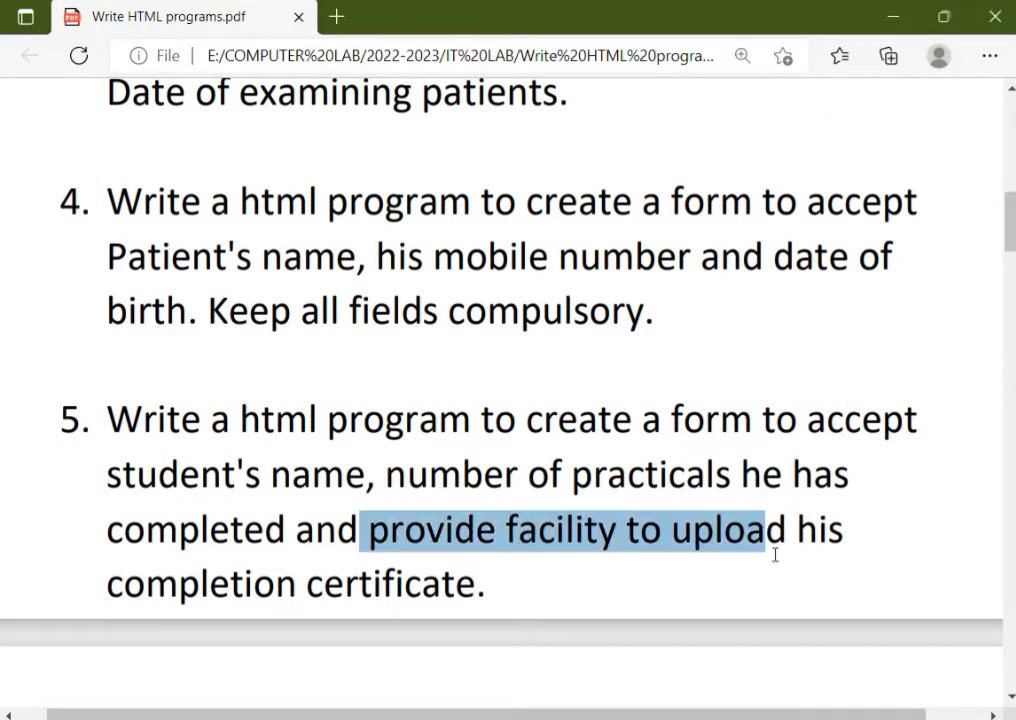
left_click_drag(770, 531, 485, 585)
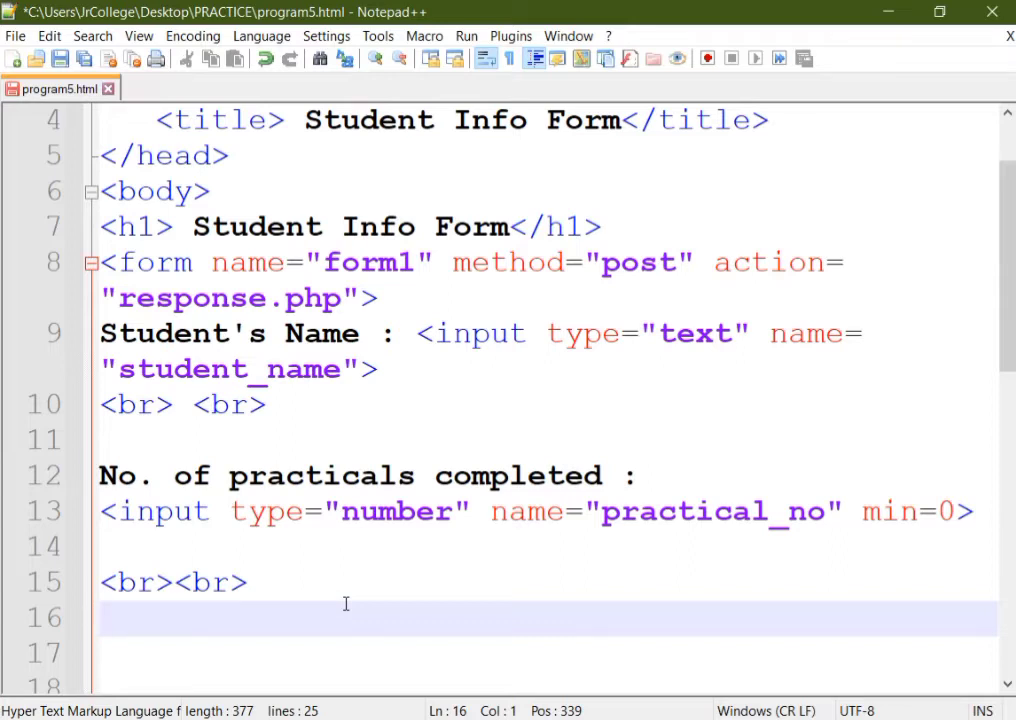
Step: Add "Upload Certificate :" with a file input named upload_cc
type("Upload")
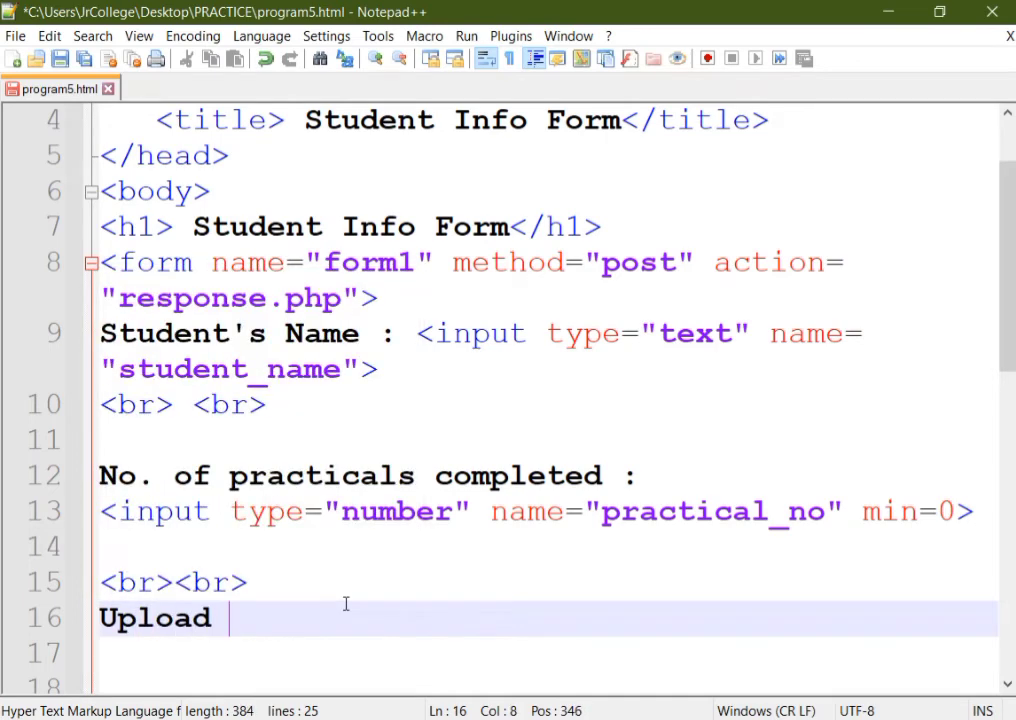
type("Certi")
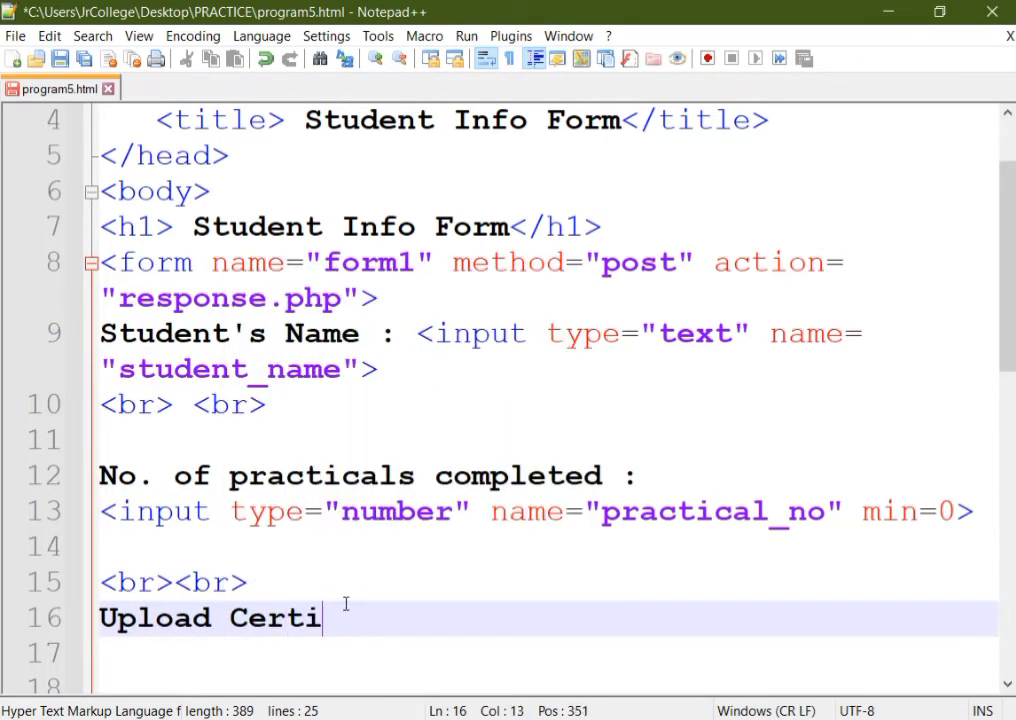
type("ficate : <")
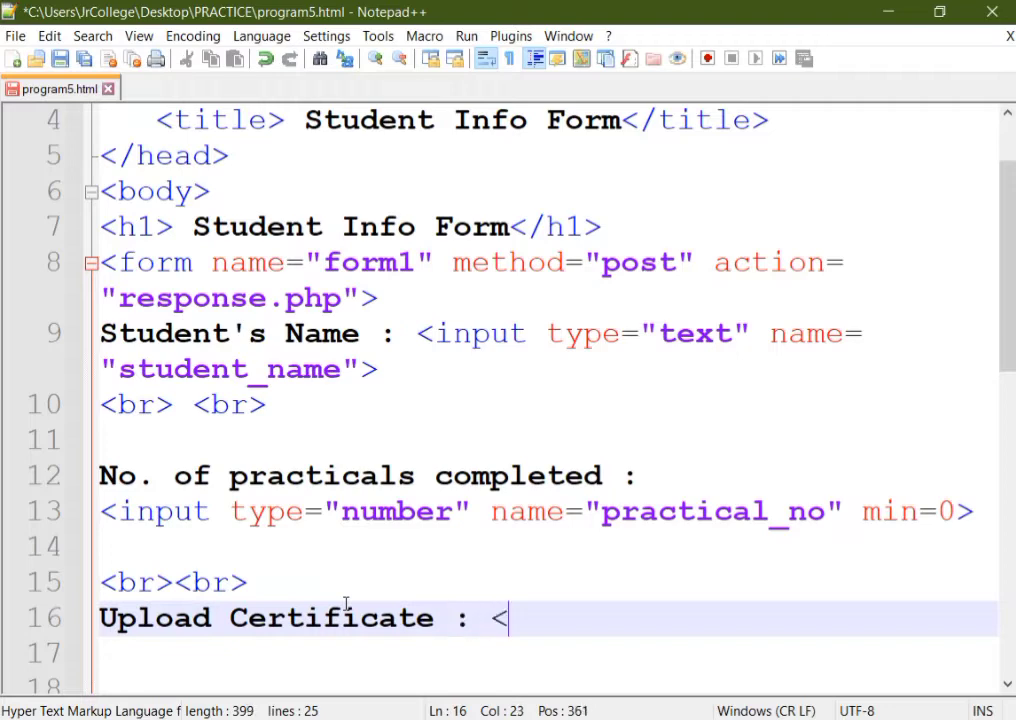
type("input type=\"")
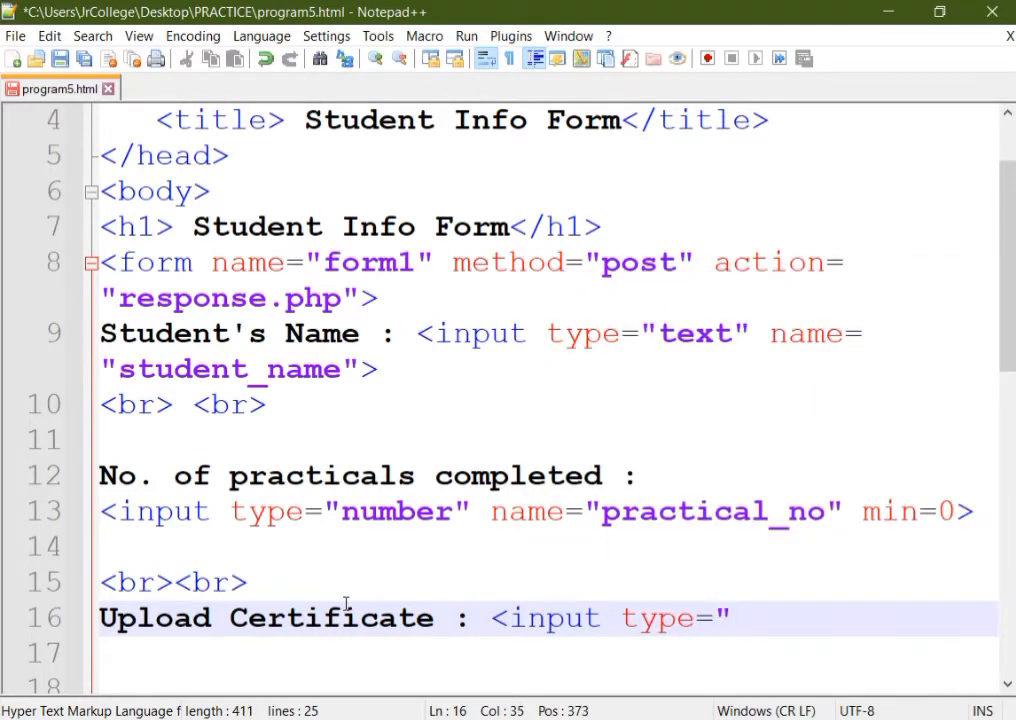
type("file\"")
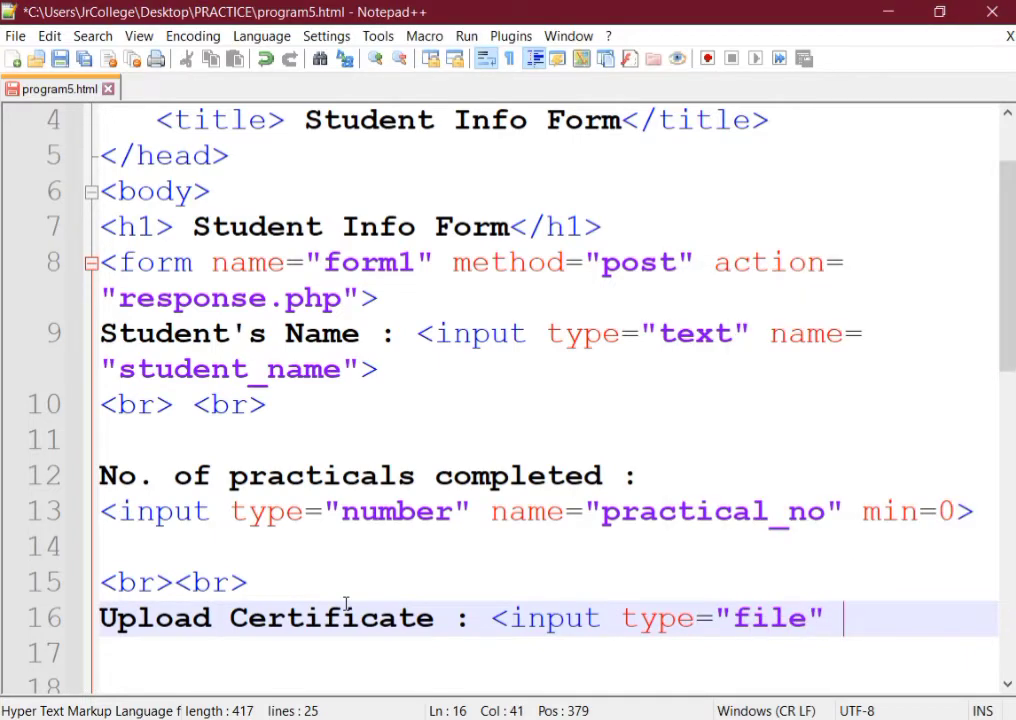
type("name=\"")
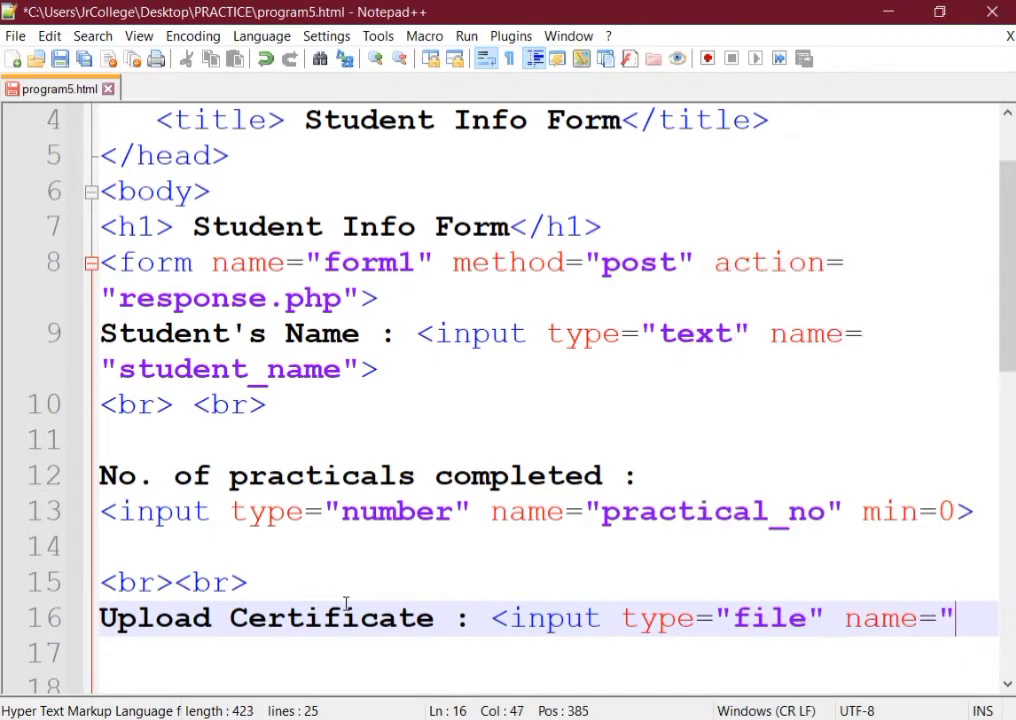
type("\"upla")
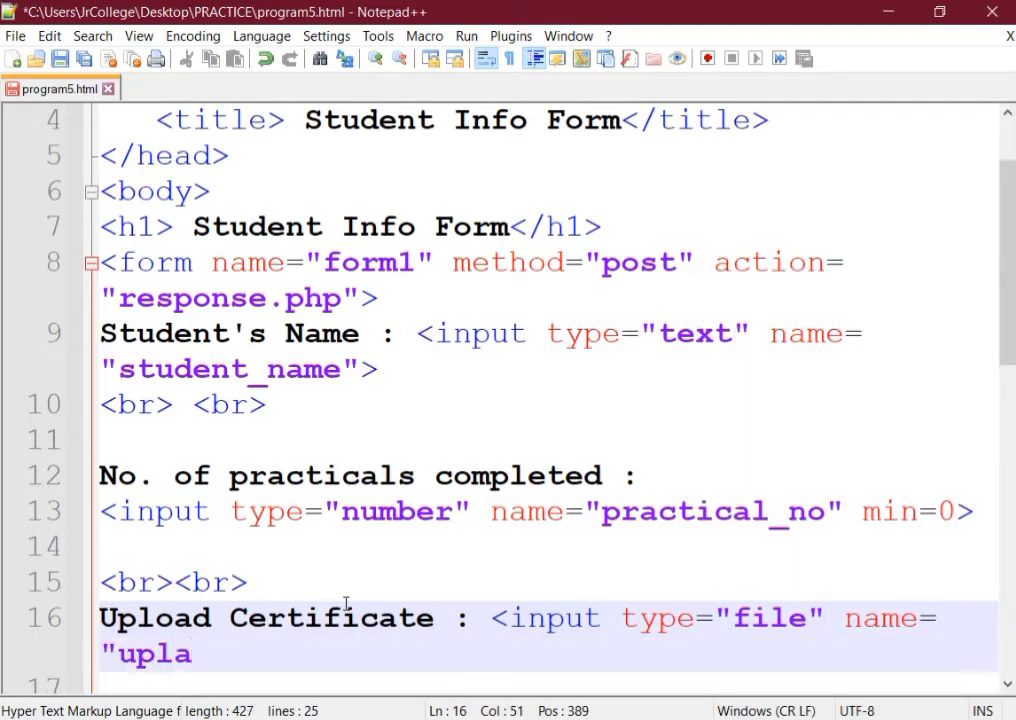
type("ad_cc")
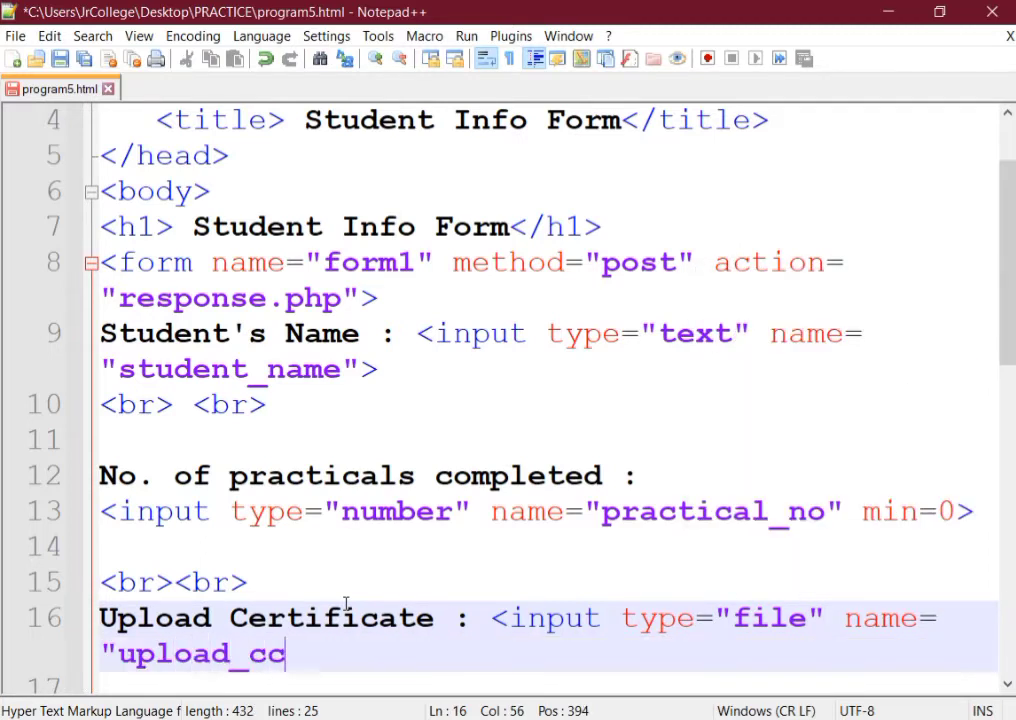
type("\"")
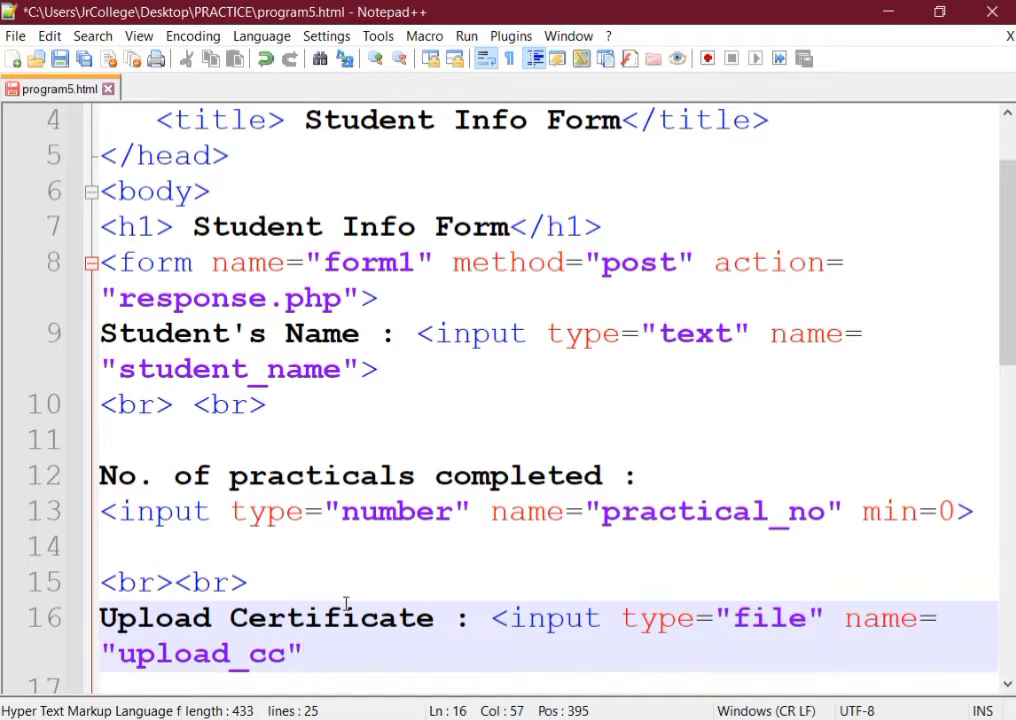
type(">")
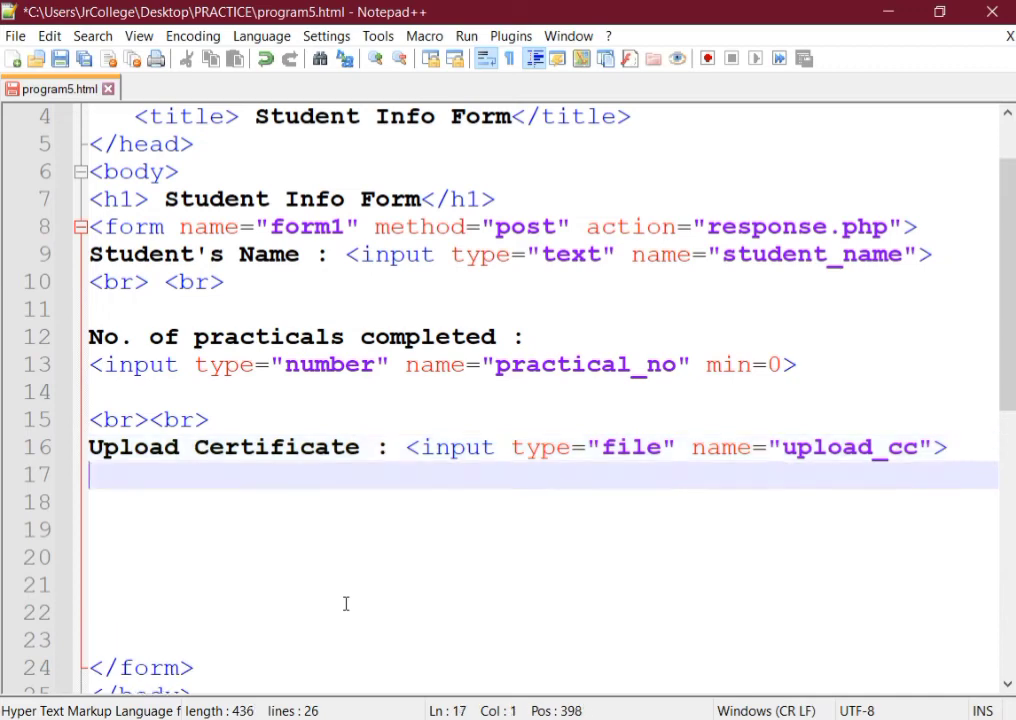
Step: Add a submit input, preceded by two <br> line breaks
type("<input")
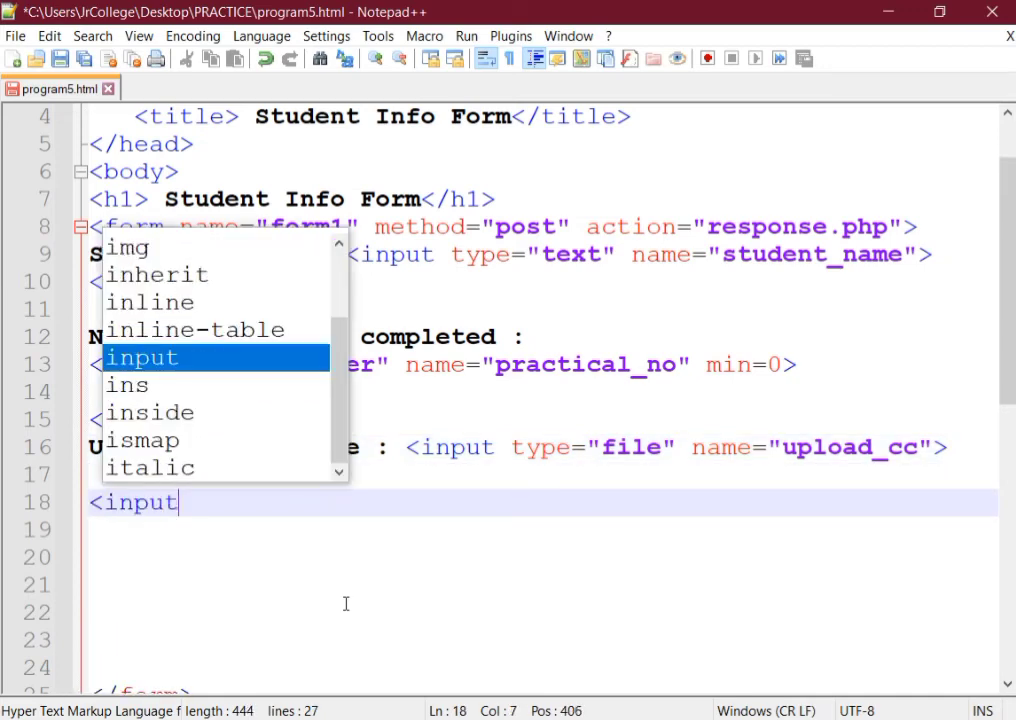
type("type=\"")
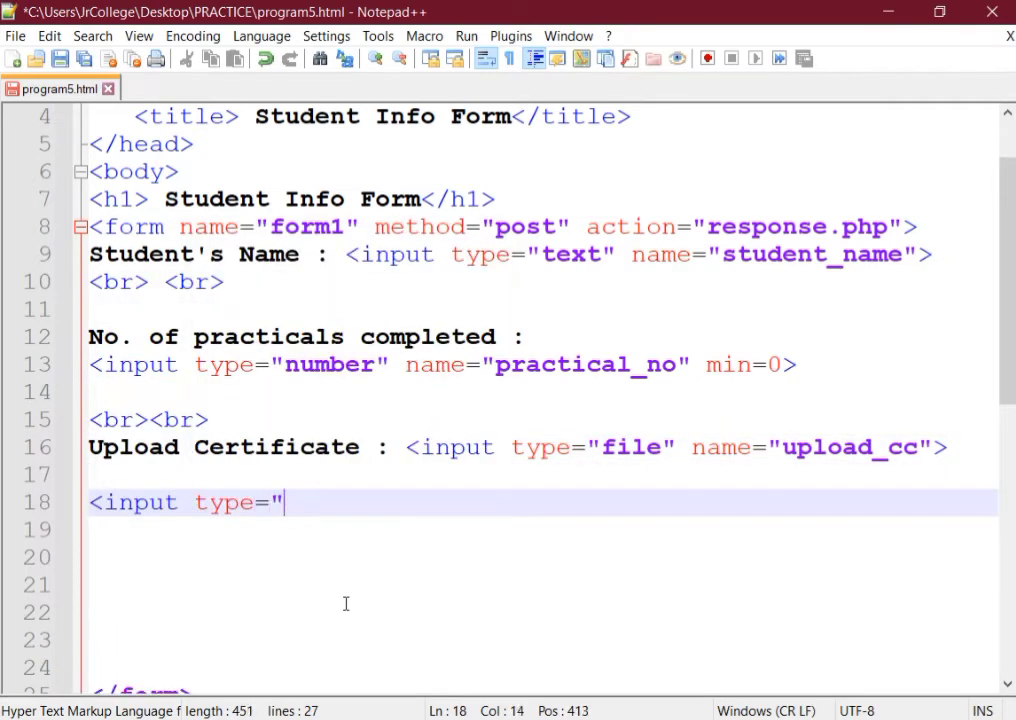
type("submit\"<")
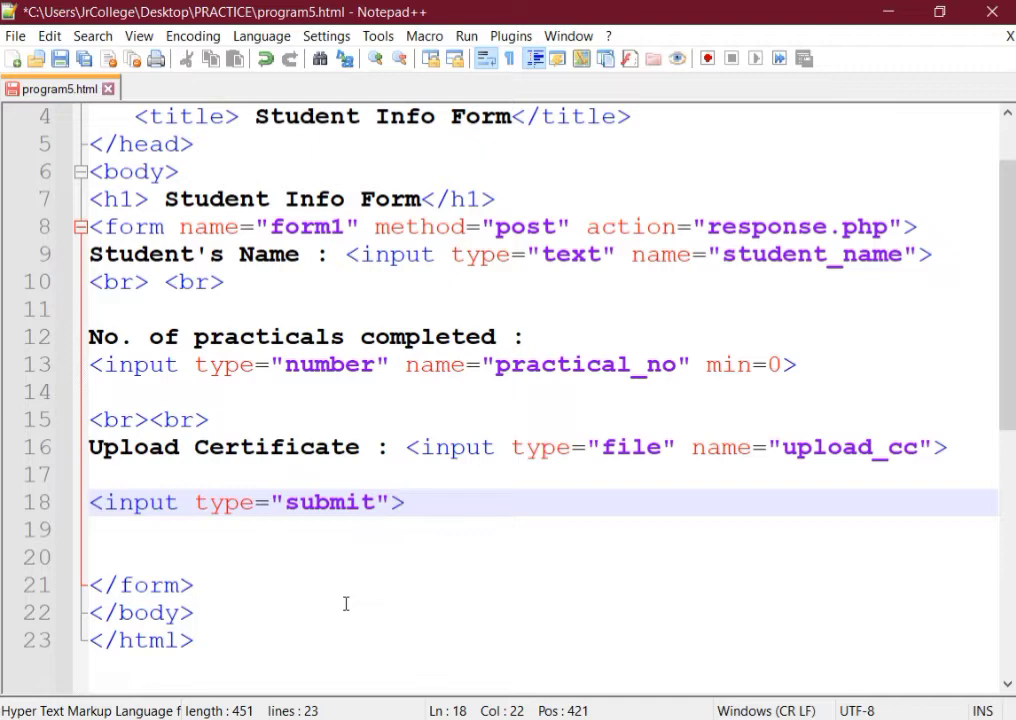
key("Enter")
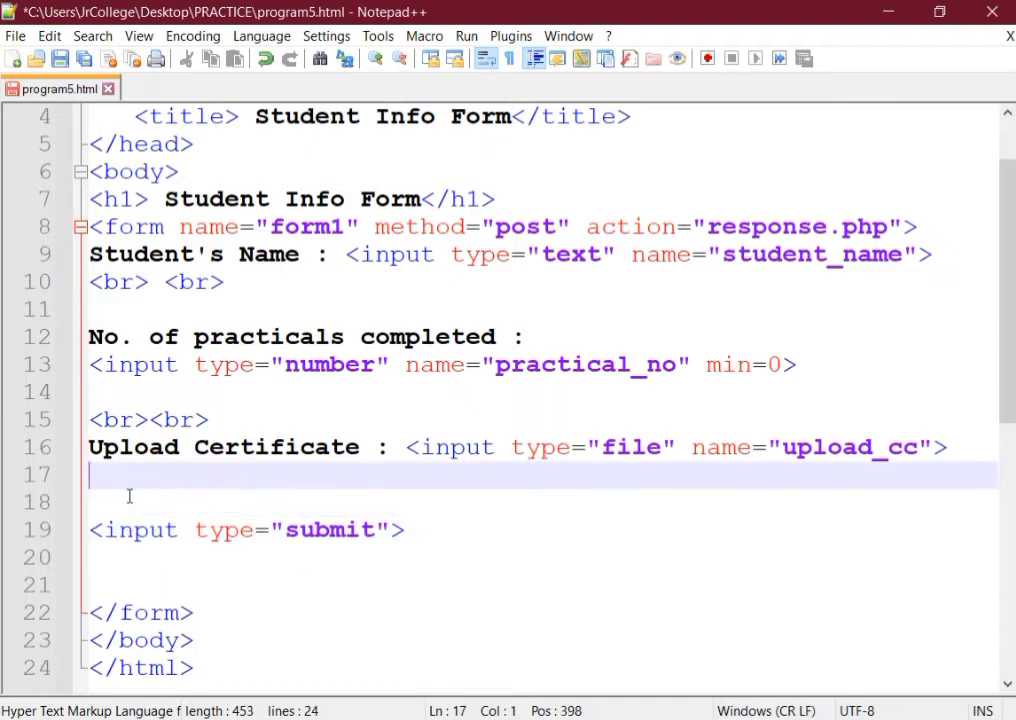
type("<br>")
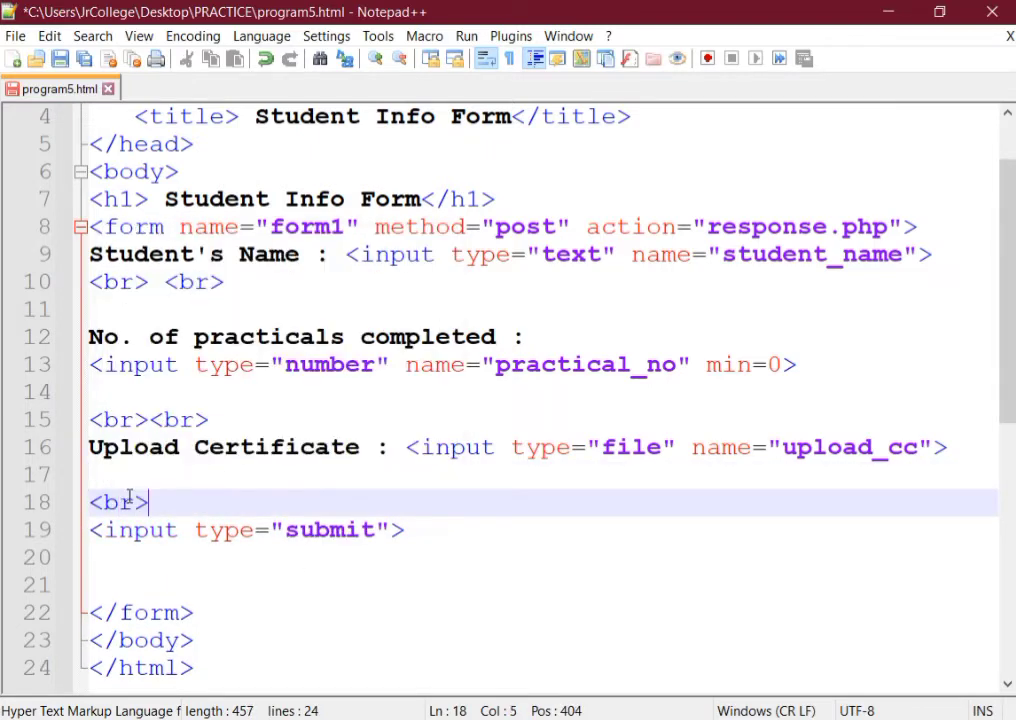
type(",br")
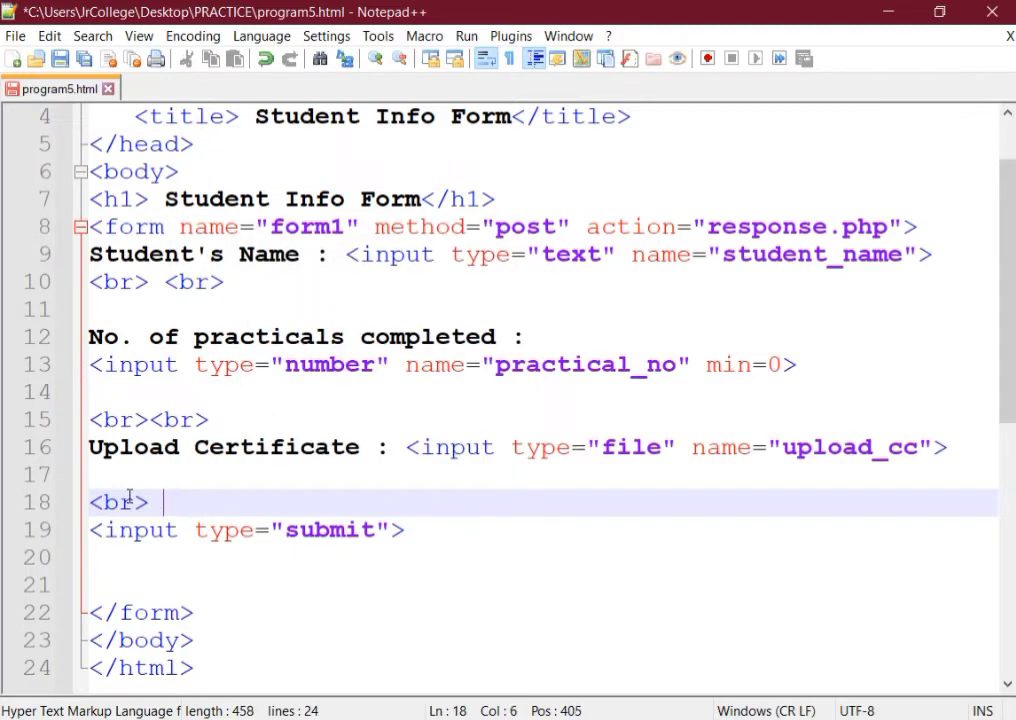
type("<br>")
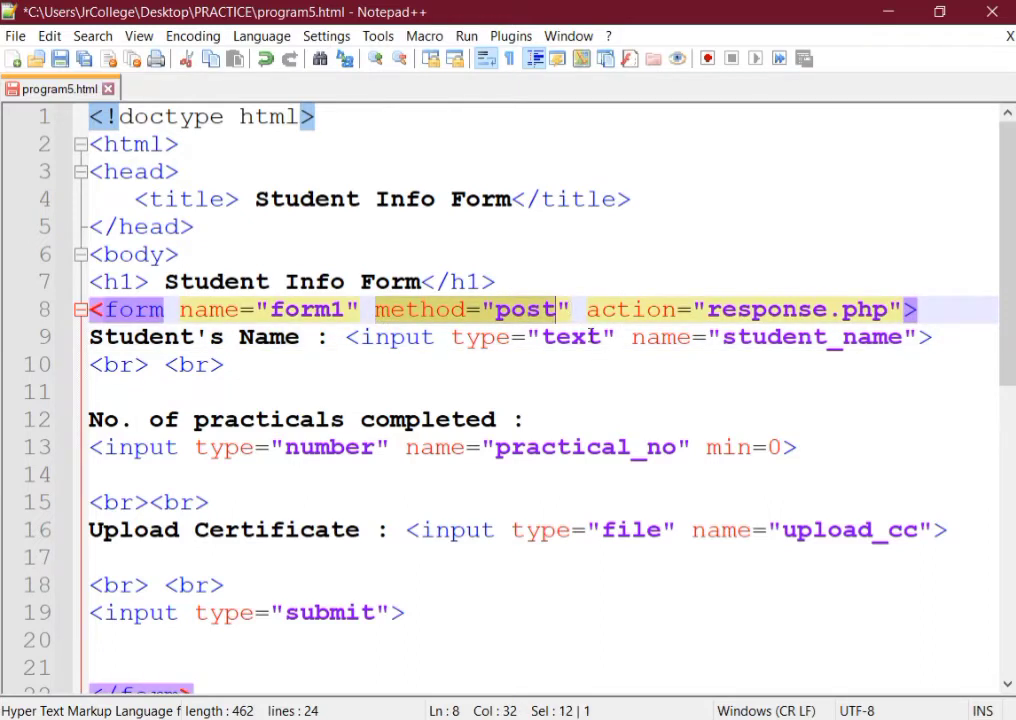
Step: Review the post method, practicals label and certificate file input in the form code
left_click(525, 336)
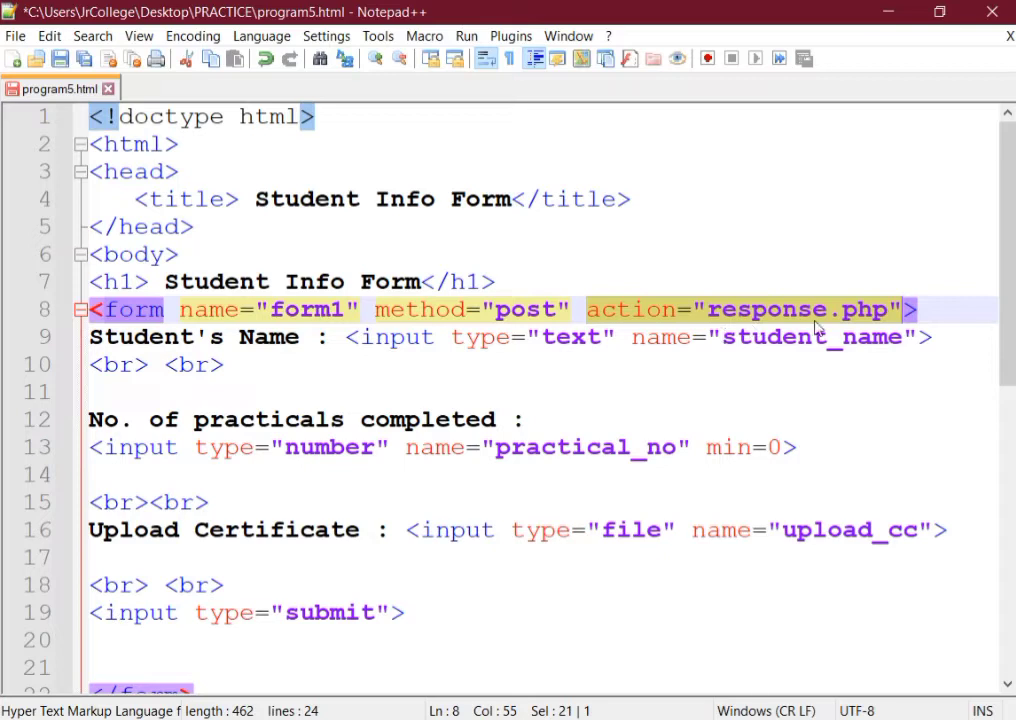
mouse_move(803, 368)
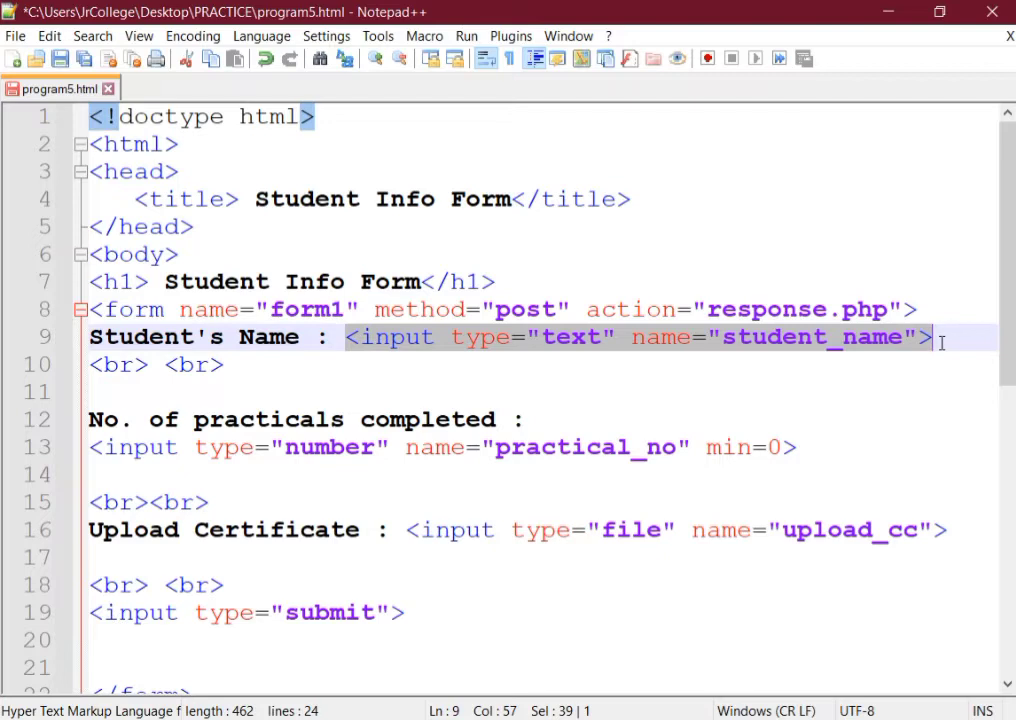
mouse_move(108, 372)
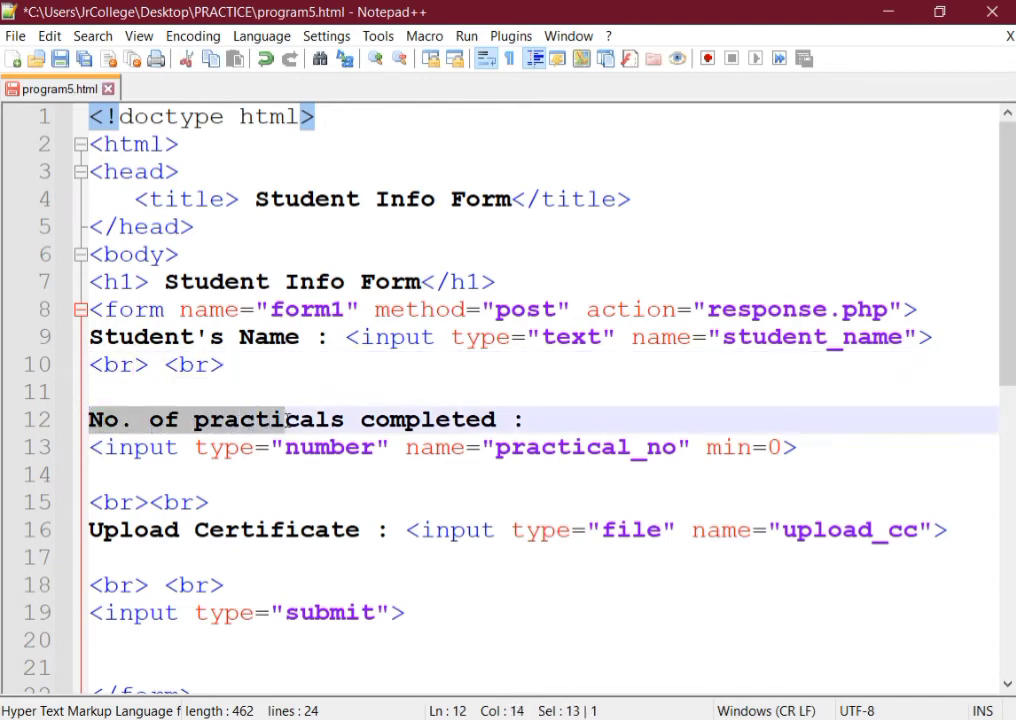
left_click(92, 447)
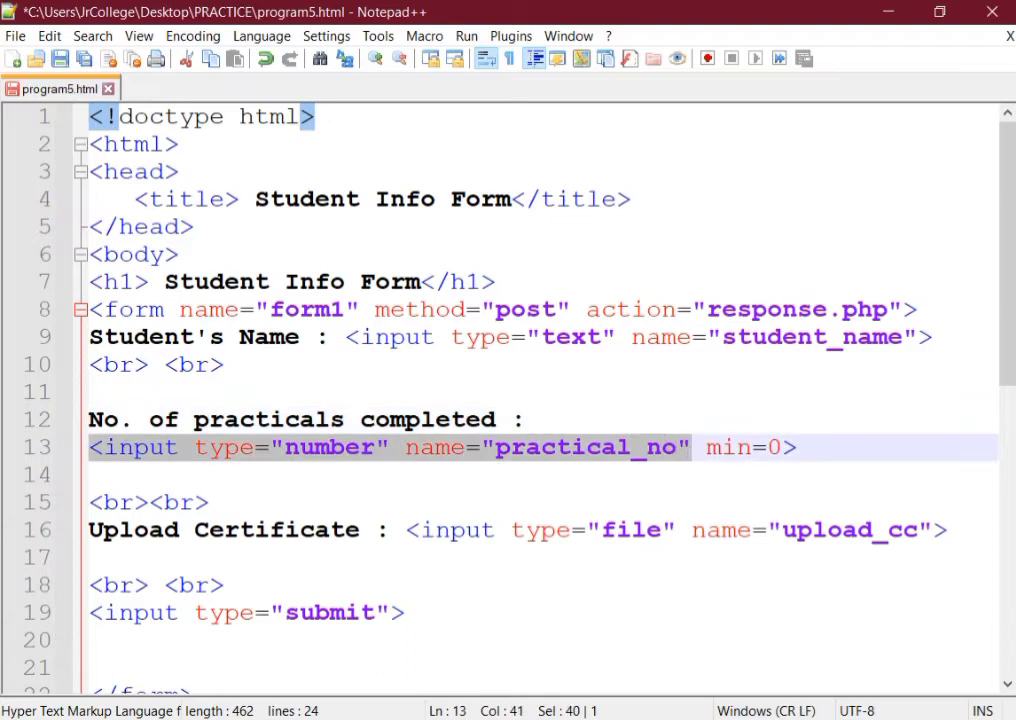
mouse_move(734, 488)
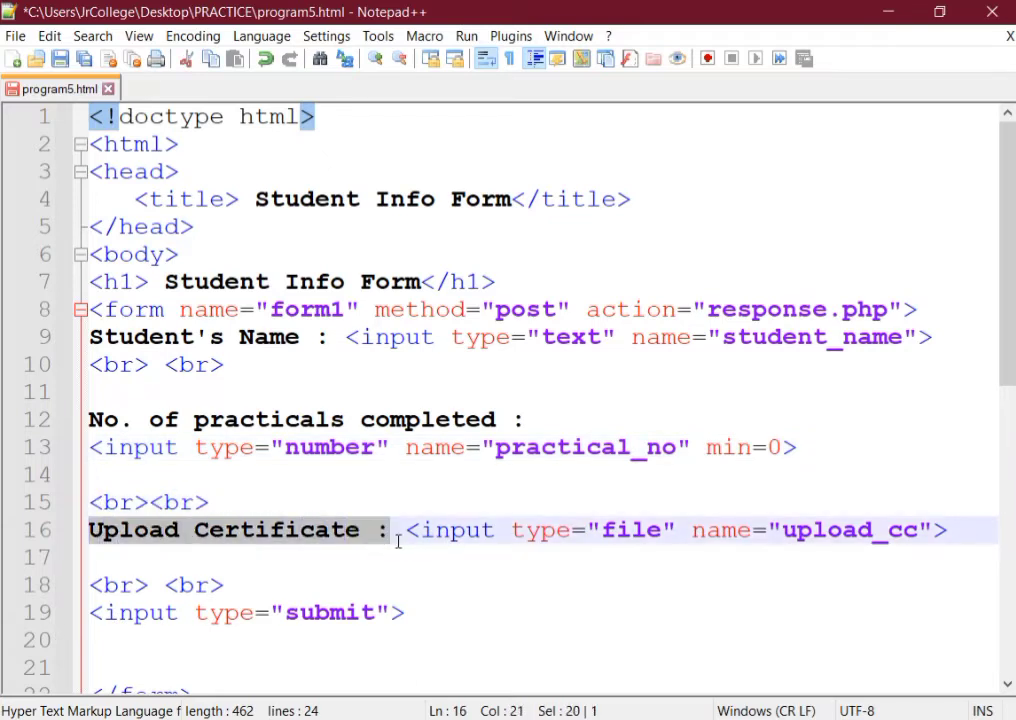
left_click_drag(395, 530, 750, 530)
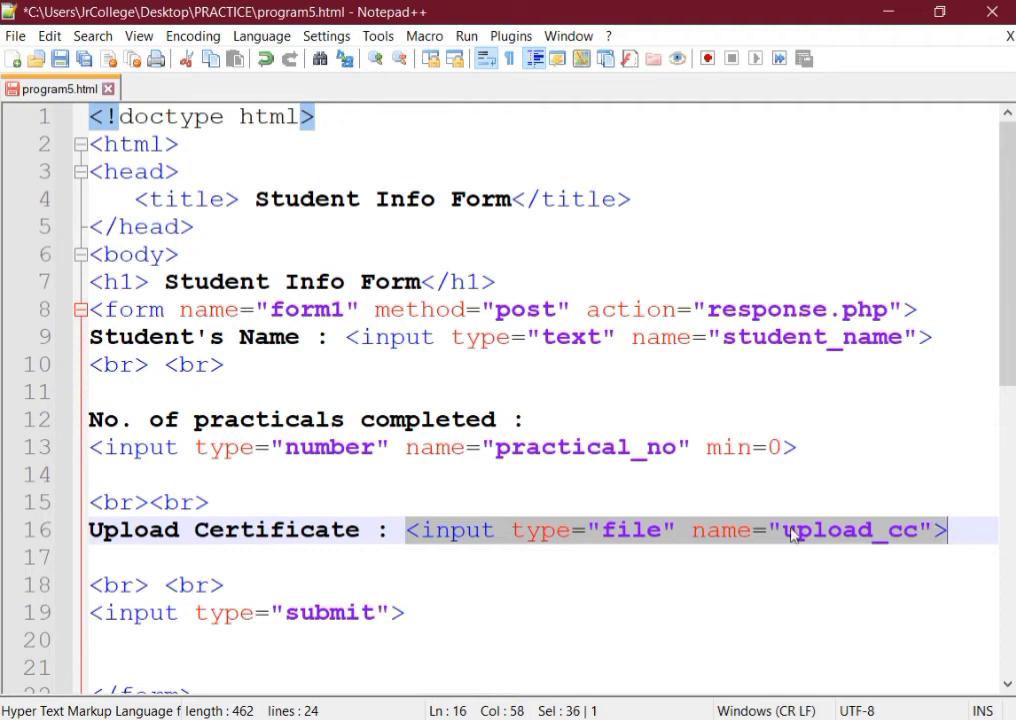
mouse_move(722, 540)
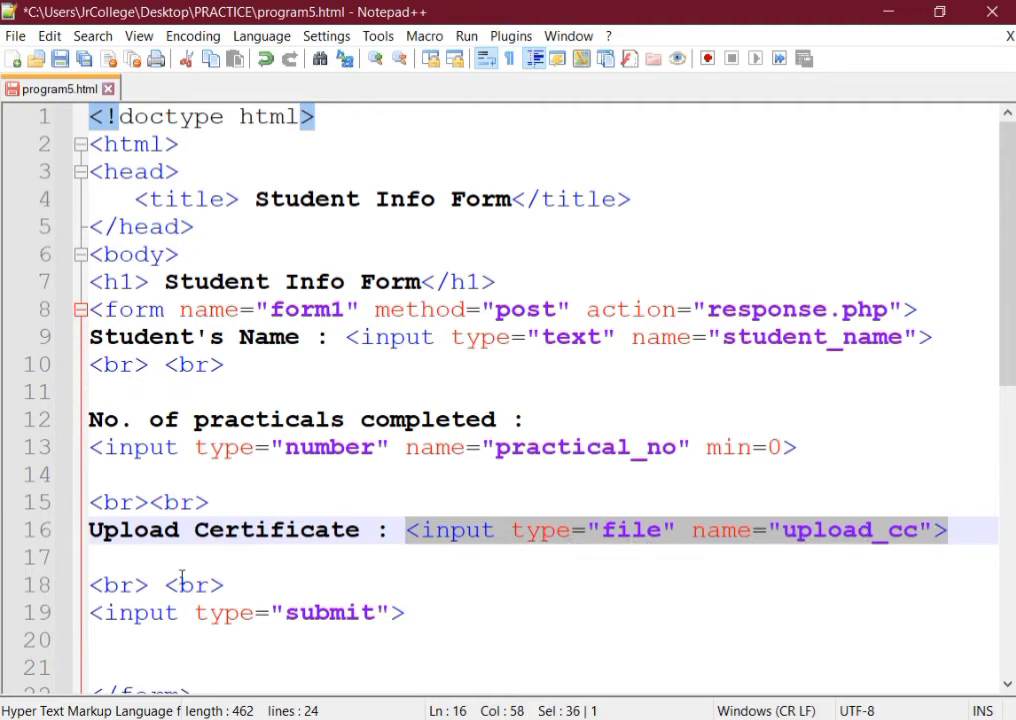
scroll("down", 3)
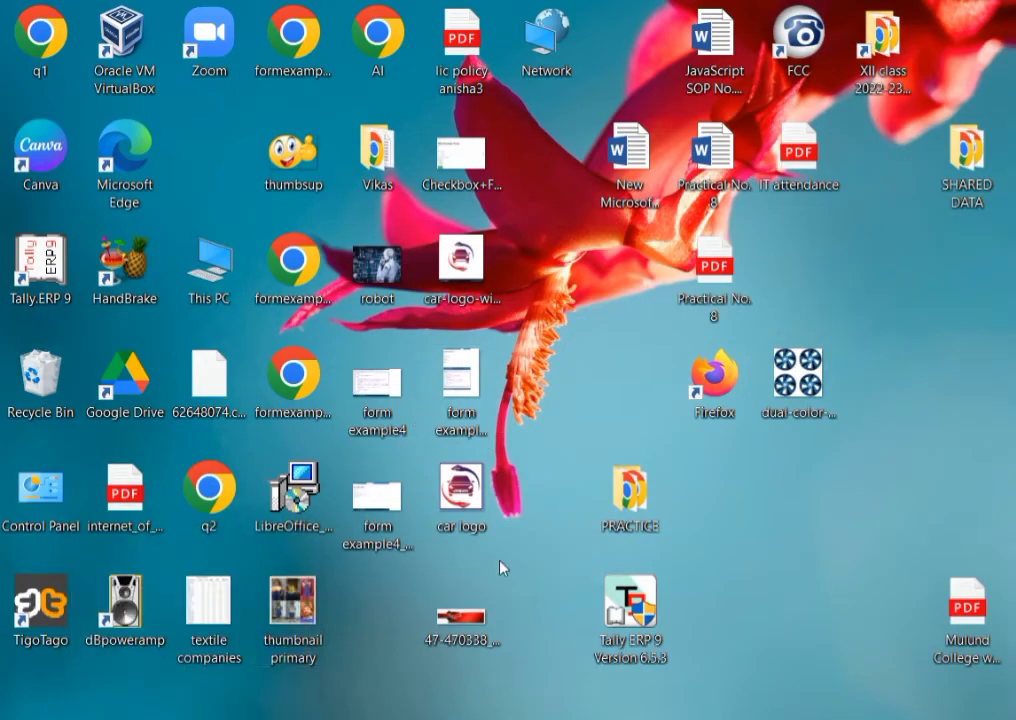
Step: Open program5 from the desktop PRACTICE folder in Chrome to view the form
double_click(630, 490)
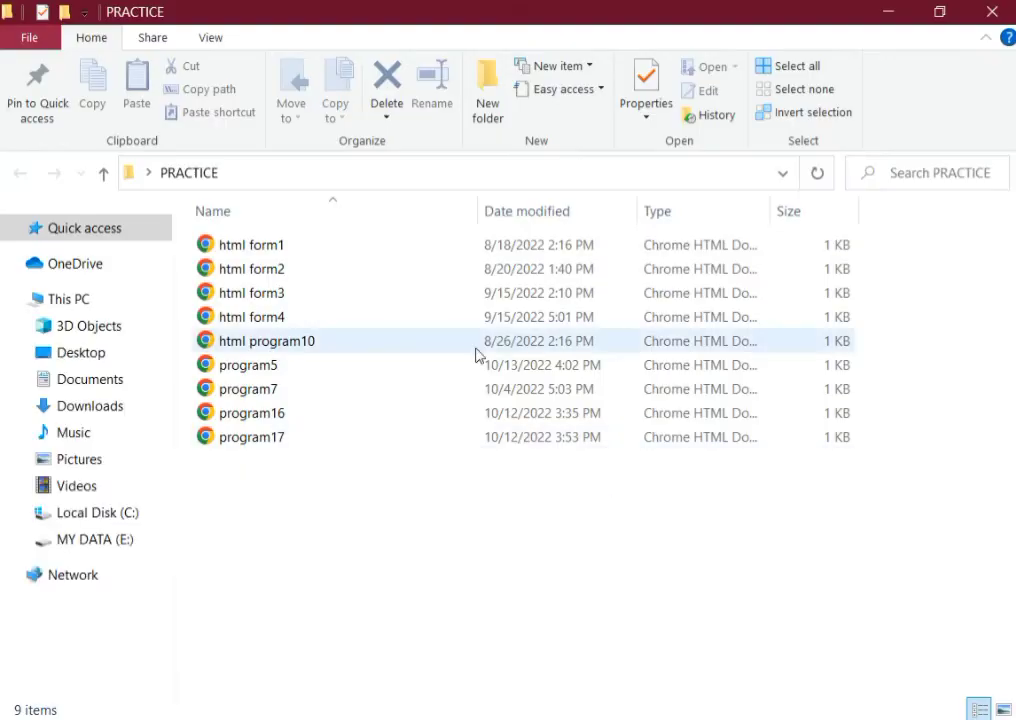
left_click(249, 365)
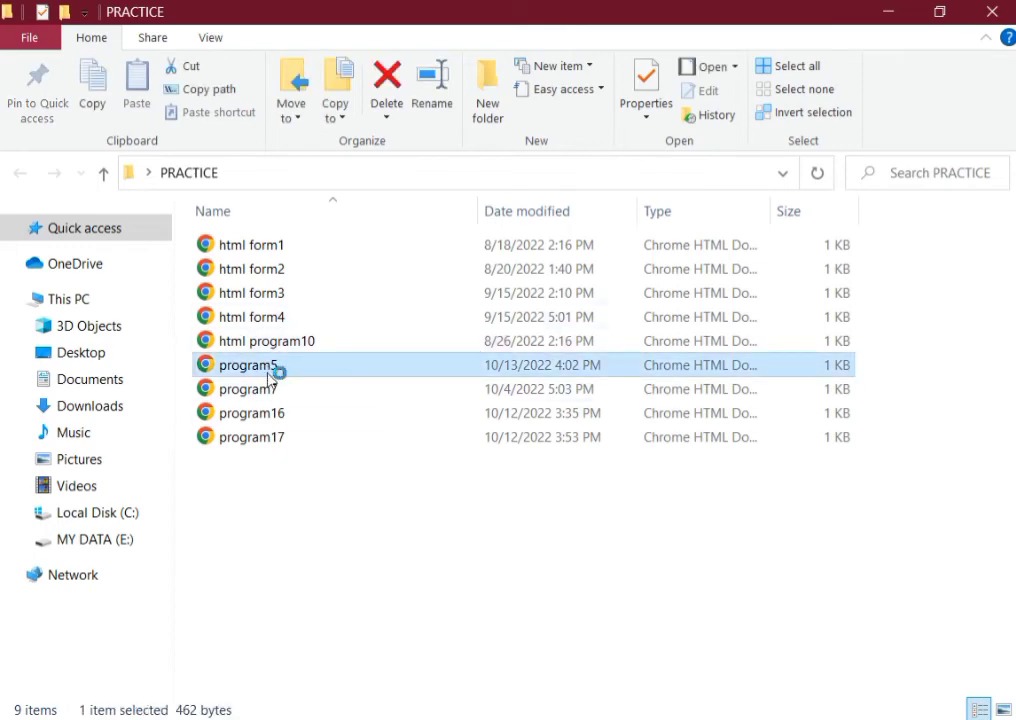
double_click(245, 364)
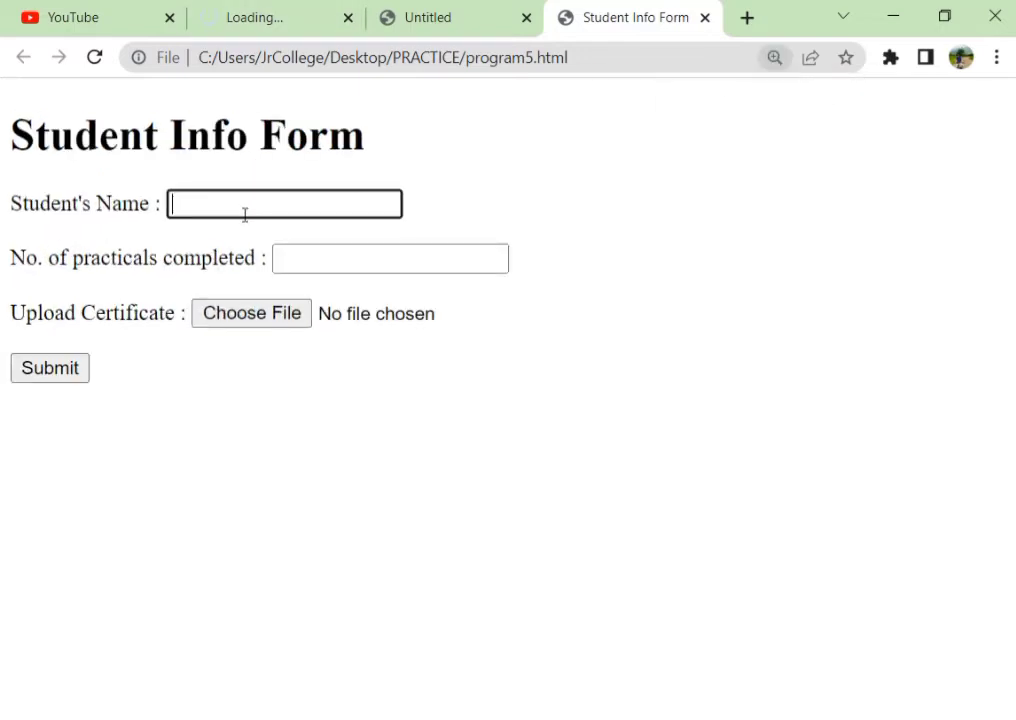
Step: Enter the name Vikas and set practicals completed to 5
type("Vikas")
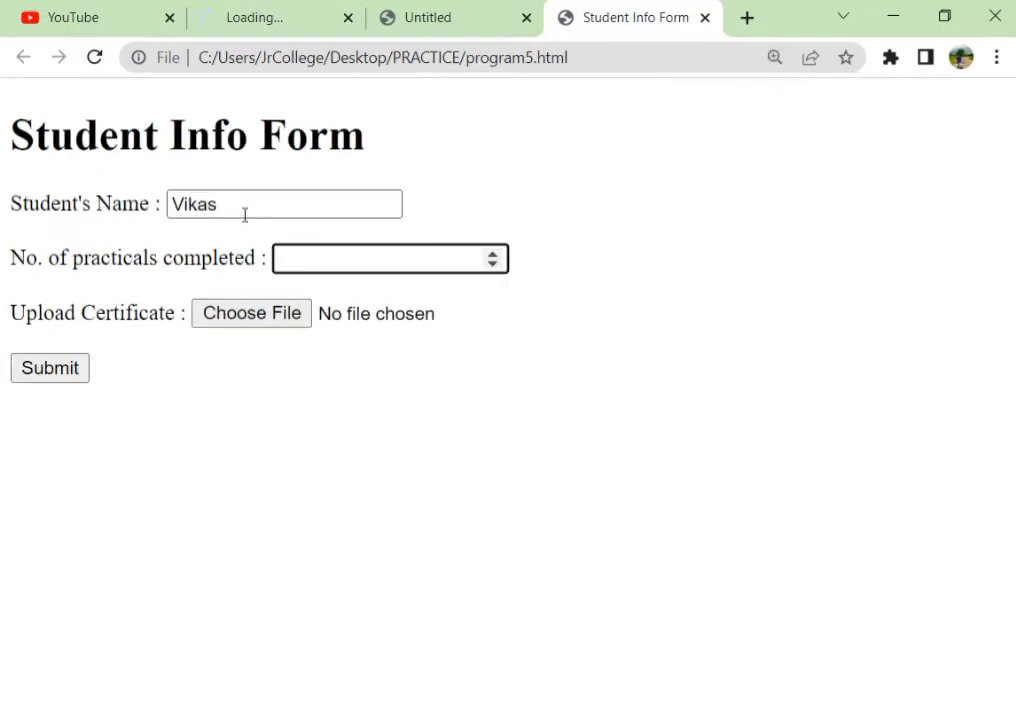
type("11")
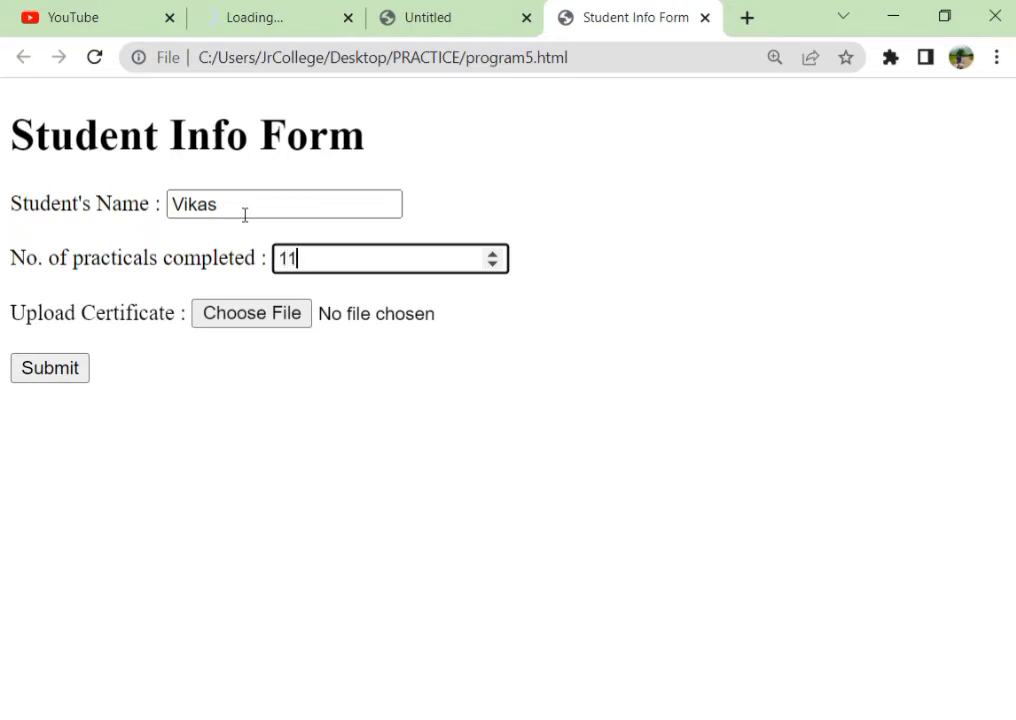
left_click(493, 265)
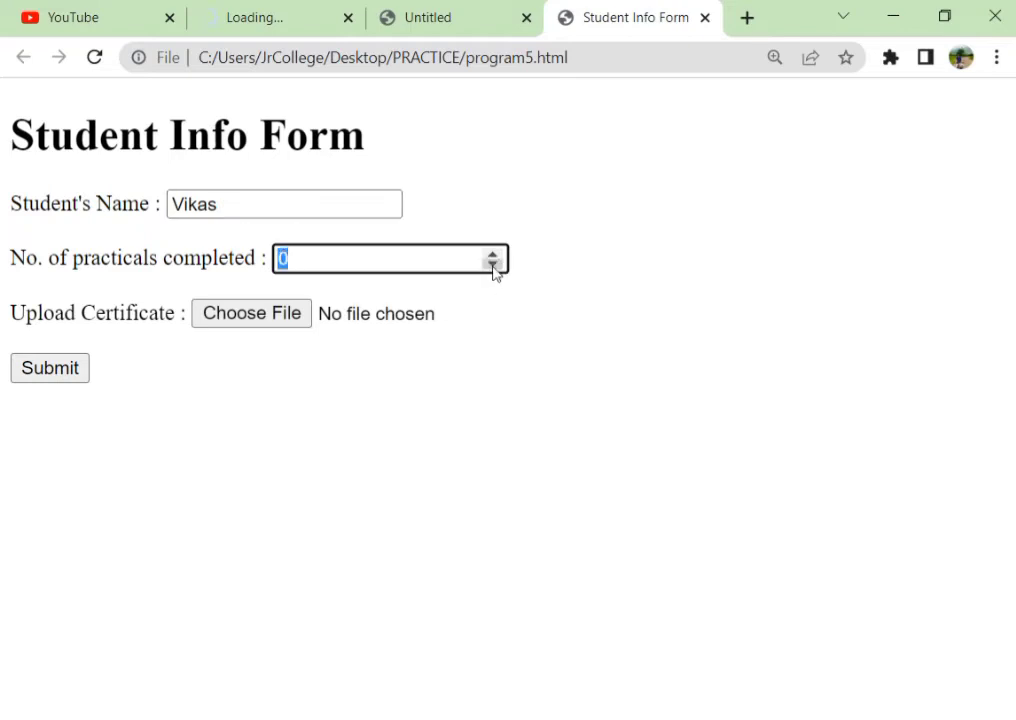
mouse_move(405, 263)
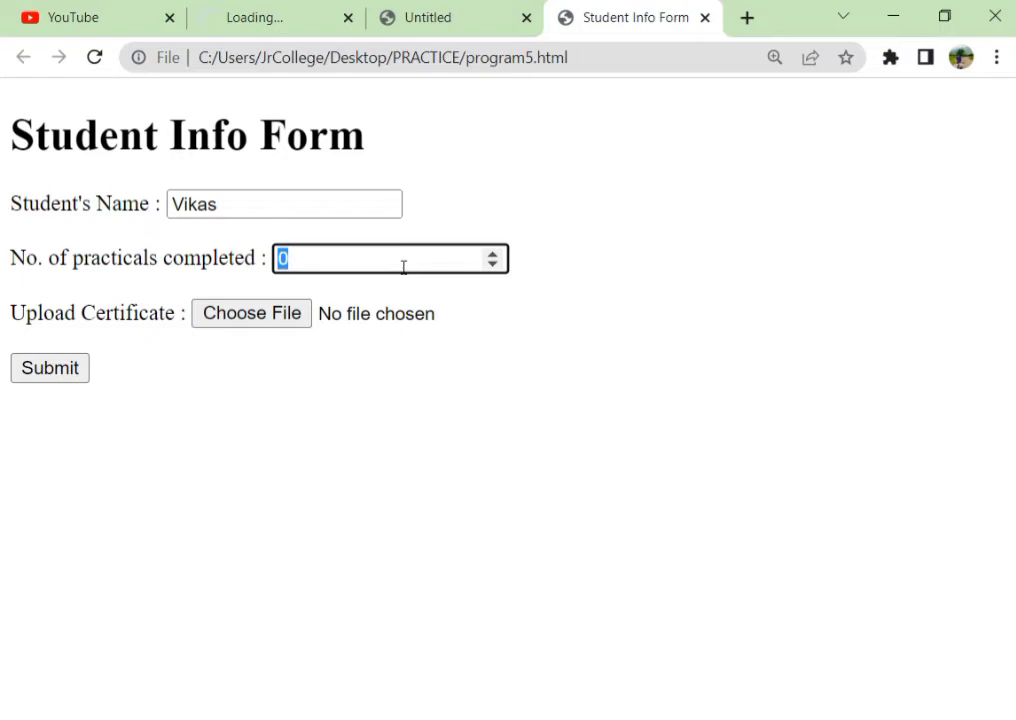
type("5")
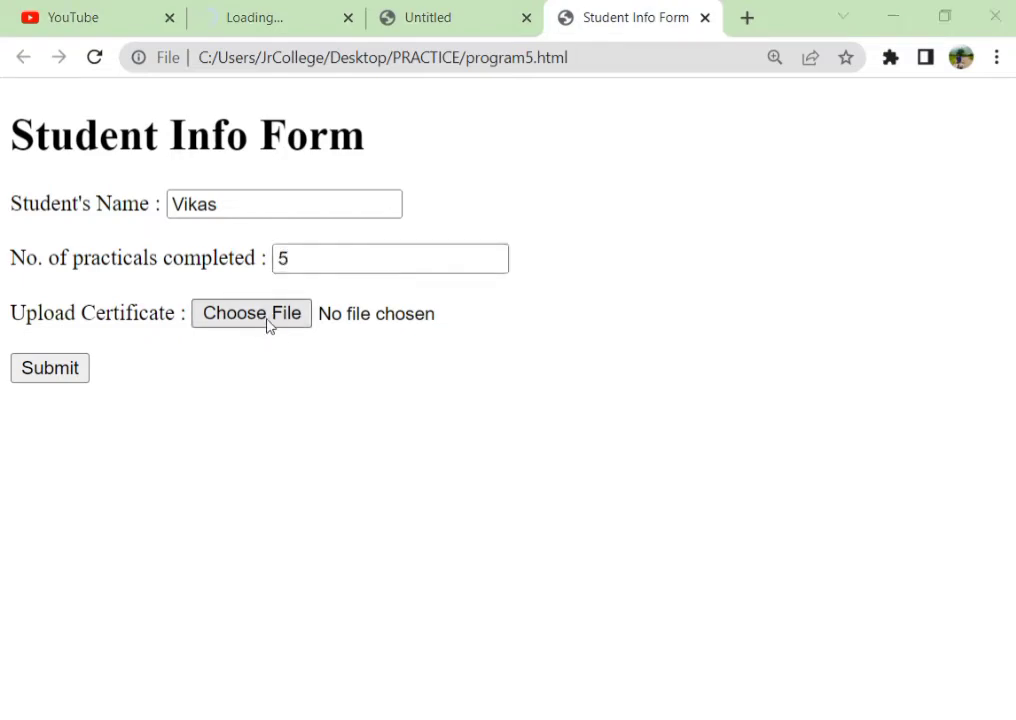
Step: Attach hsc it thumbnail.png as the certificate and submit the form
left_click(251, 313)
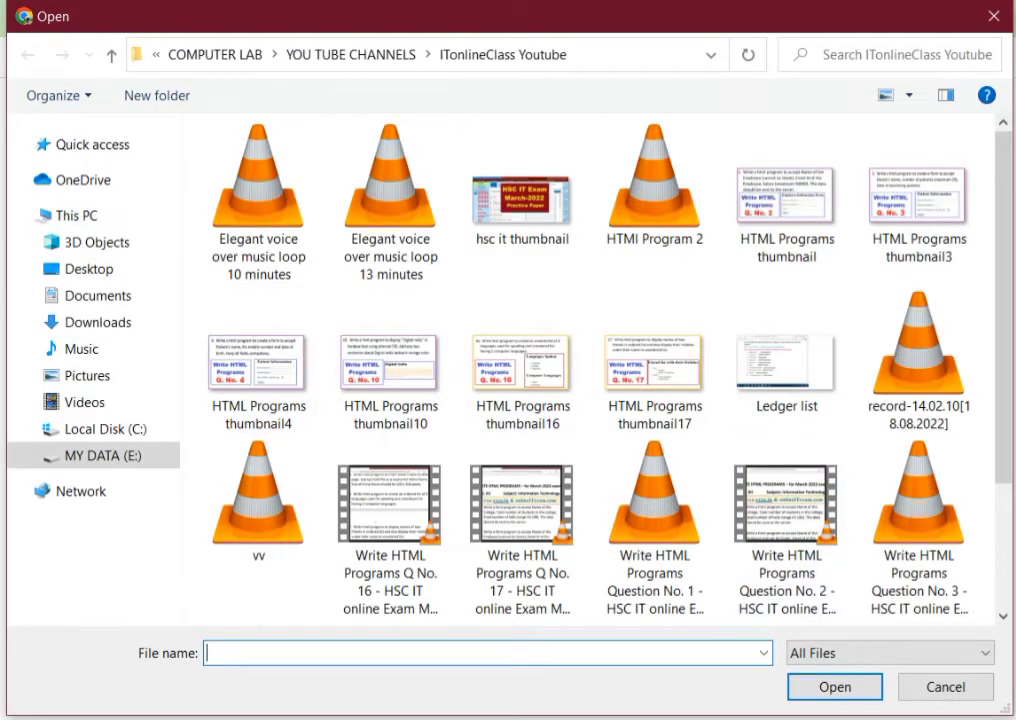
left_click(390, 180)
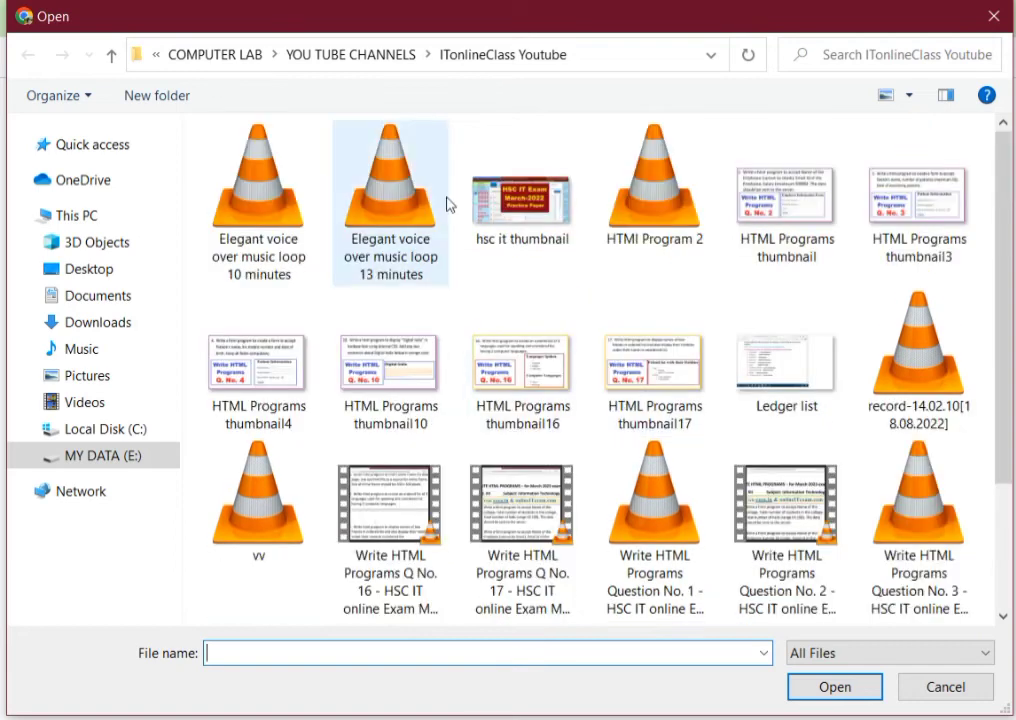
left_click(521, 185)
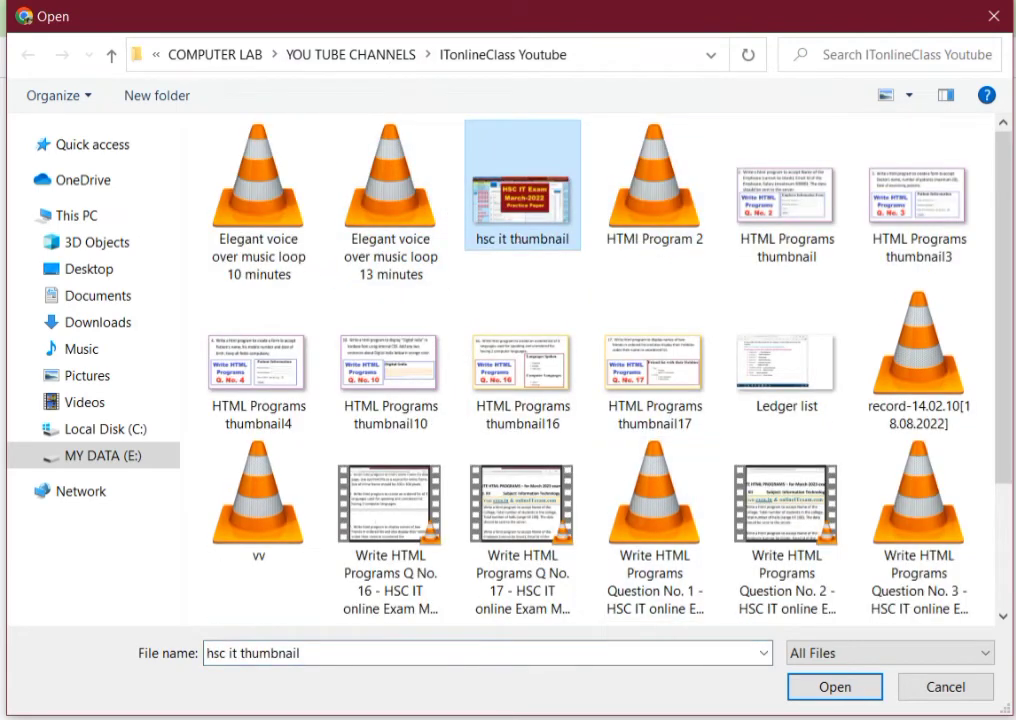
left_click(834, 687)
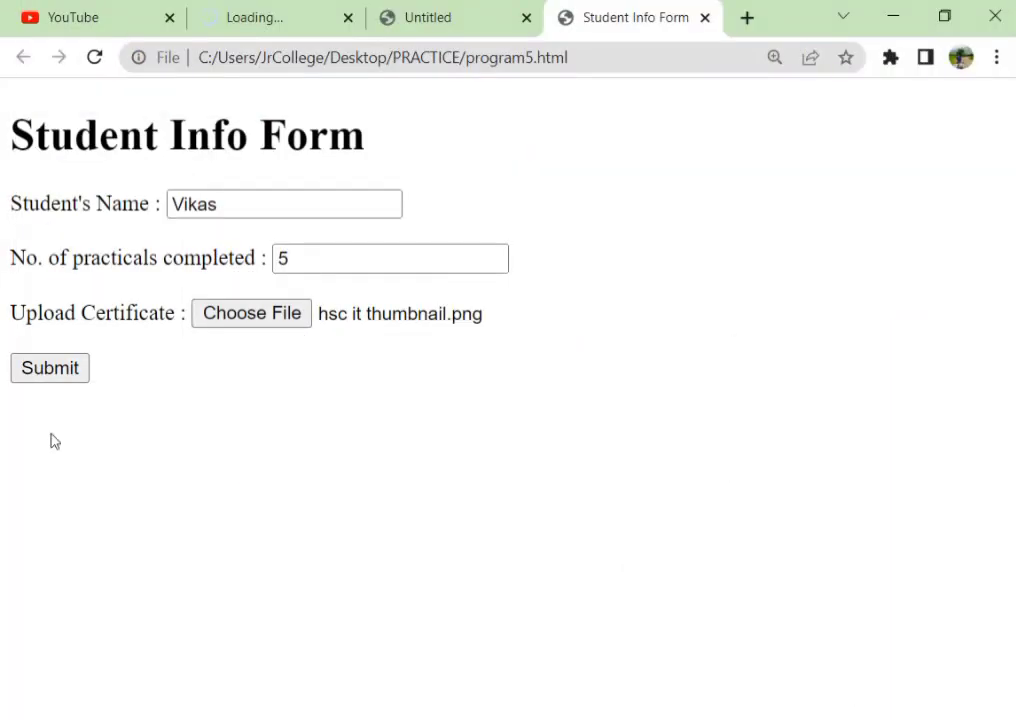
left_click(49, 368)
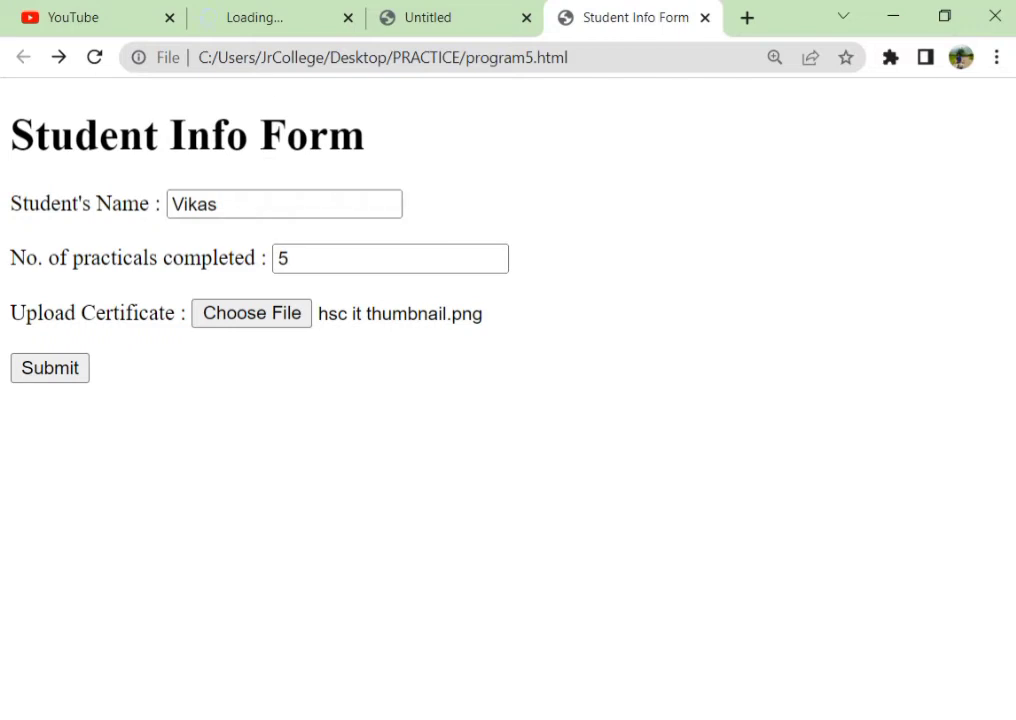
mouse_move(585, 45)
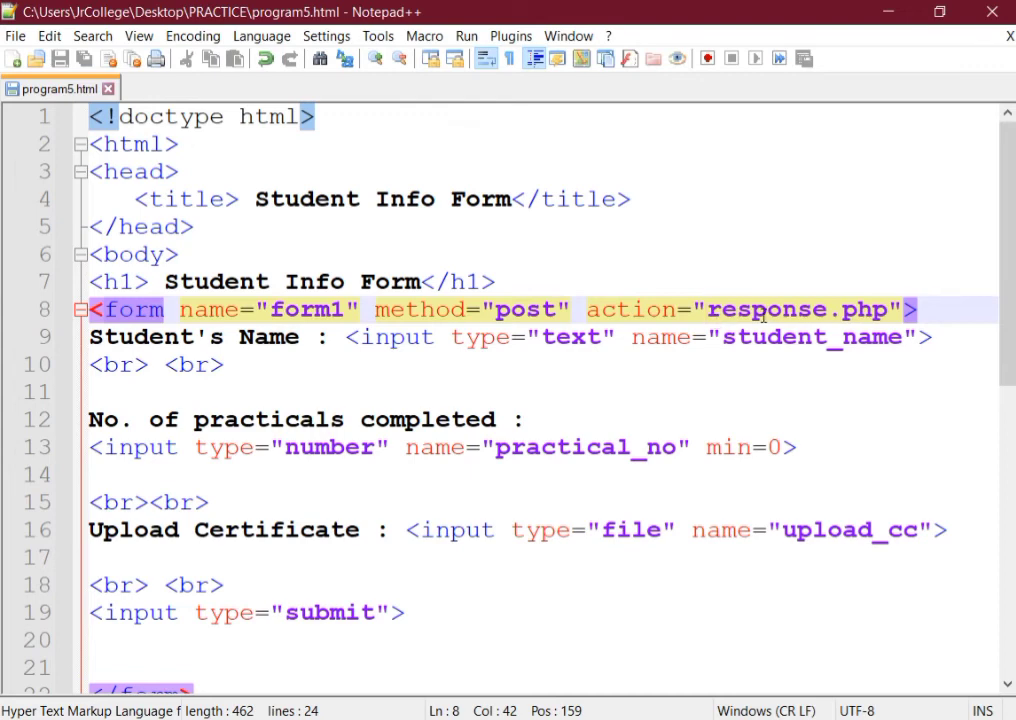
type("https://exza.in/")
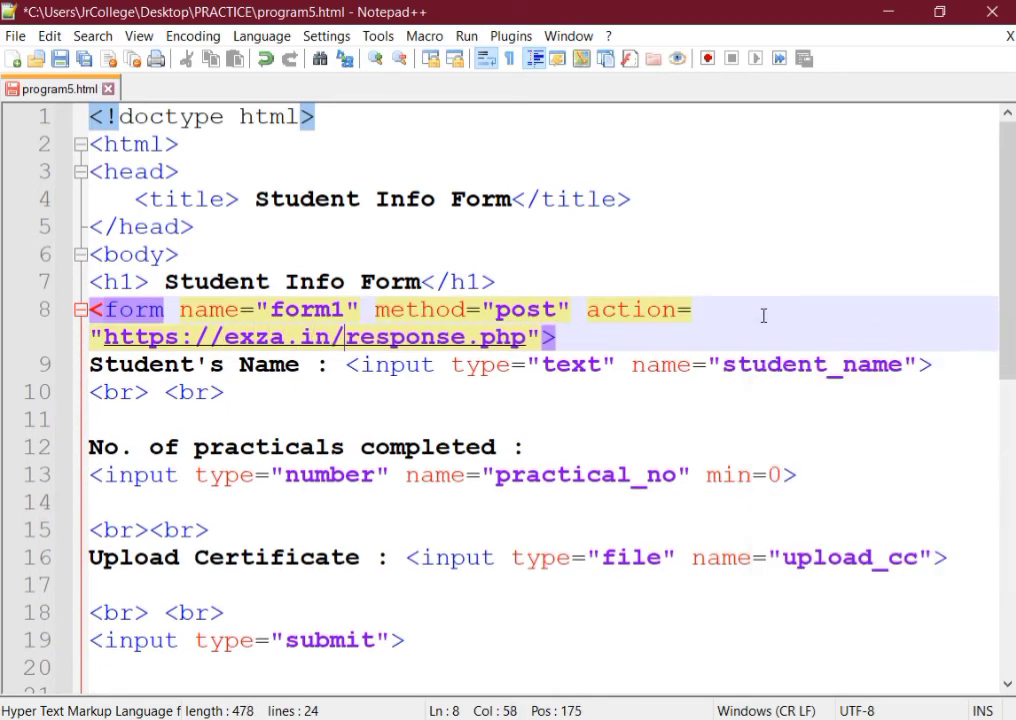
left_click(95, 418)
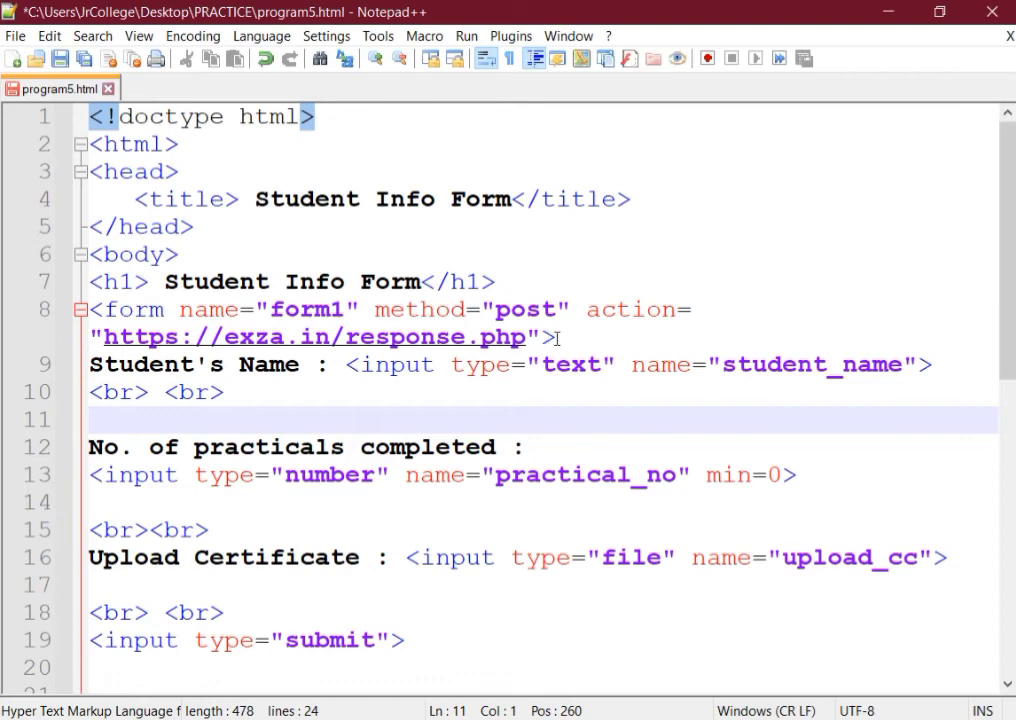
left_click(60, 58)
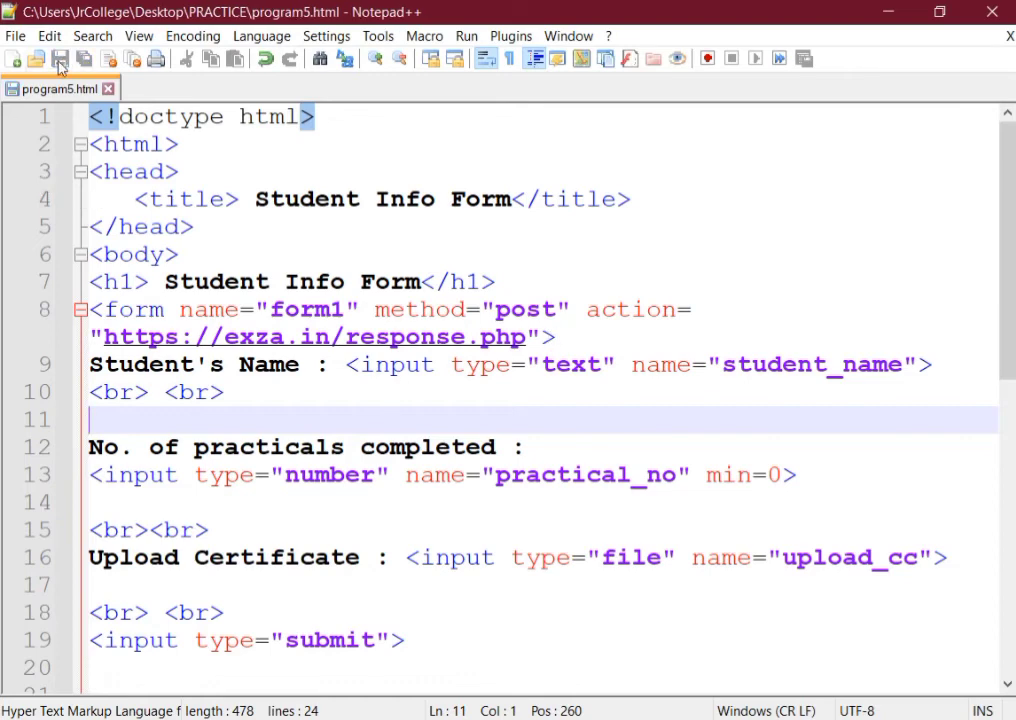
left_click(628, 17)
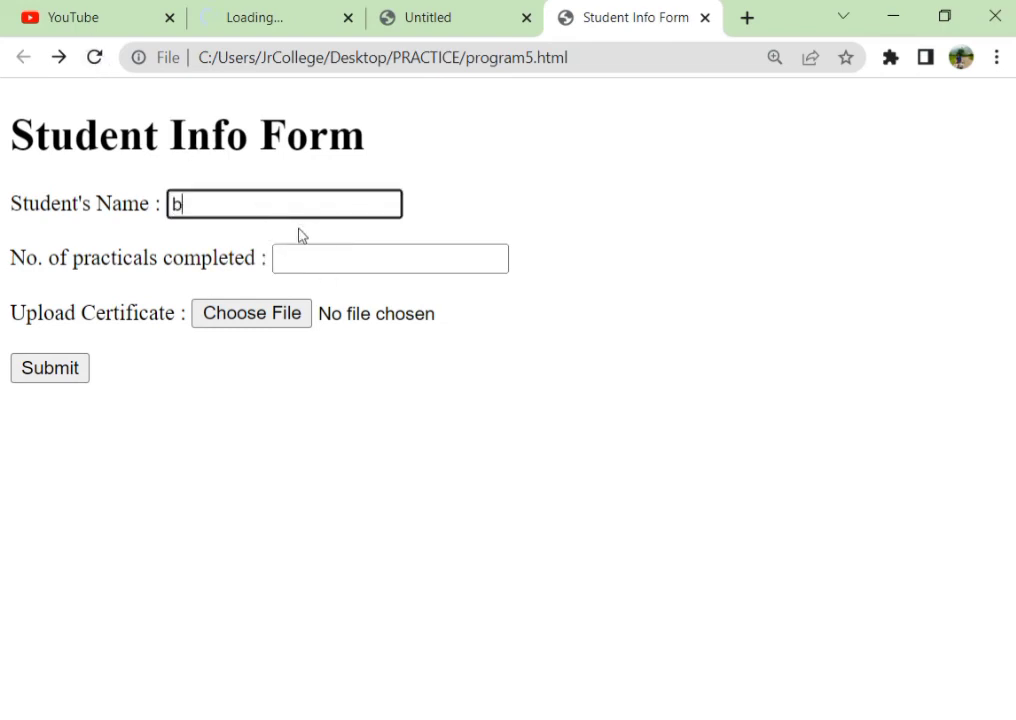
Step: Refill the form with Vikas, 5 and hsc it thumbnail.png, then submit to exza.in
type("Vikas")
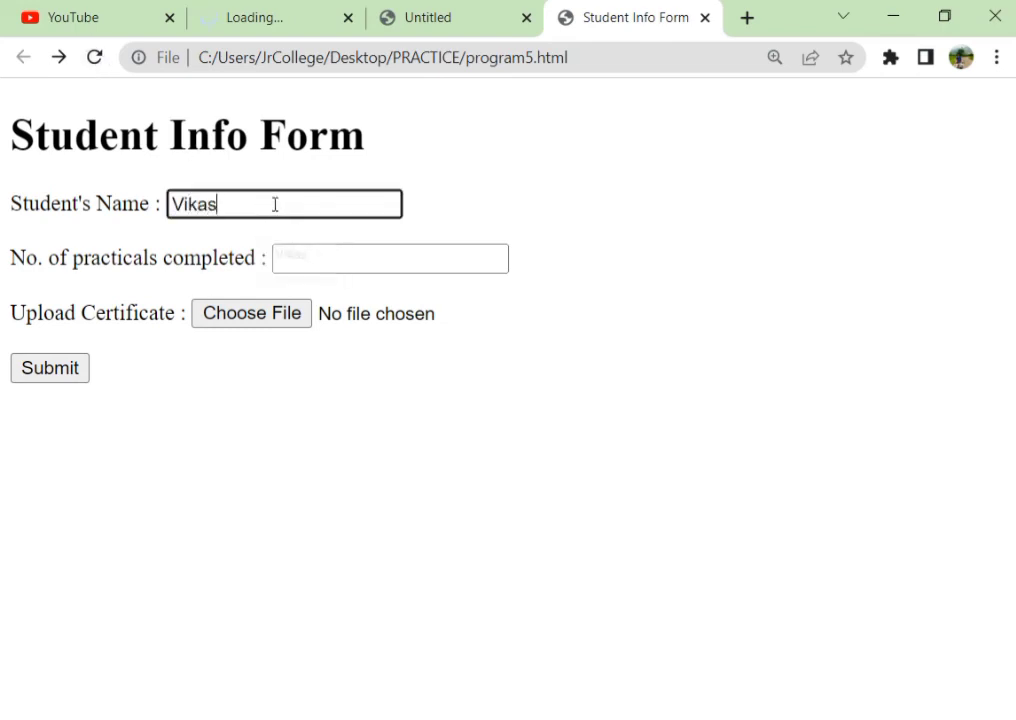
type("5")
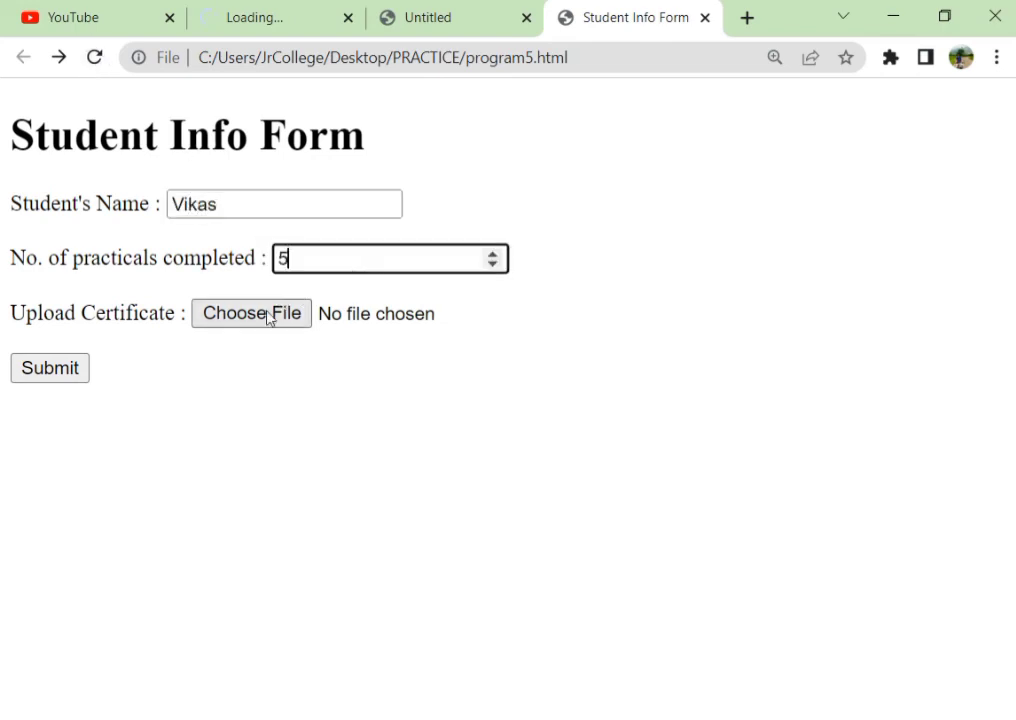
left_click(251, 313)
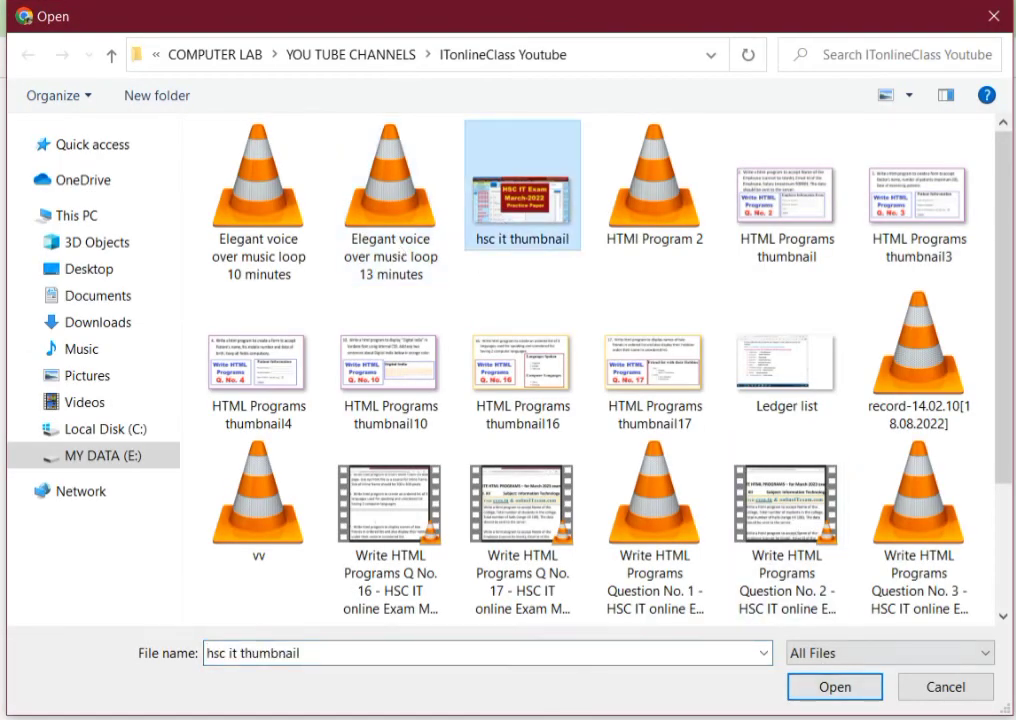
left_click(835, 687)
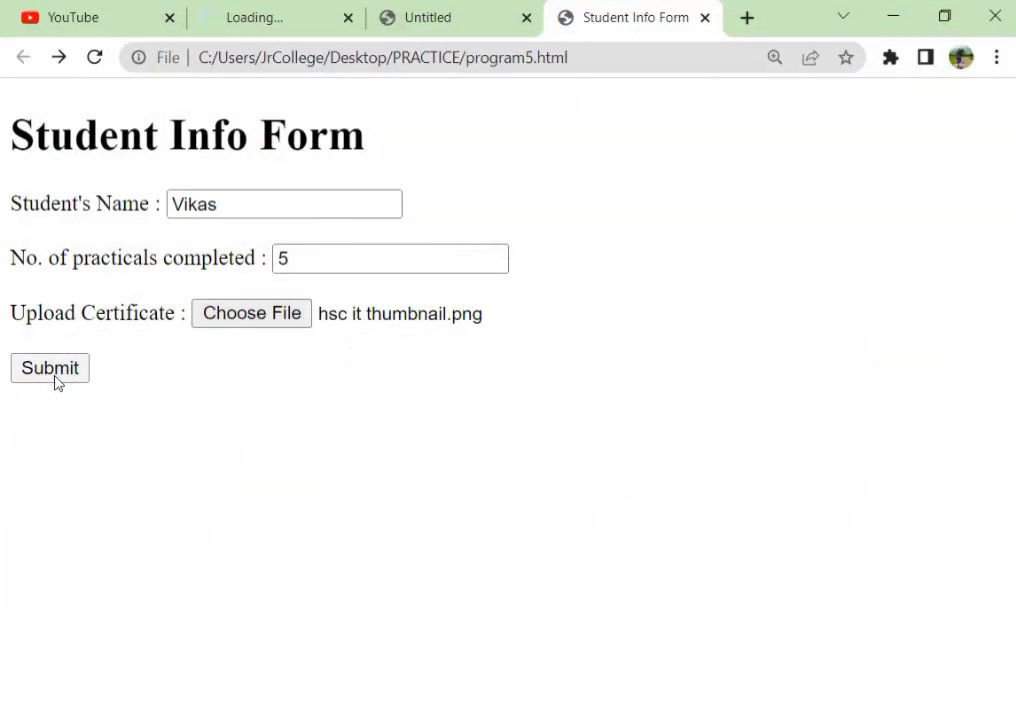
left_click(49, 368)
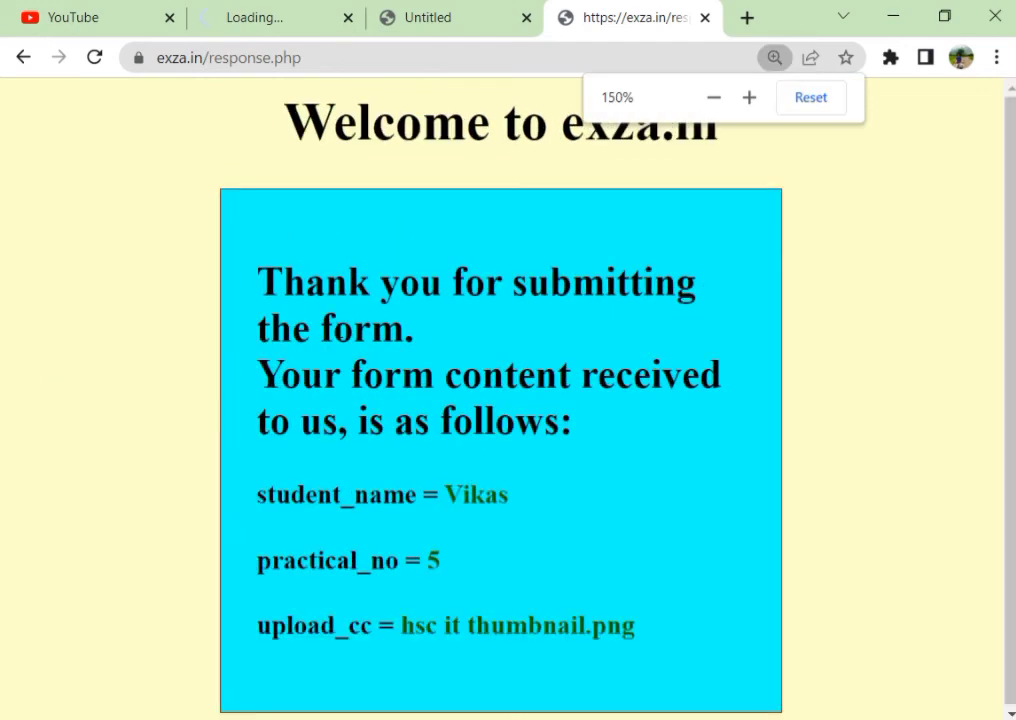
left_click(349, 257)
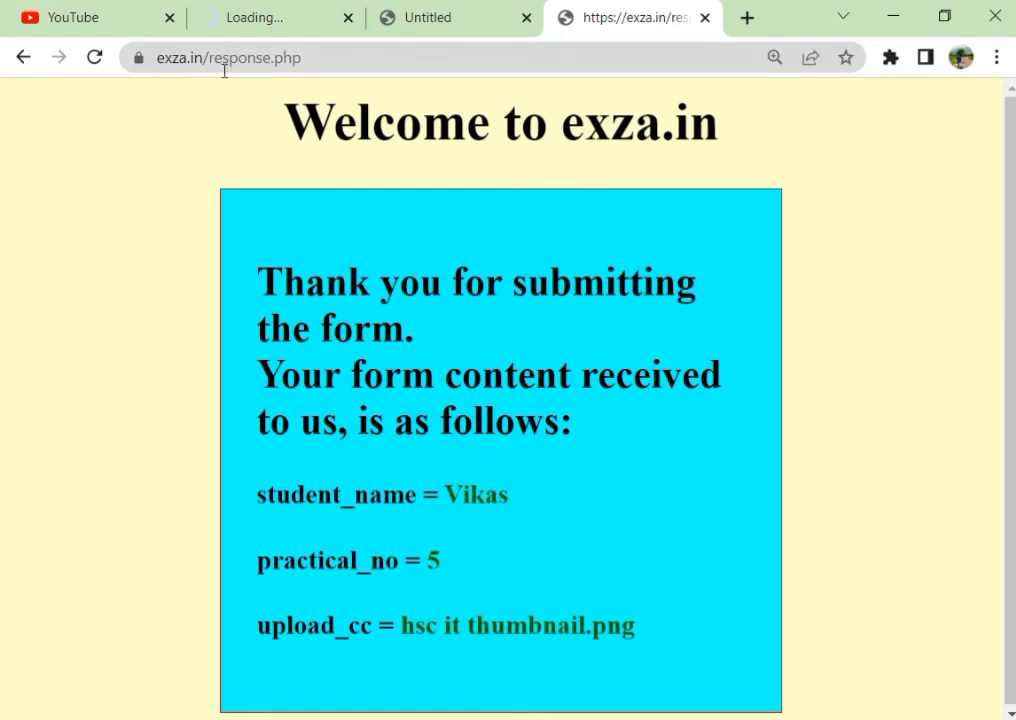
mouse_move(665, 385)
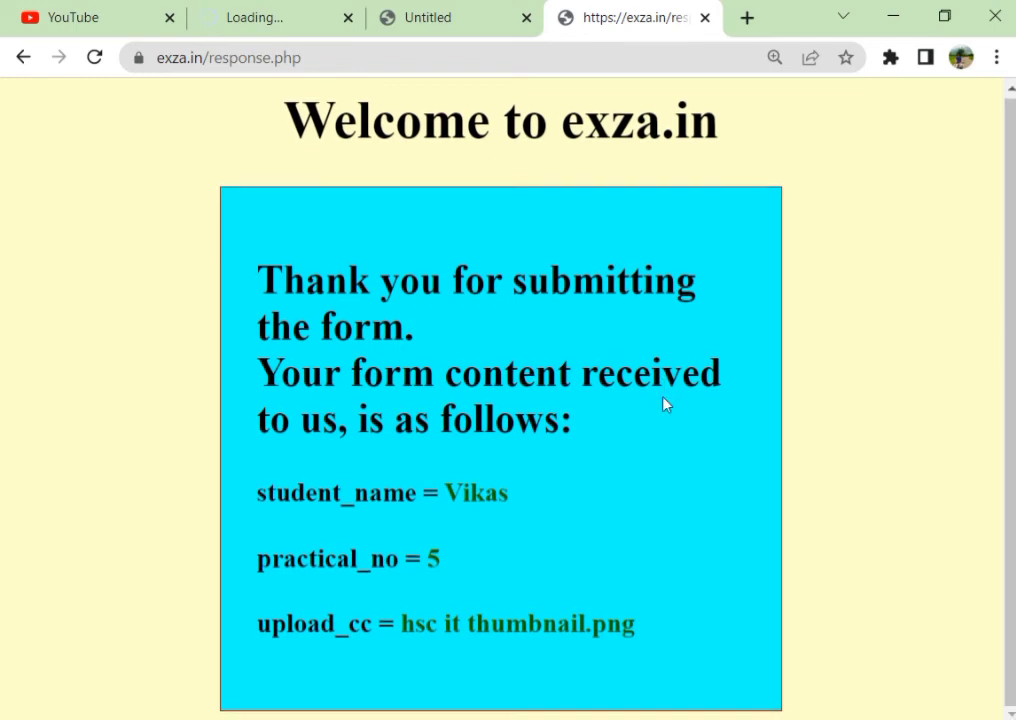
mouse_move(655, 408)
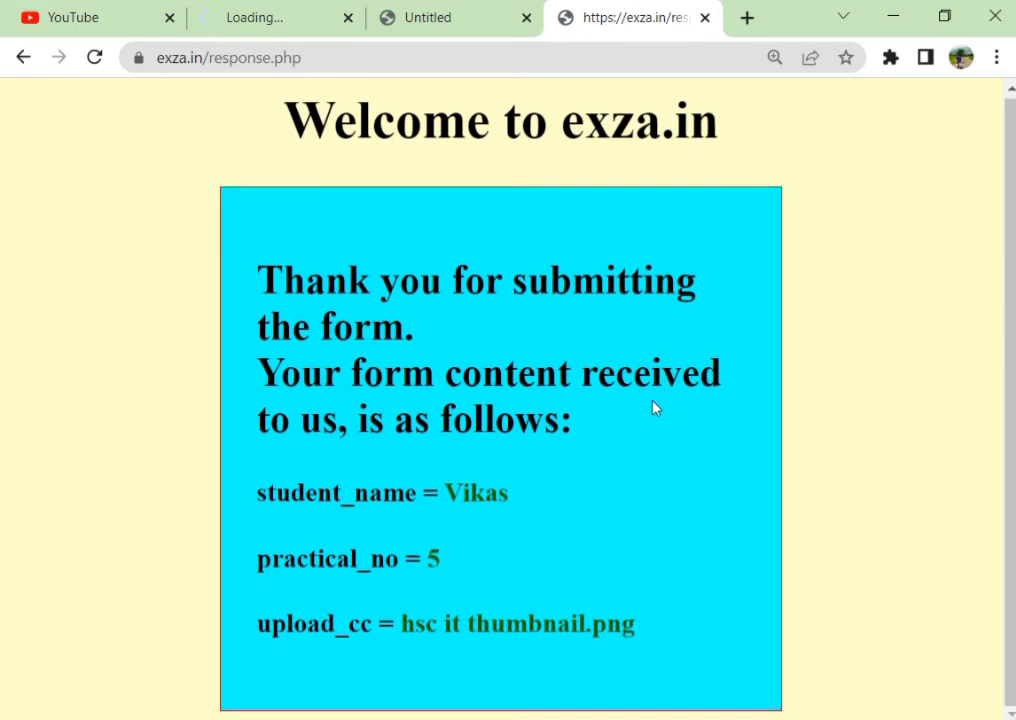
mouse_move(256, 498)
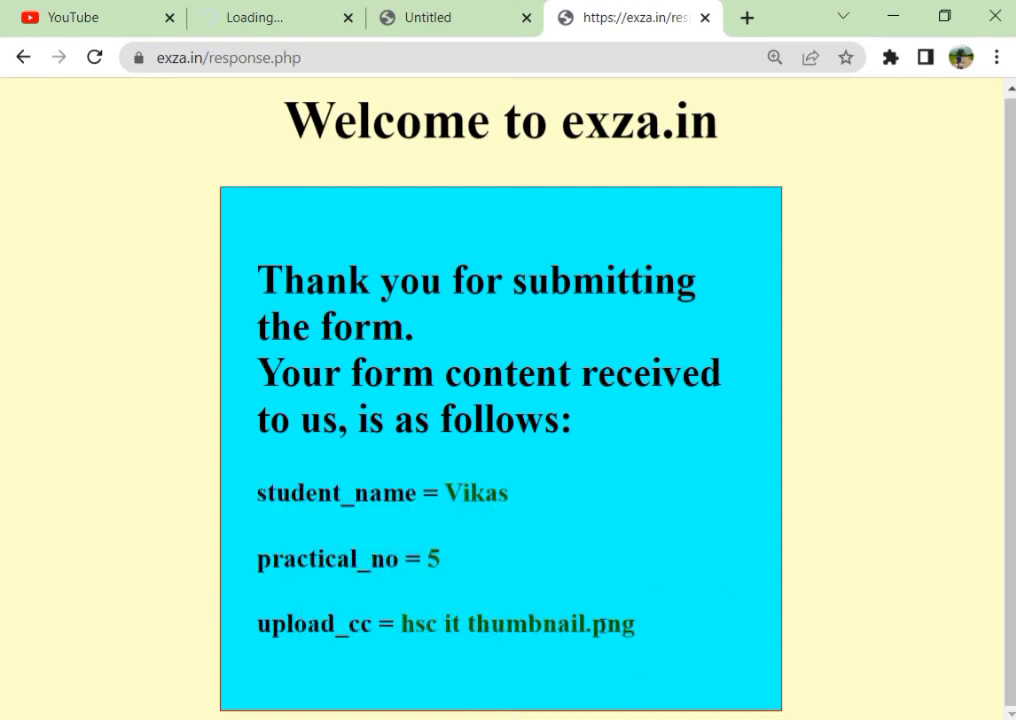
mouse_move(590, 610)
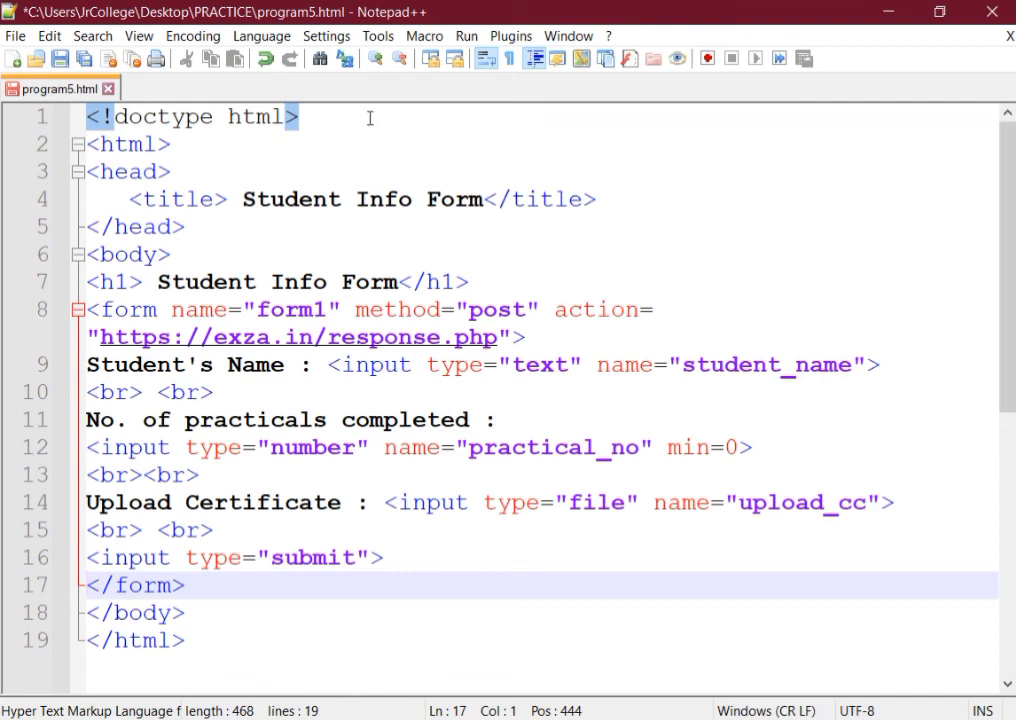
Step: Click into the program5.html code near the top of the Notepad++ editor
left_click(300, 117)
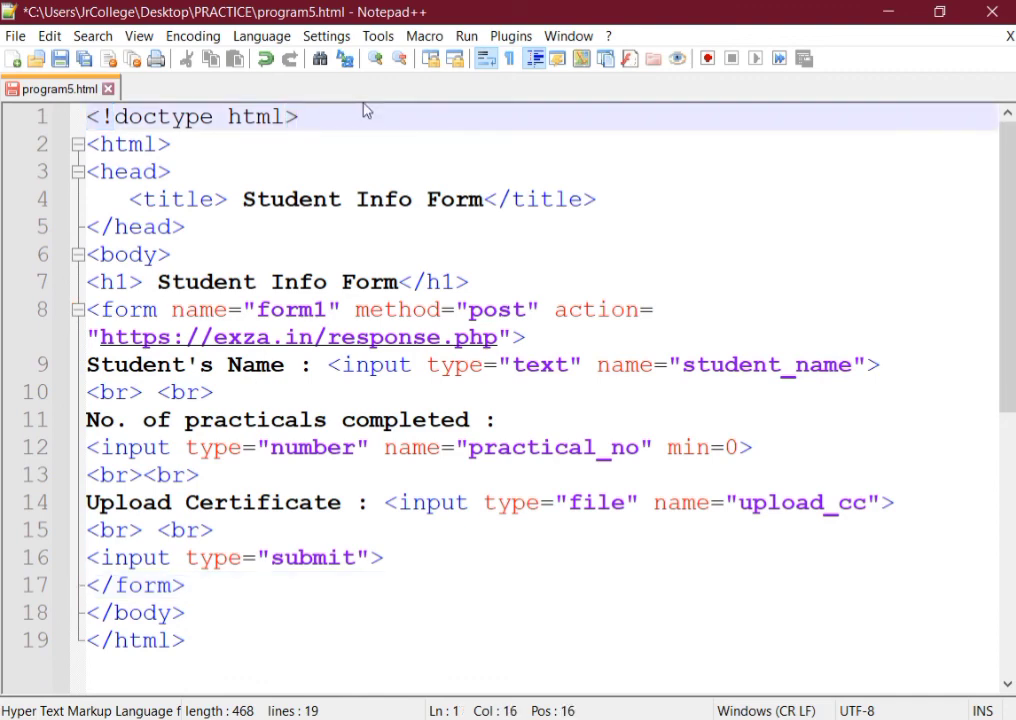
left_click(298, 116)
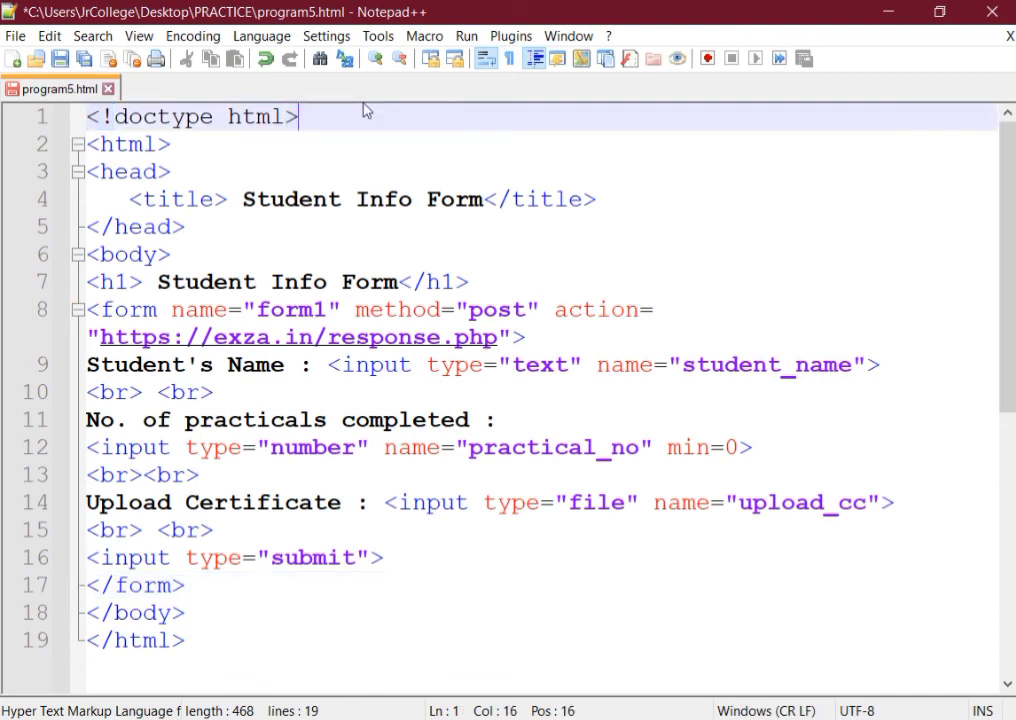